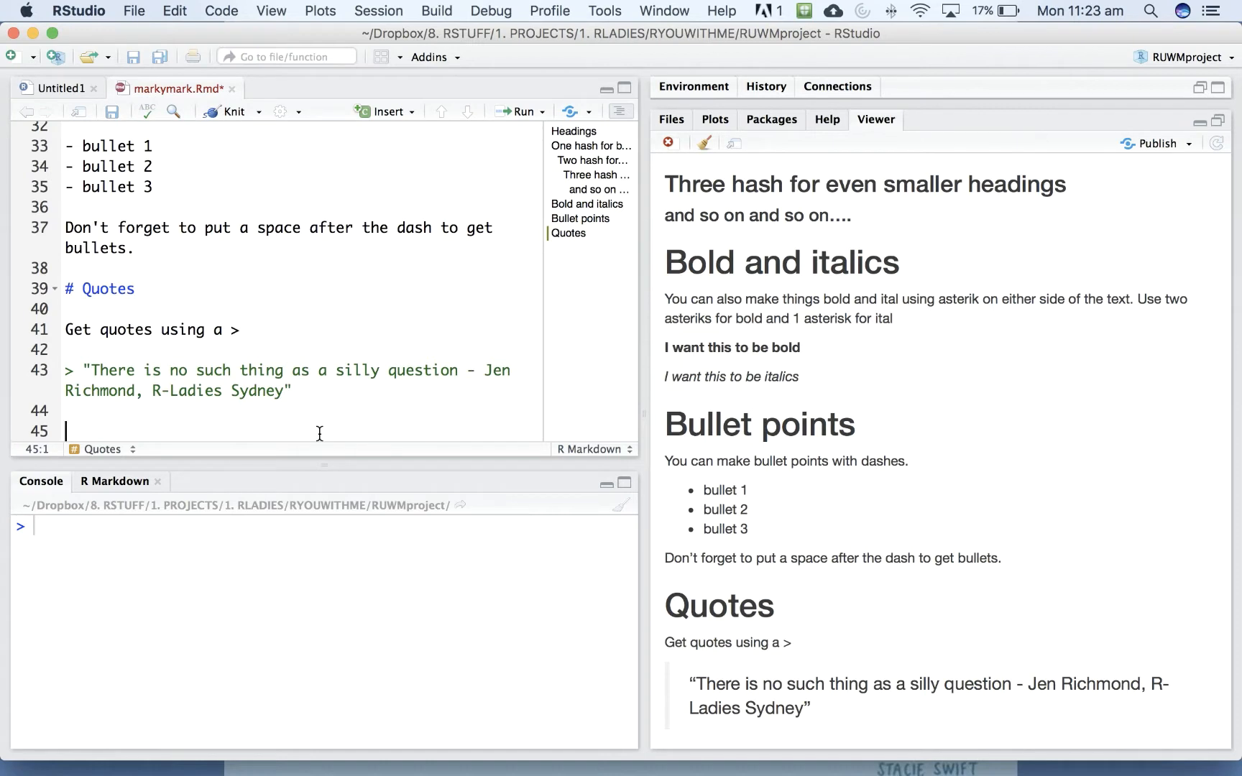
# - Write a '# Link' heading and a sentence explaining square-bracket text with a round-bracket url
pyautogui.write('# Link')
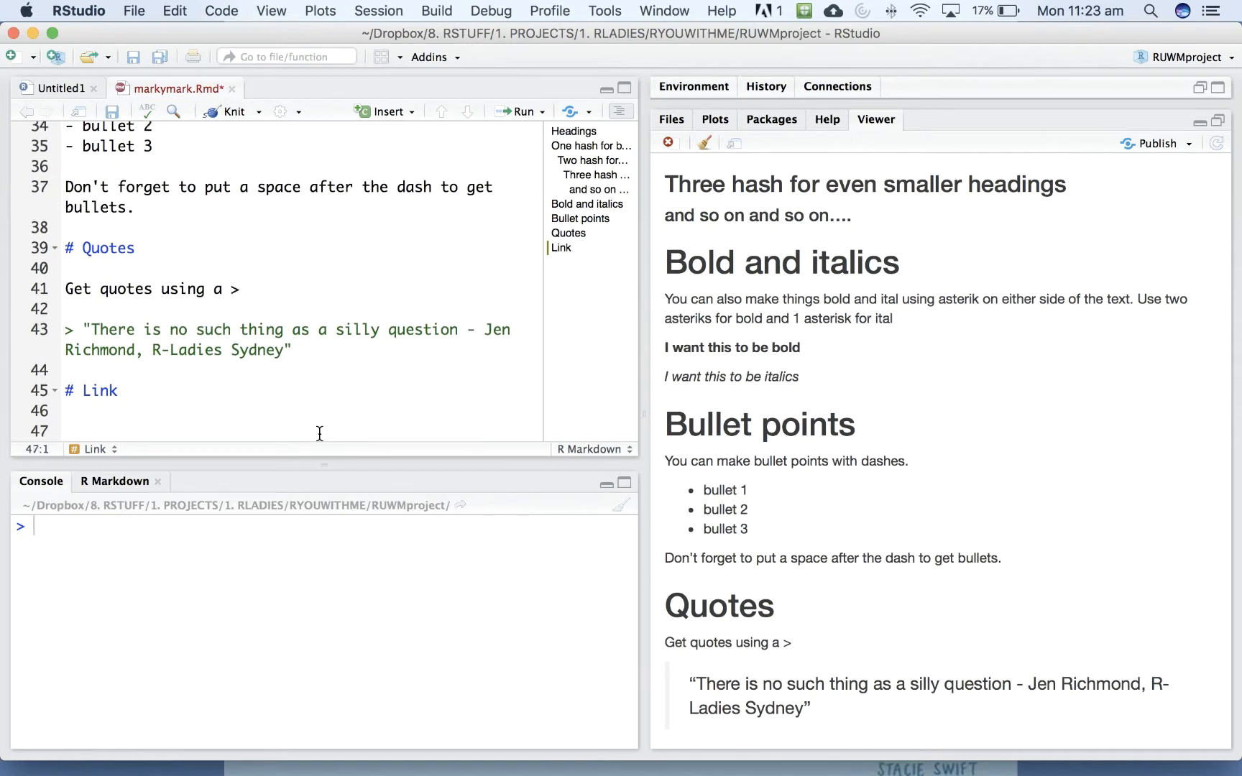
pyautogui.write('You can insert links with a combination of')
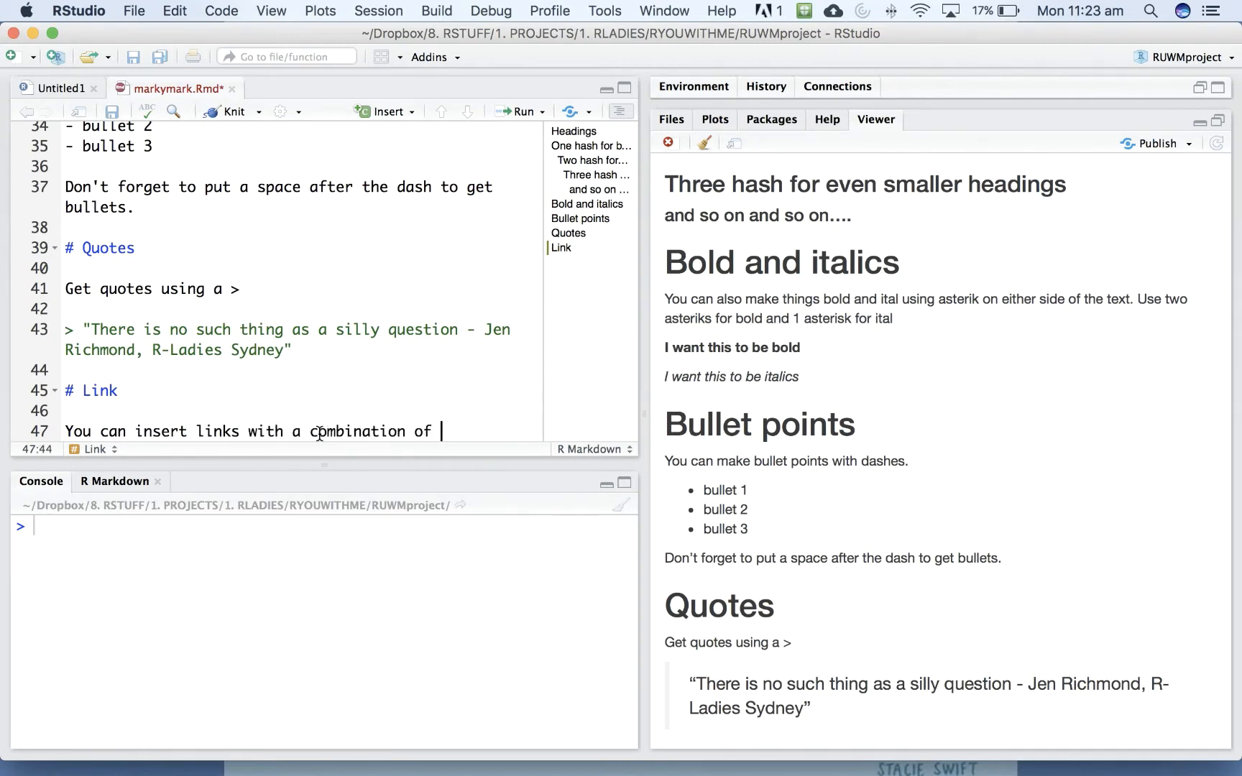
pyautogui.write('round and square brackets. Put the text in square brackets and the url')
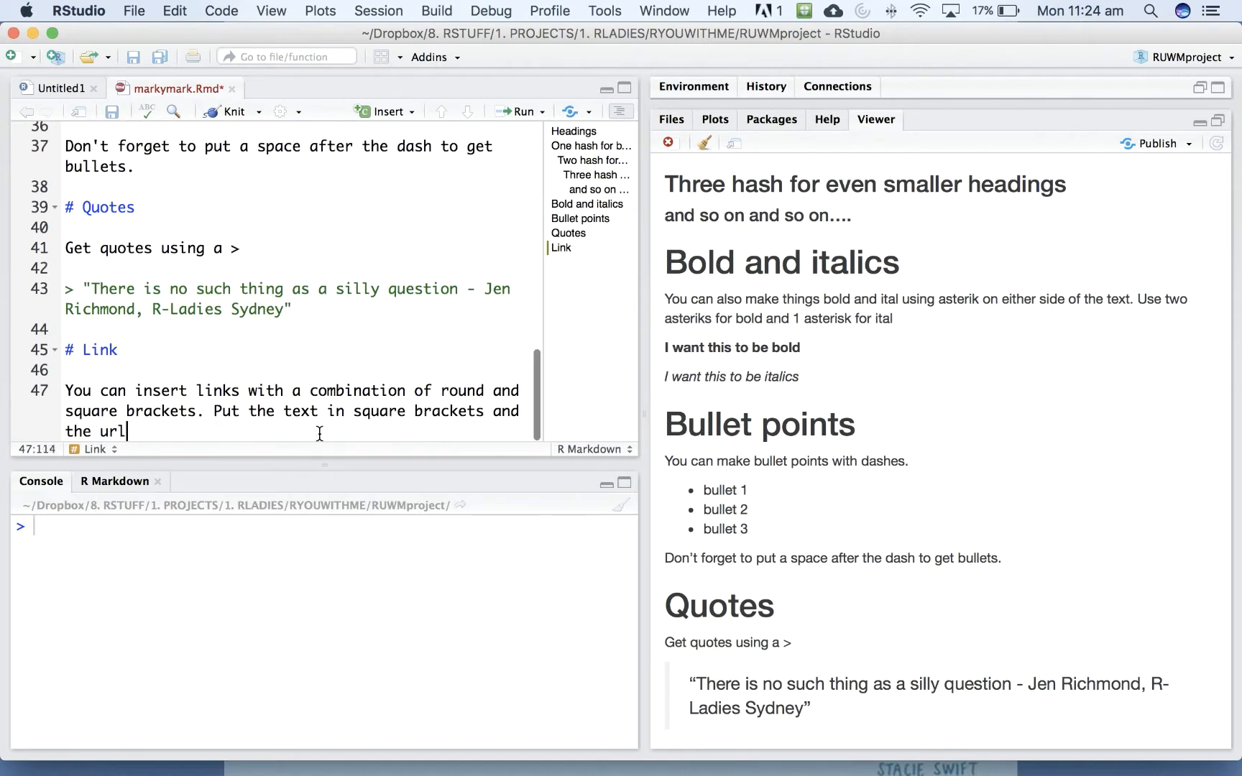
pyautogui.write('in round brackets.')
pyautogui.write('You')
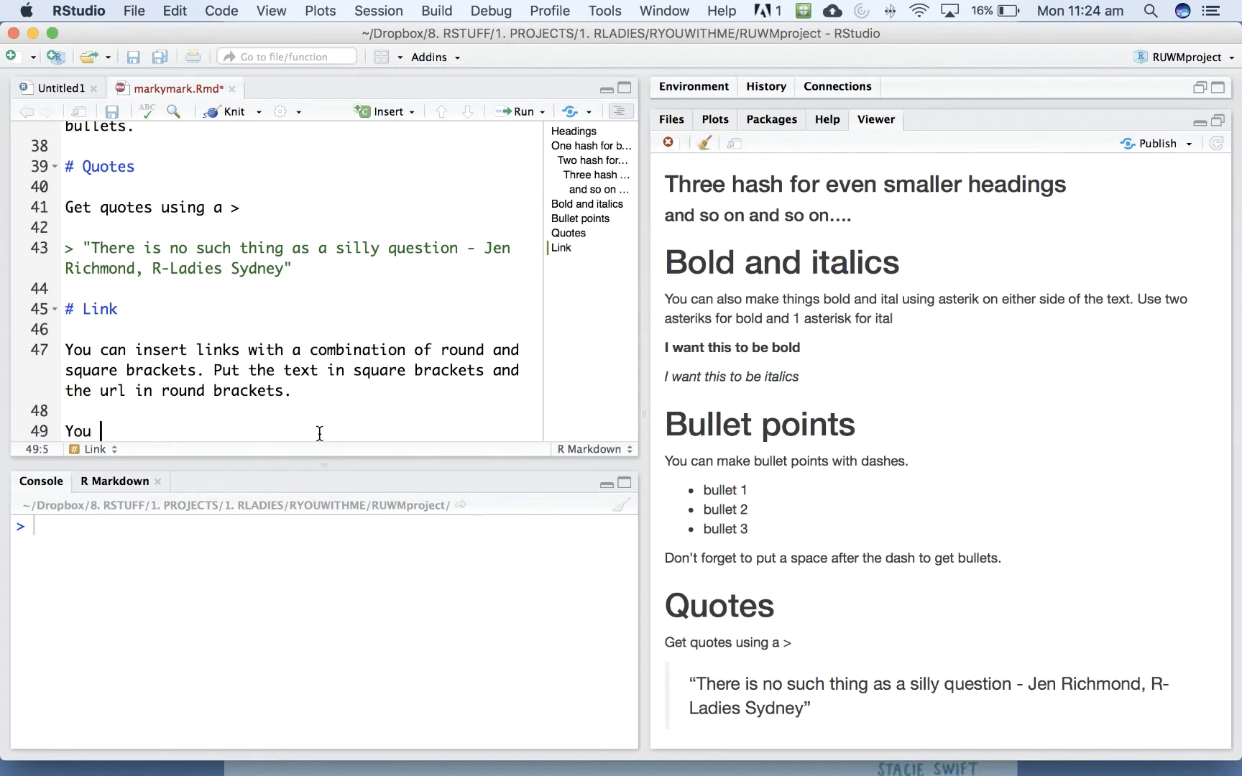
# - Write the RMarkdownThrowdown resources sentence with 'Jen's github' bracketed as link text and an open round bracket
pyautogui.write('can find')
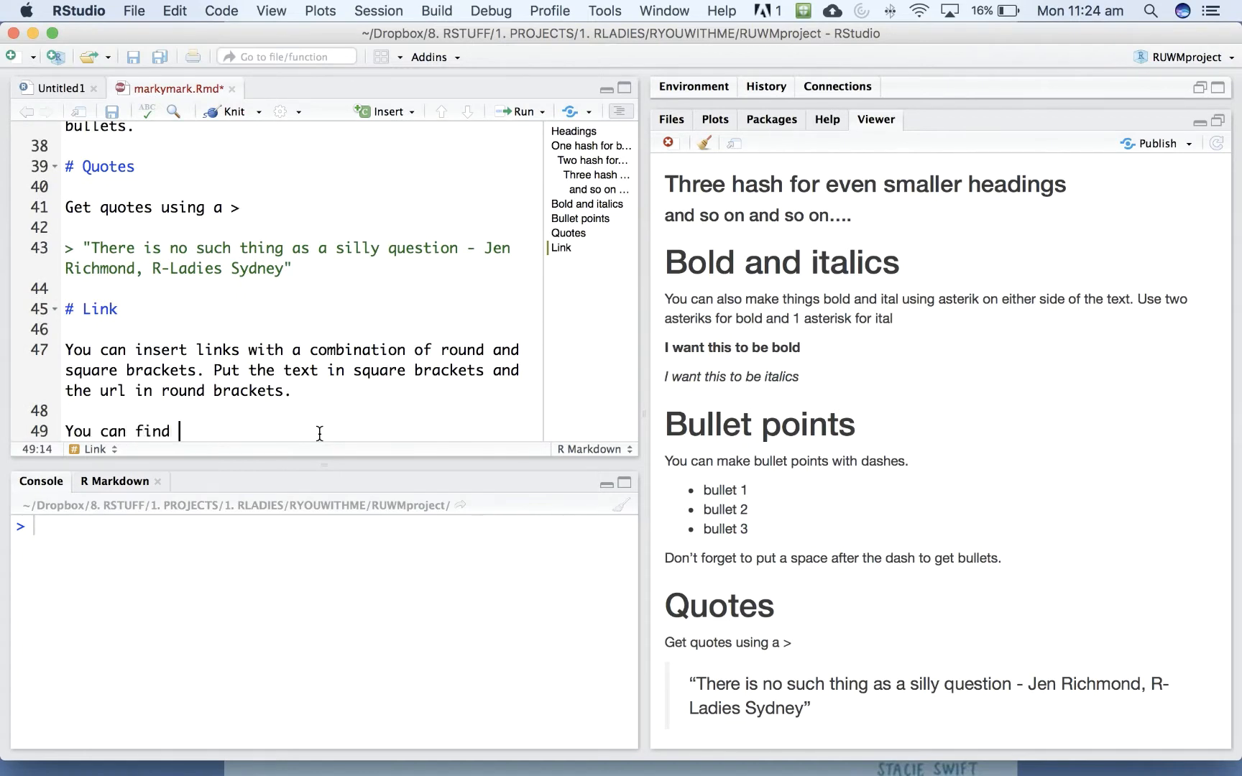
pyautogui.write('resource from our')
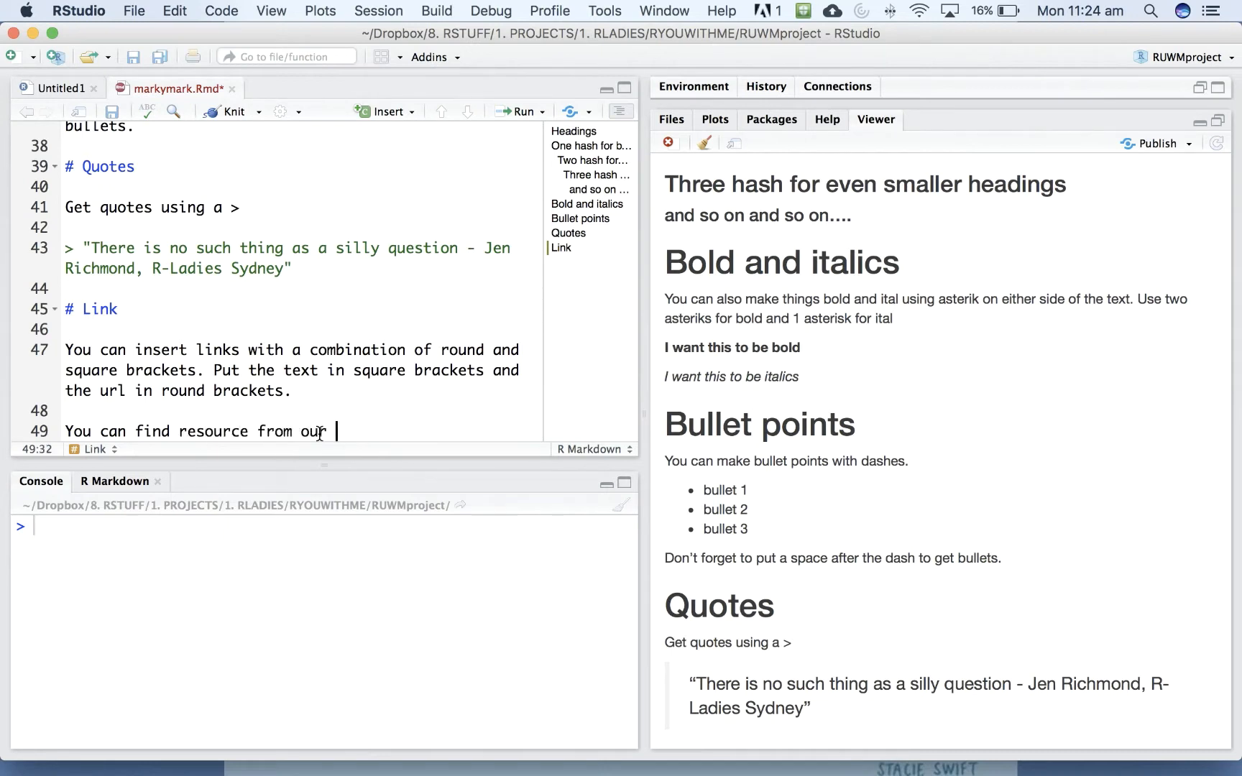
pyautogui.write('RMarkdown')
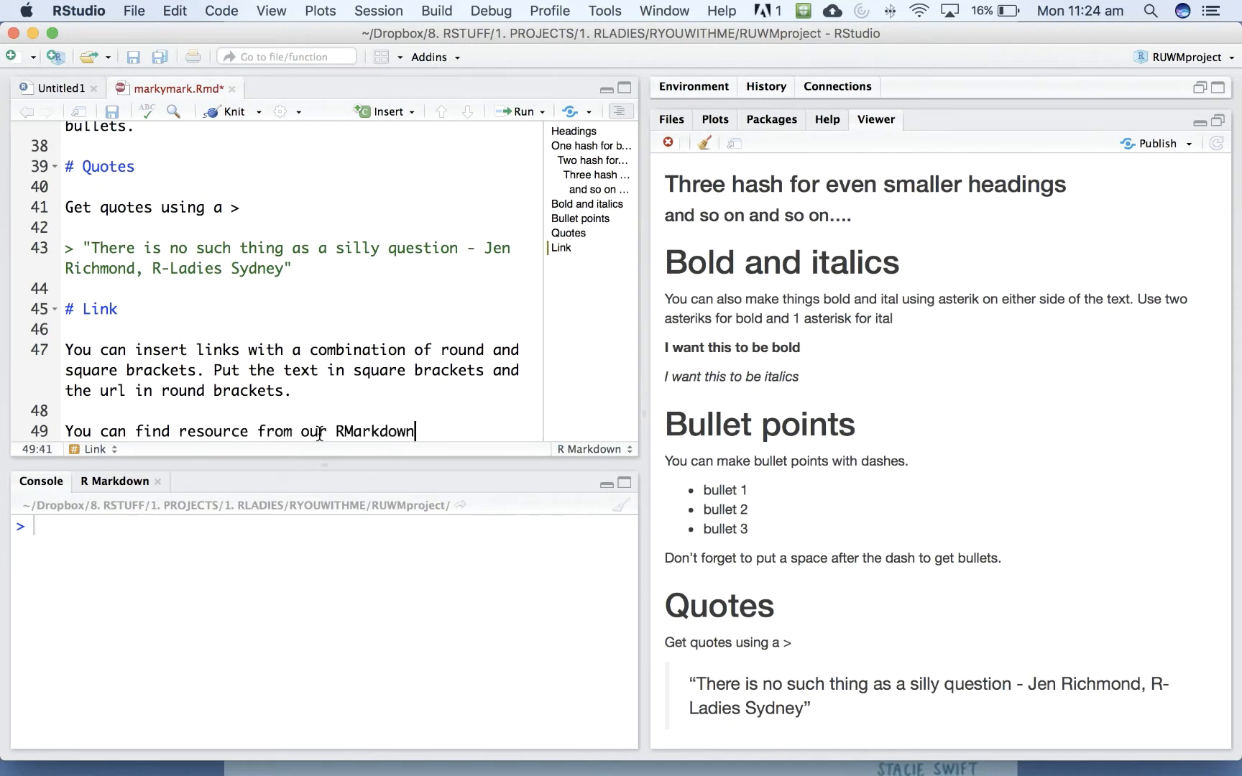
pyautogui.write('Throwdown event at Jen')
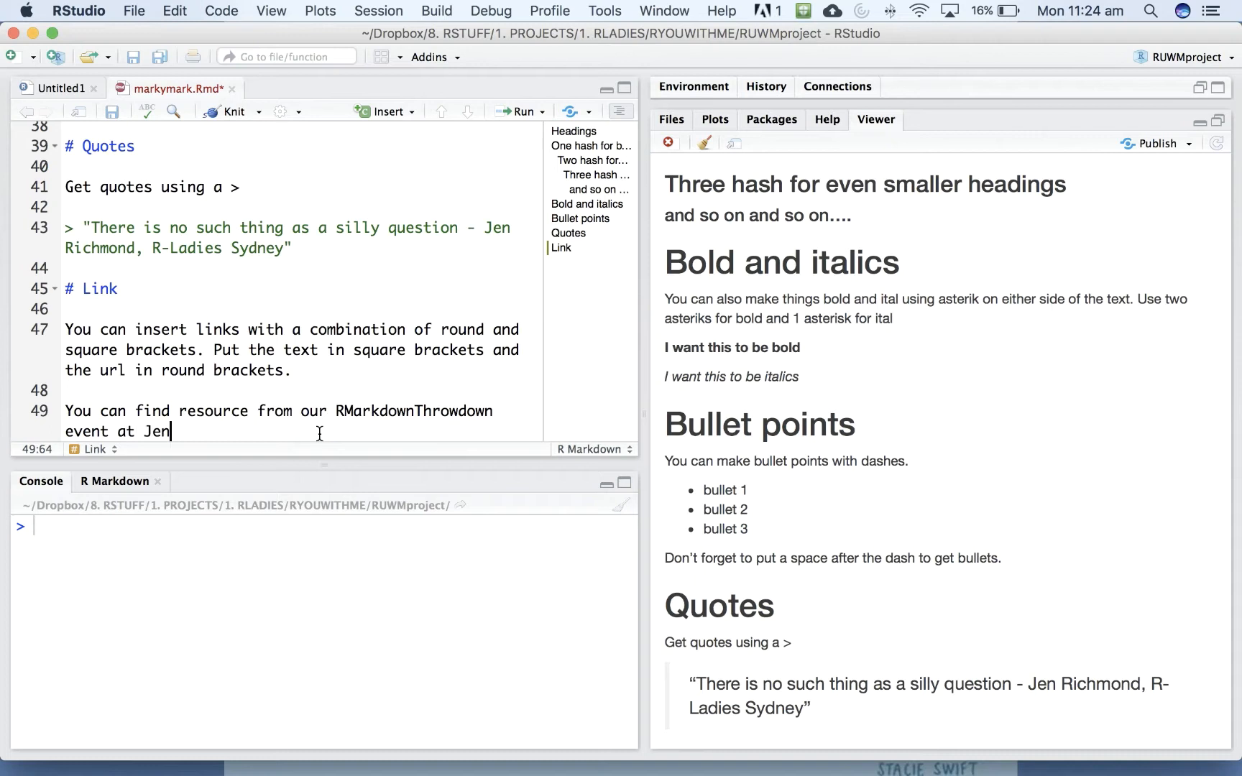
pyautogui.write("'s github")
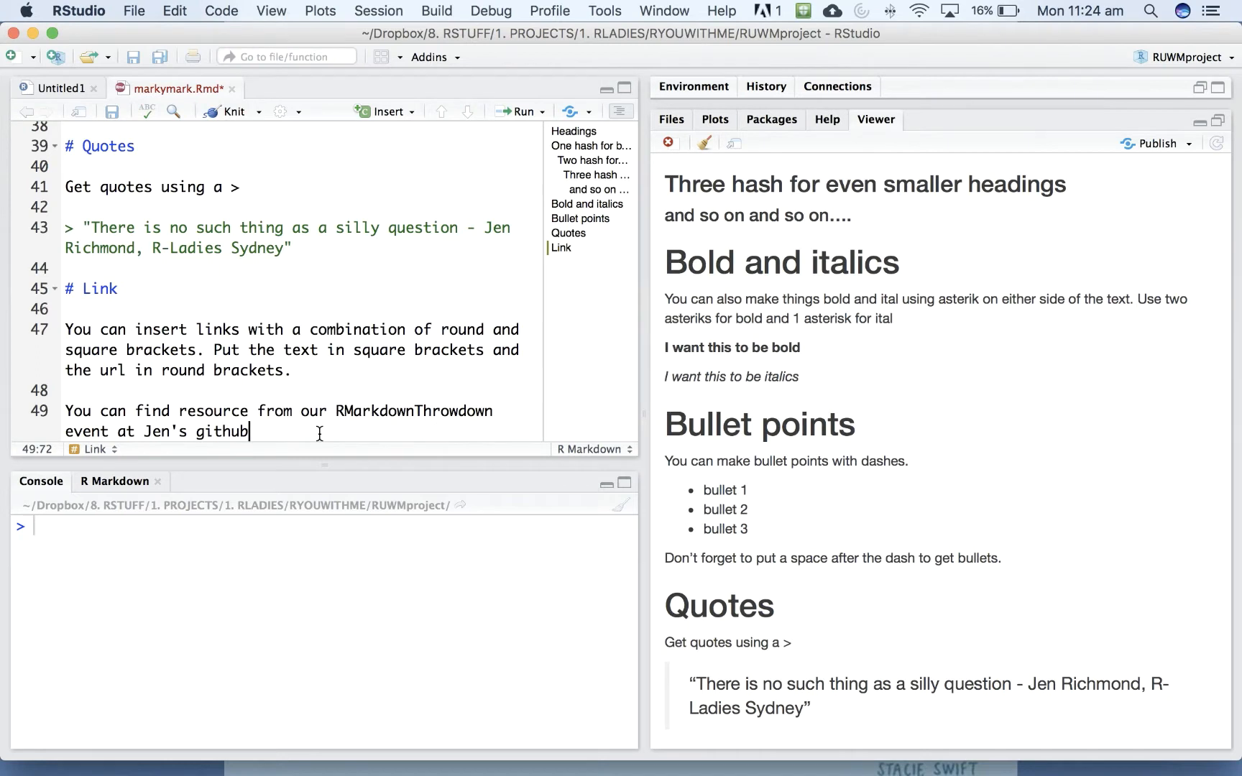
pyautogui.write('.')
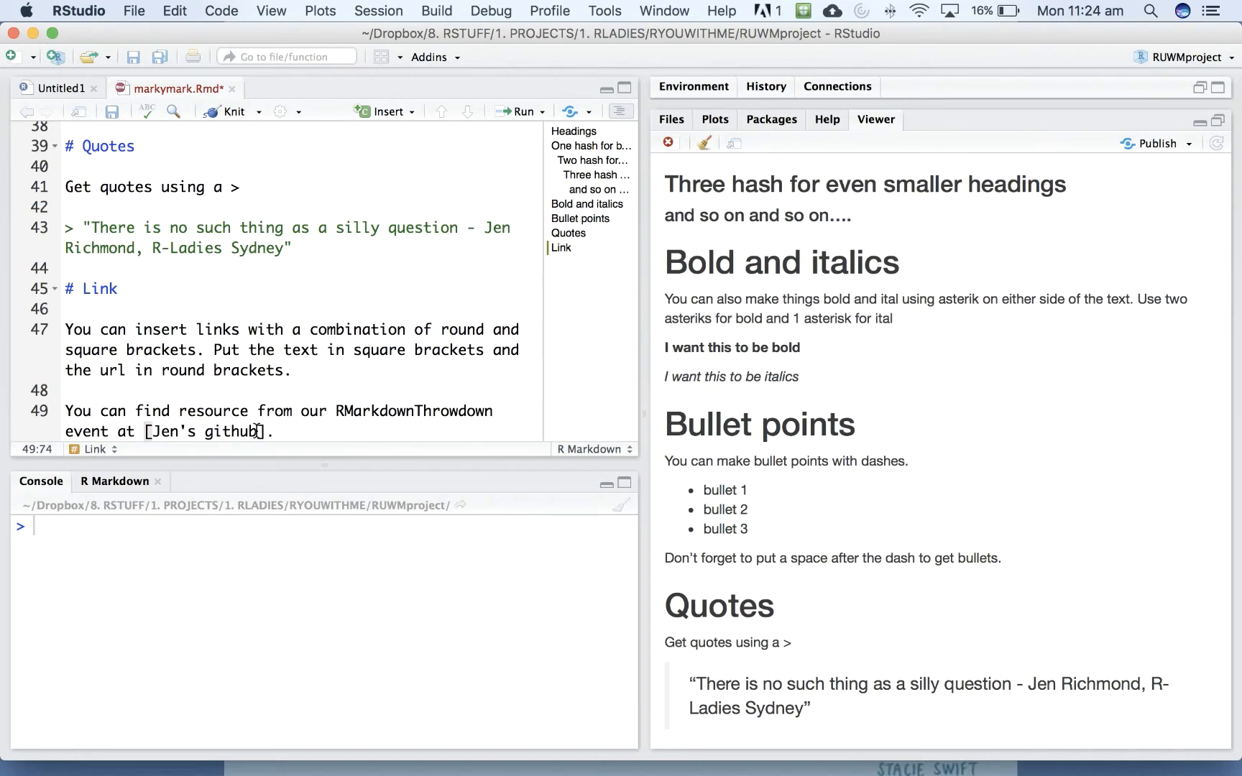
pyautogui.write('(')
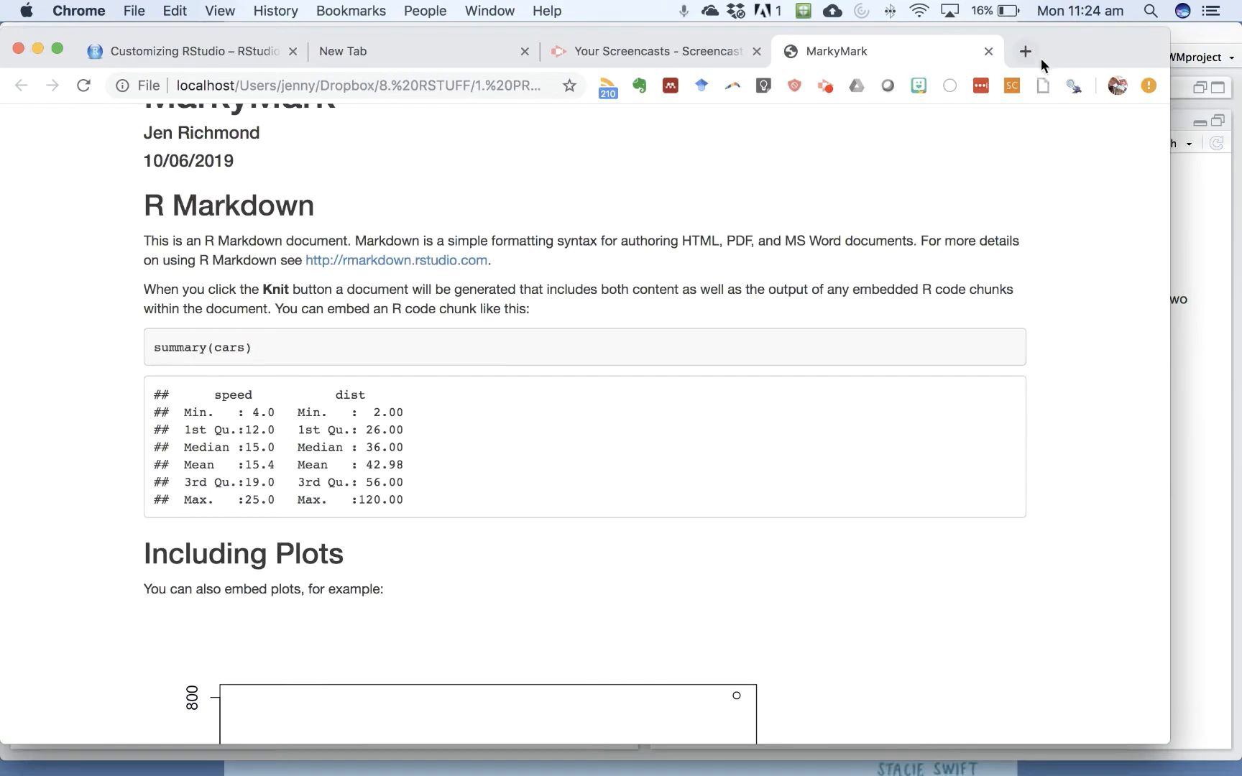
# - Search Google for the jenrichmond GitHub profile and reach the RMarkdownThrowdown repository page
pyautogui.click(1024, 52)
pyautogui.write('jenrichmond github')
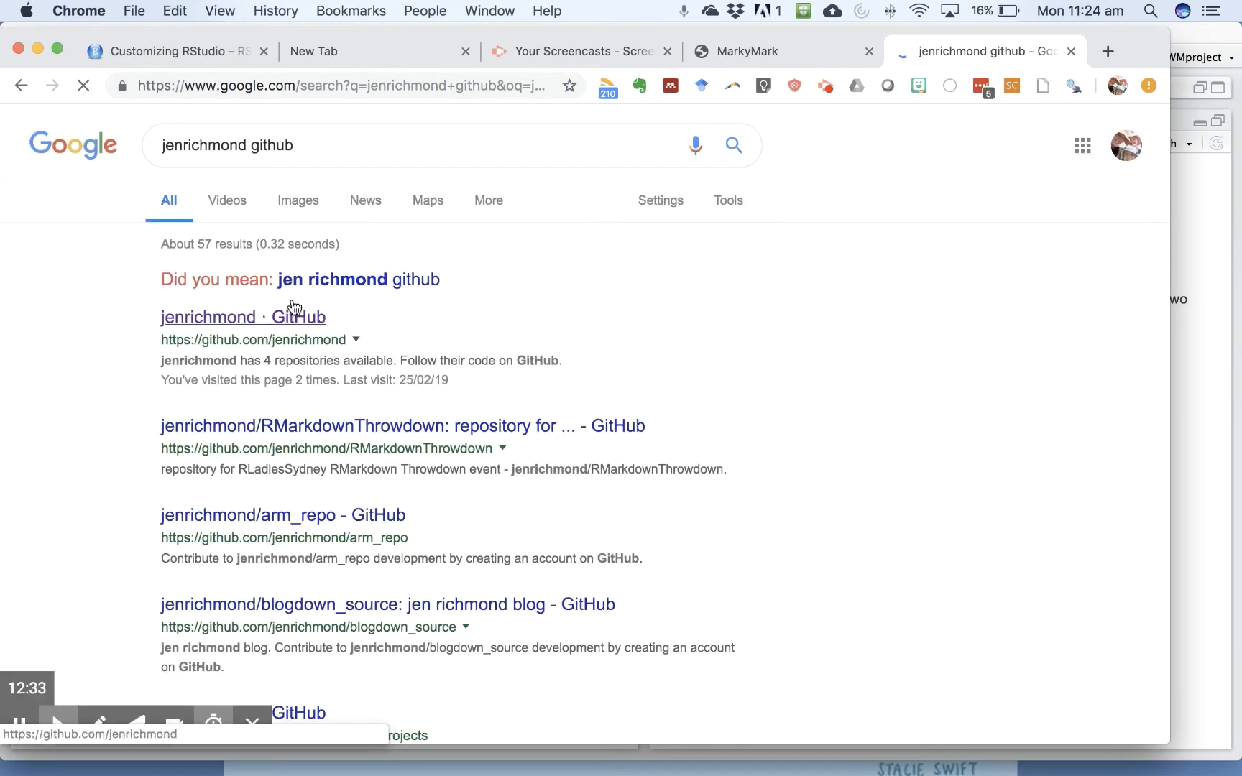
pyautogui.click(243, 316)
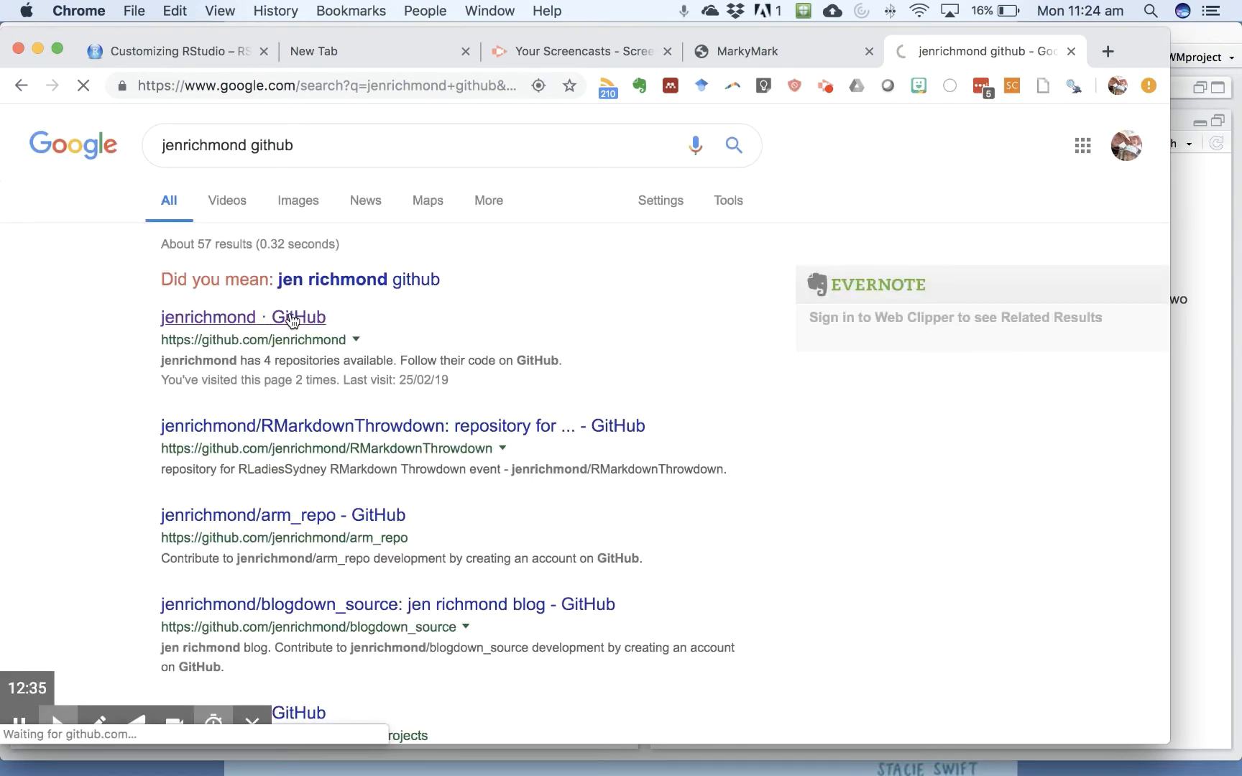
pyautogui.click(243, 318)
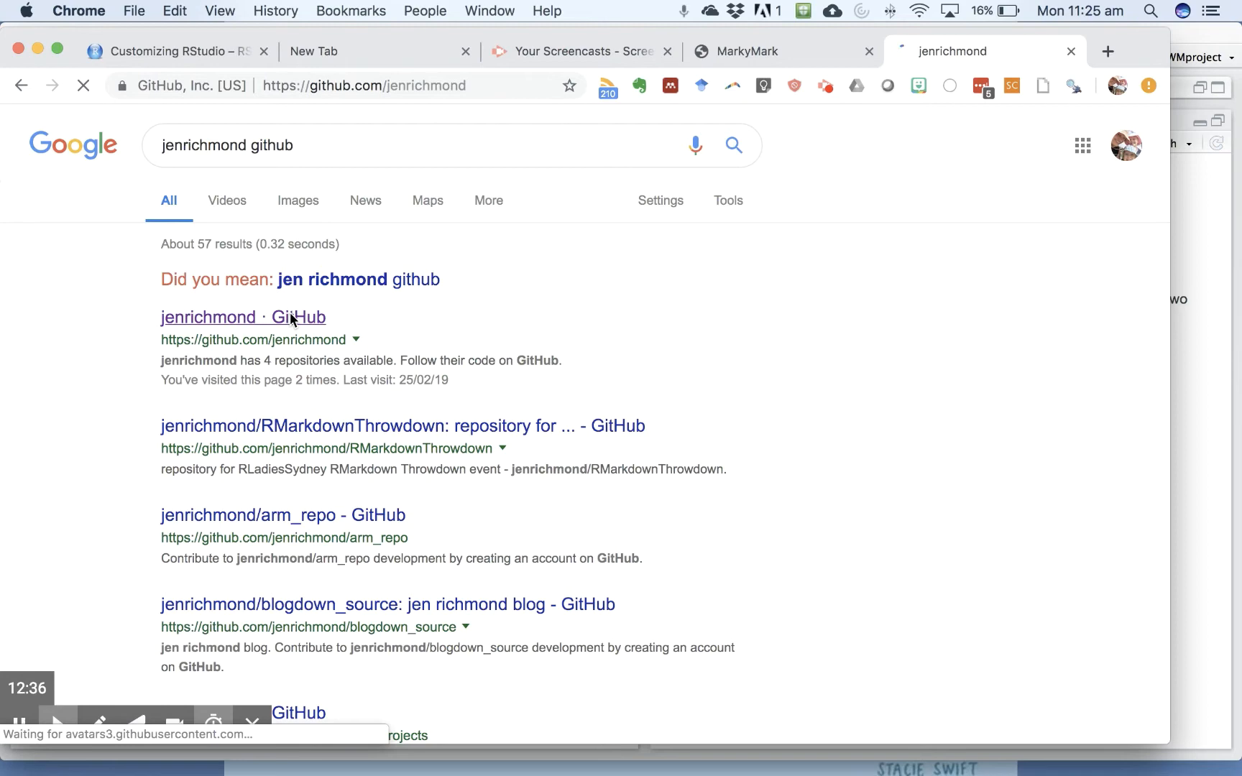
pyautogui.click(242, 316)
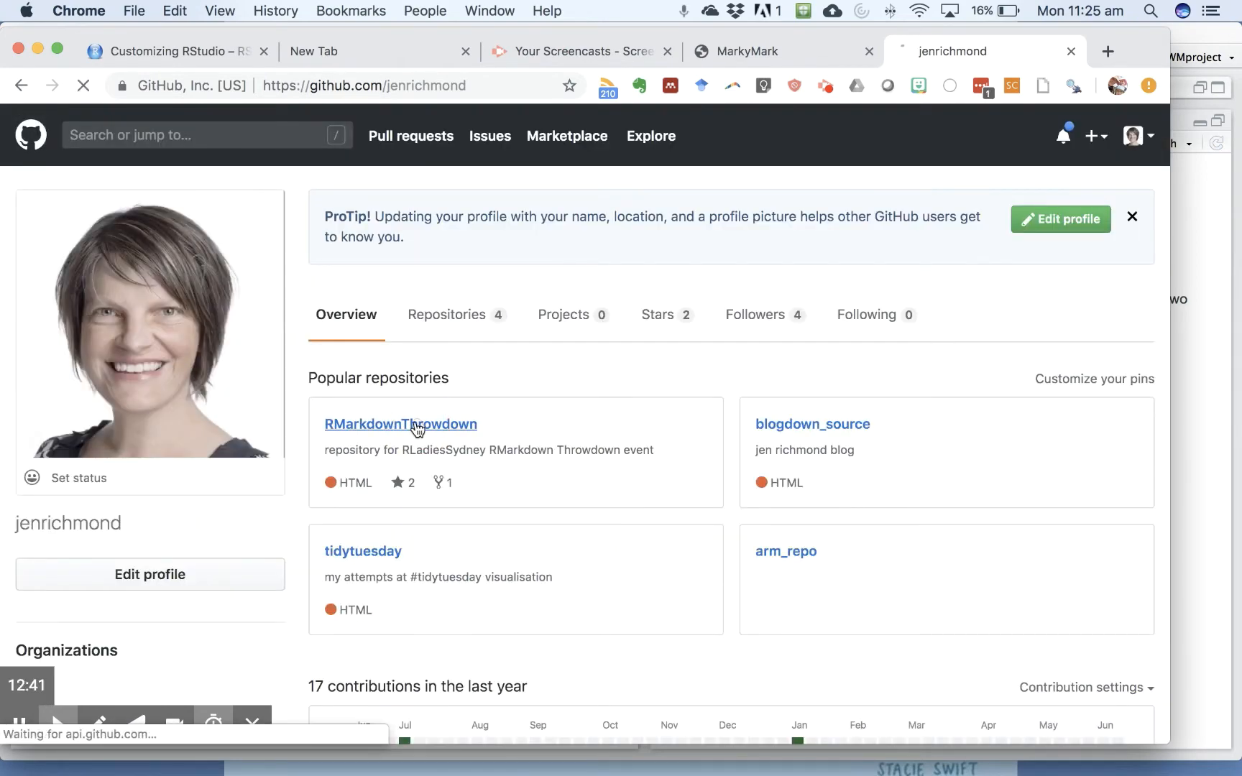
pyautogui.click(401, 424)
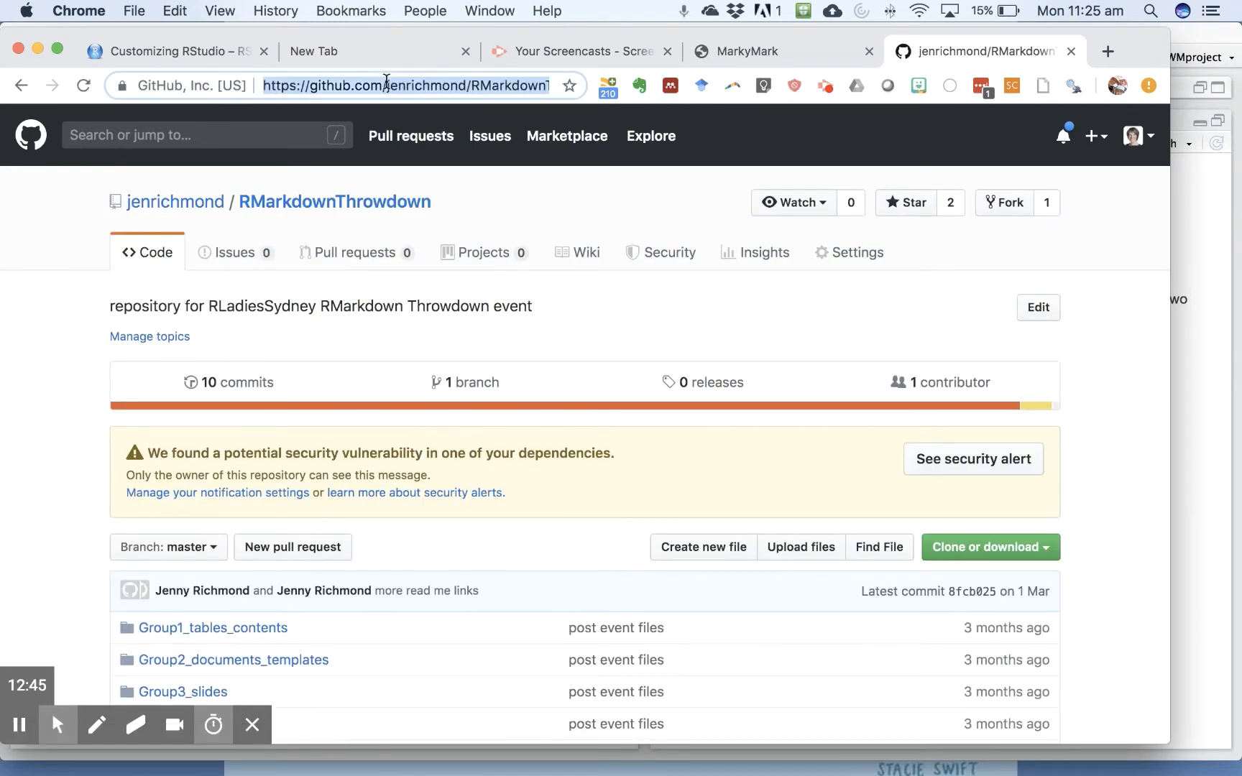
pyautogui.moveTo(1203, 211)
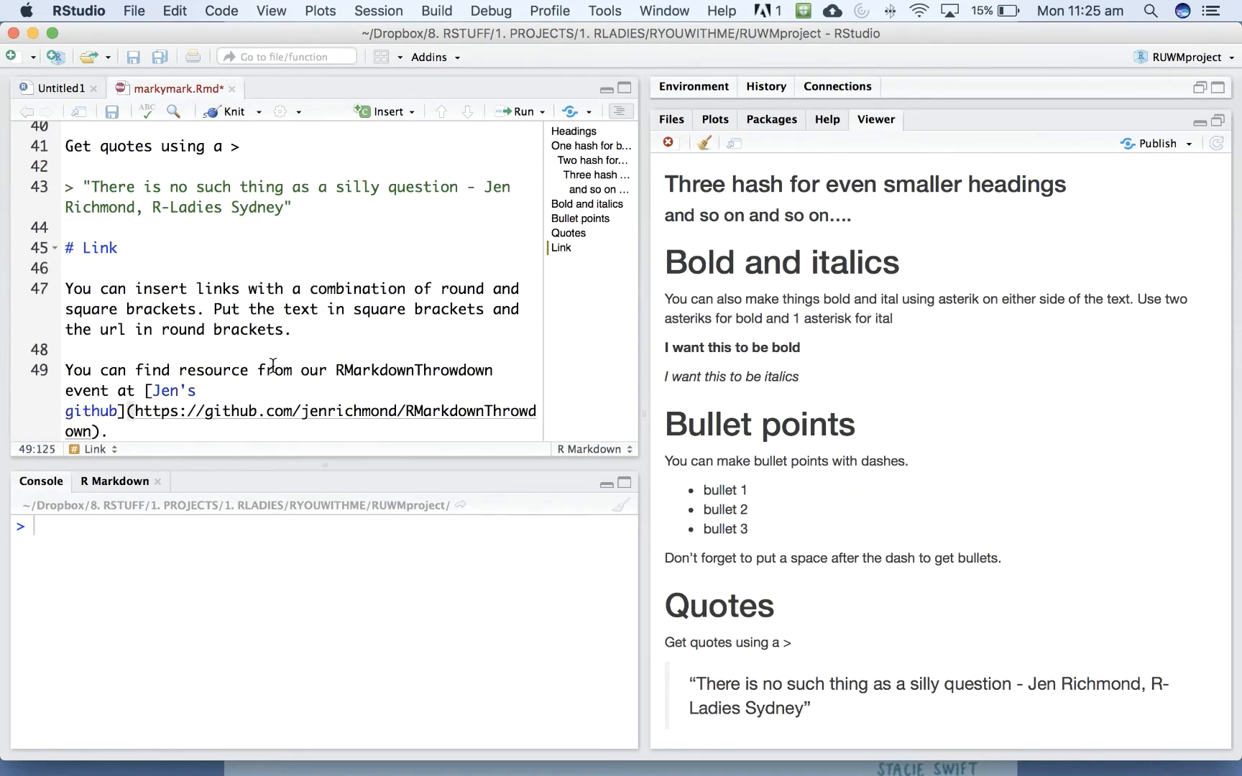
# - Knit the document and view the new Link section with its clickable repository link
pyautogui.scroll(-3)
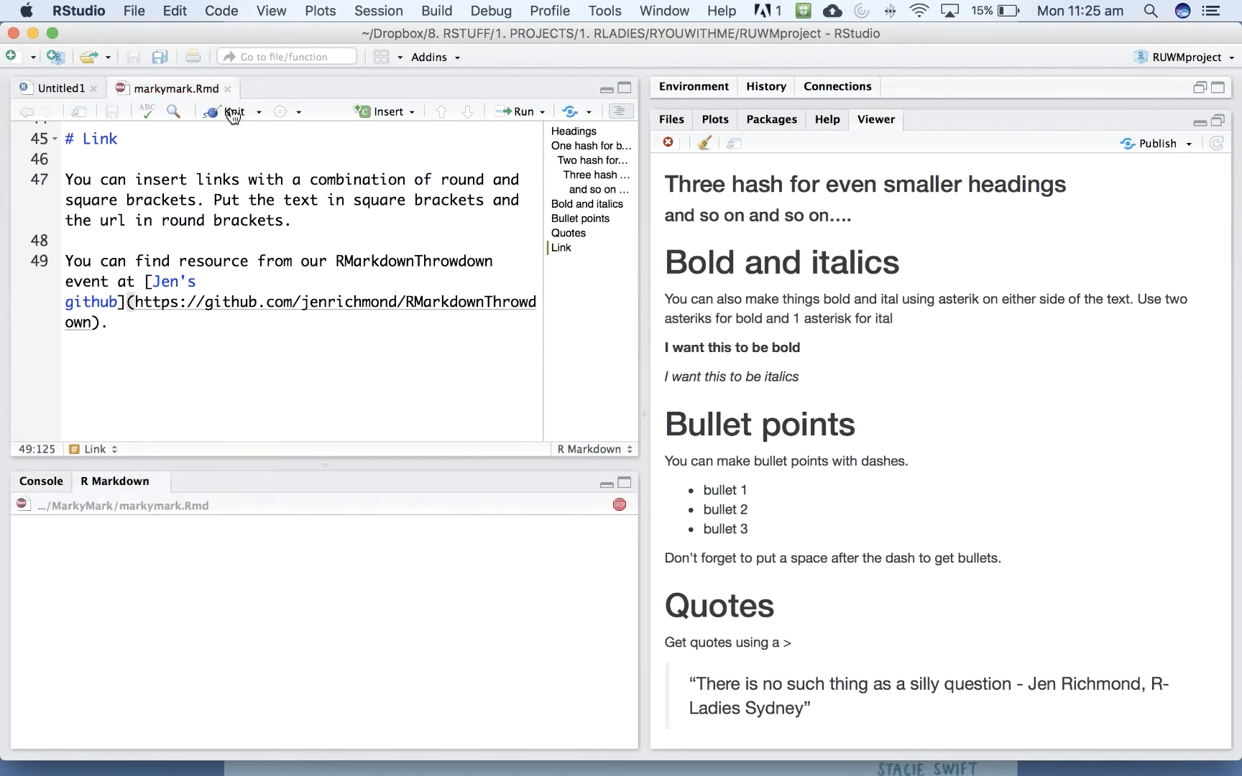
pyautogui.click(233, 111)
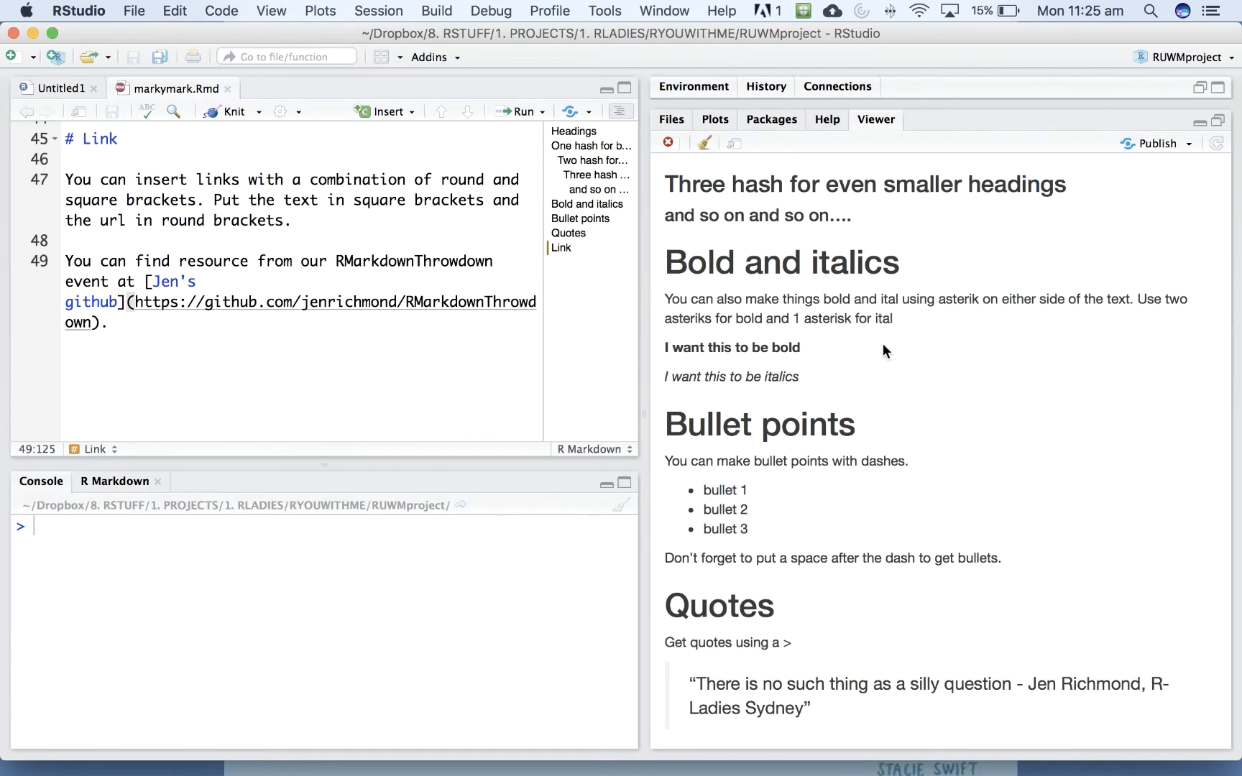
pyautogui.scroll(-3)
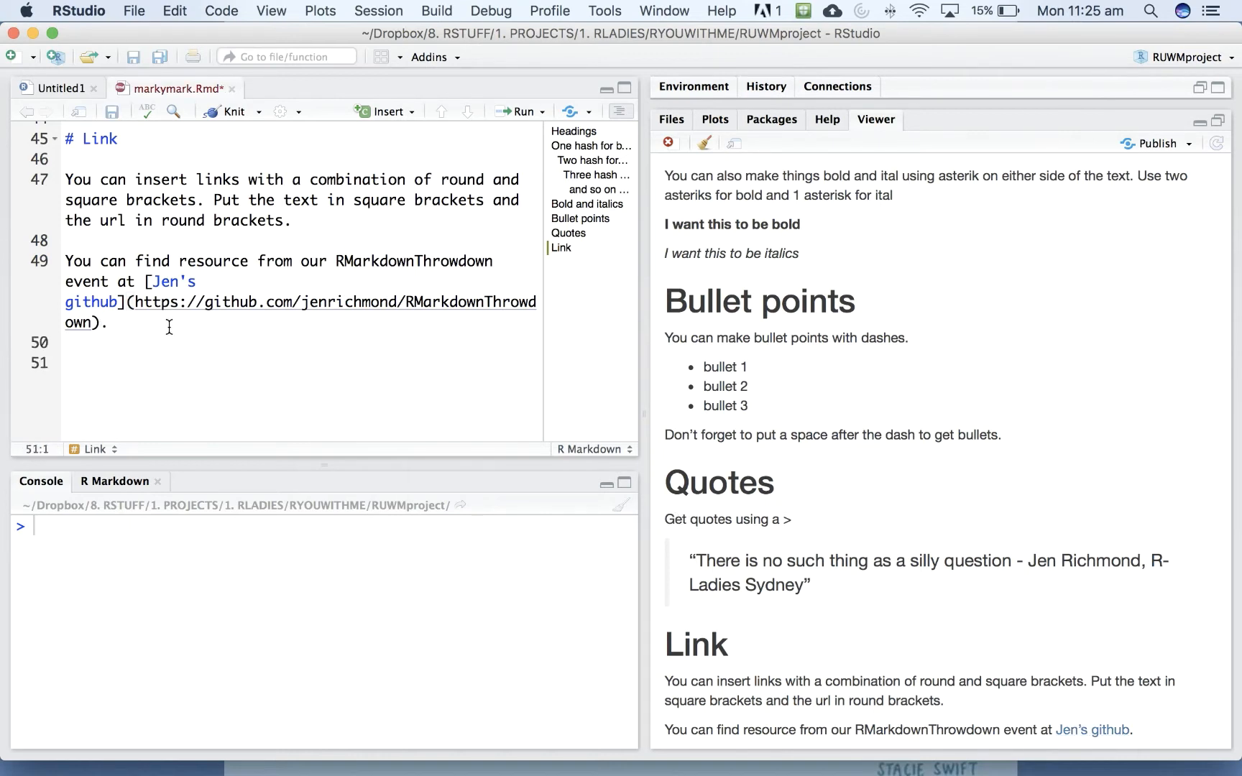
# - Add a '#Pictures/gifs/tweets' heading
pyautogui.write('#Pic')
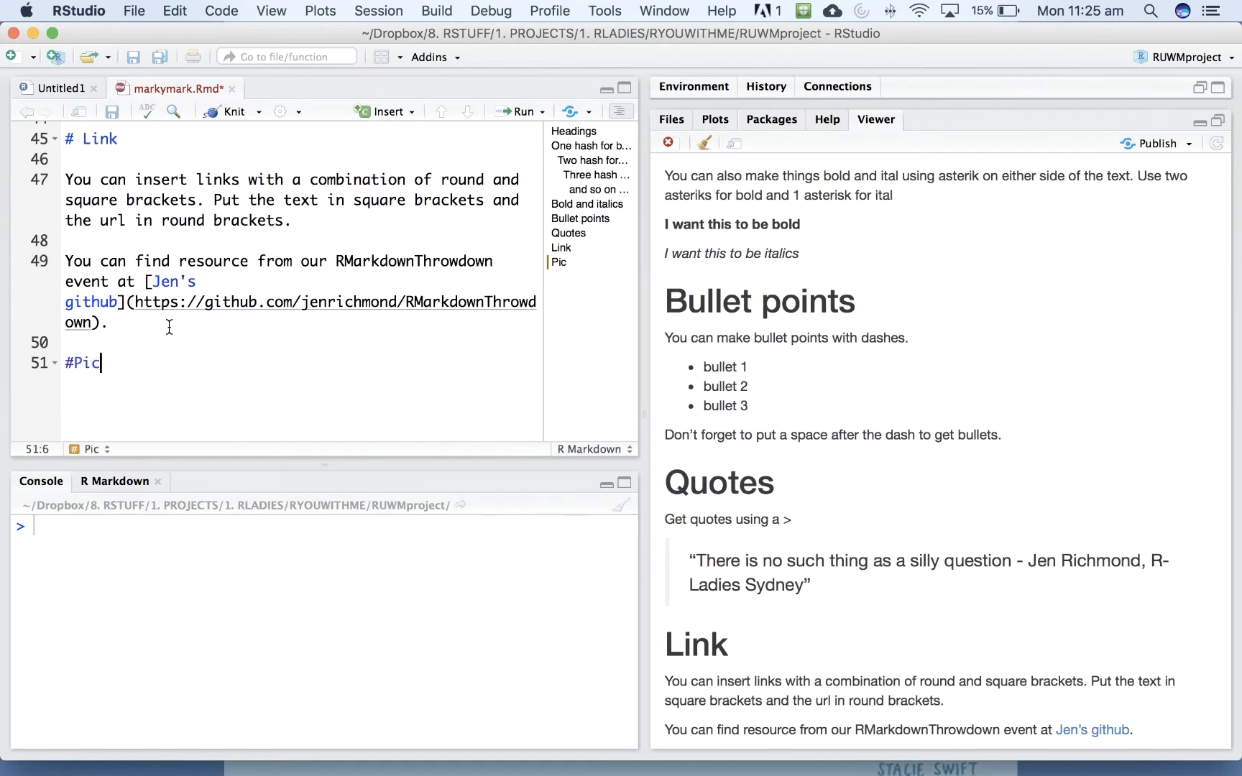
pyautogui.write('tures/g')
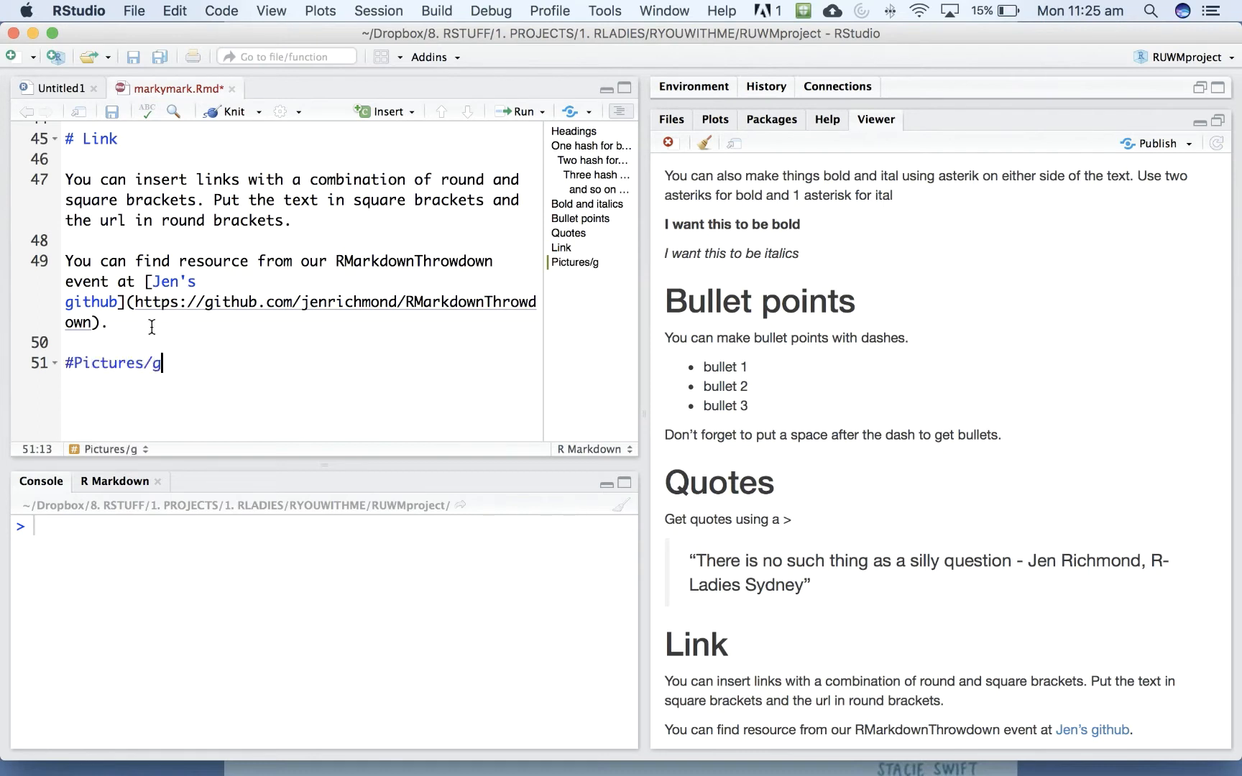
pyautogui.write('ifs/')
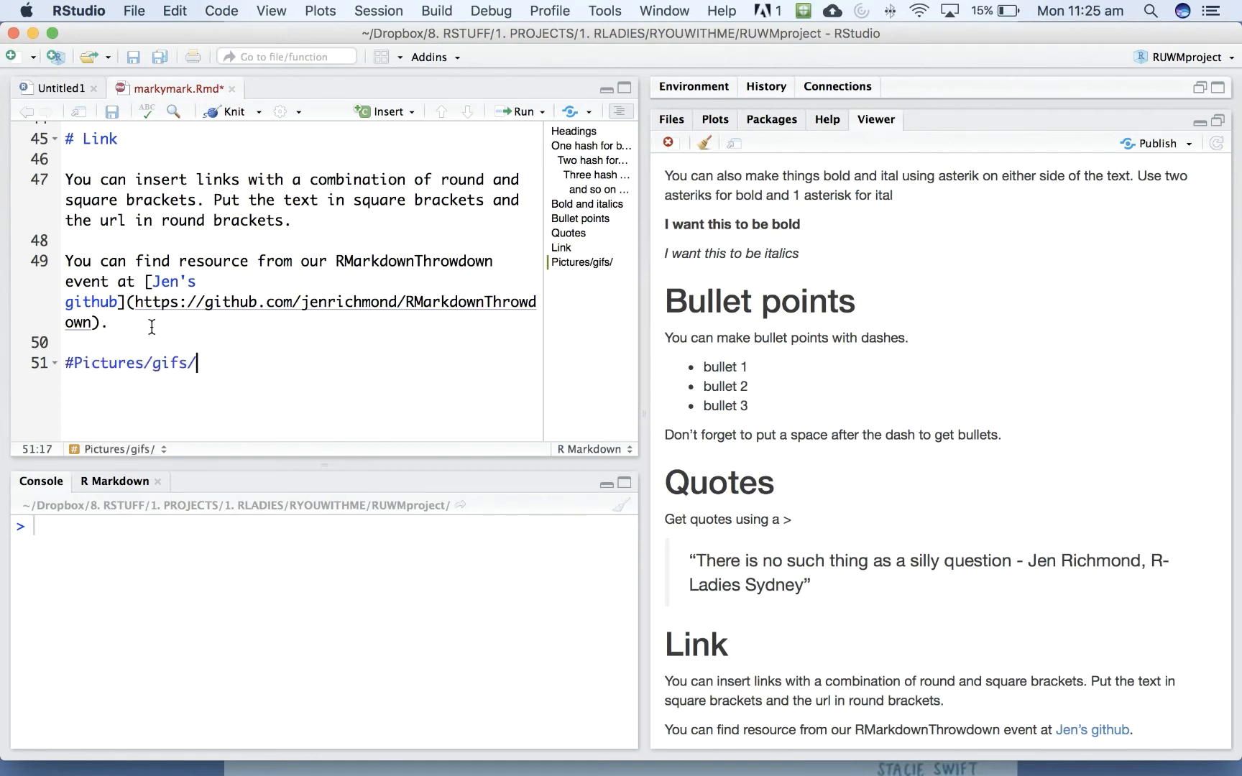
pyautogui.write('tweets')
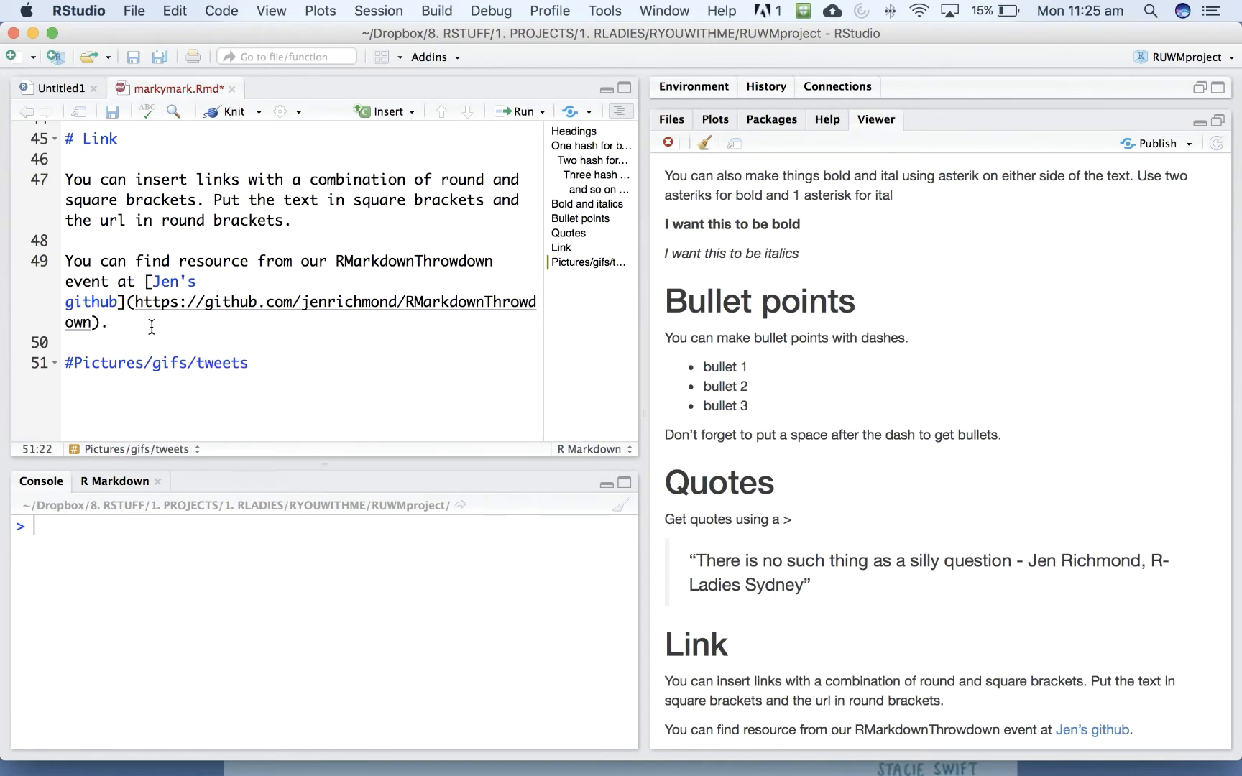
# - Write the sentence that embedding all kinds of things in Rmarkdown documents is pretty easy, then start a ### subheading
pyautogui.write('Its')
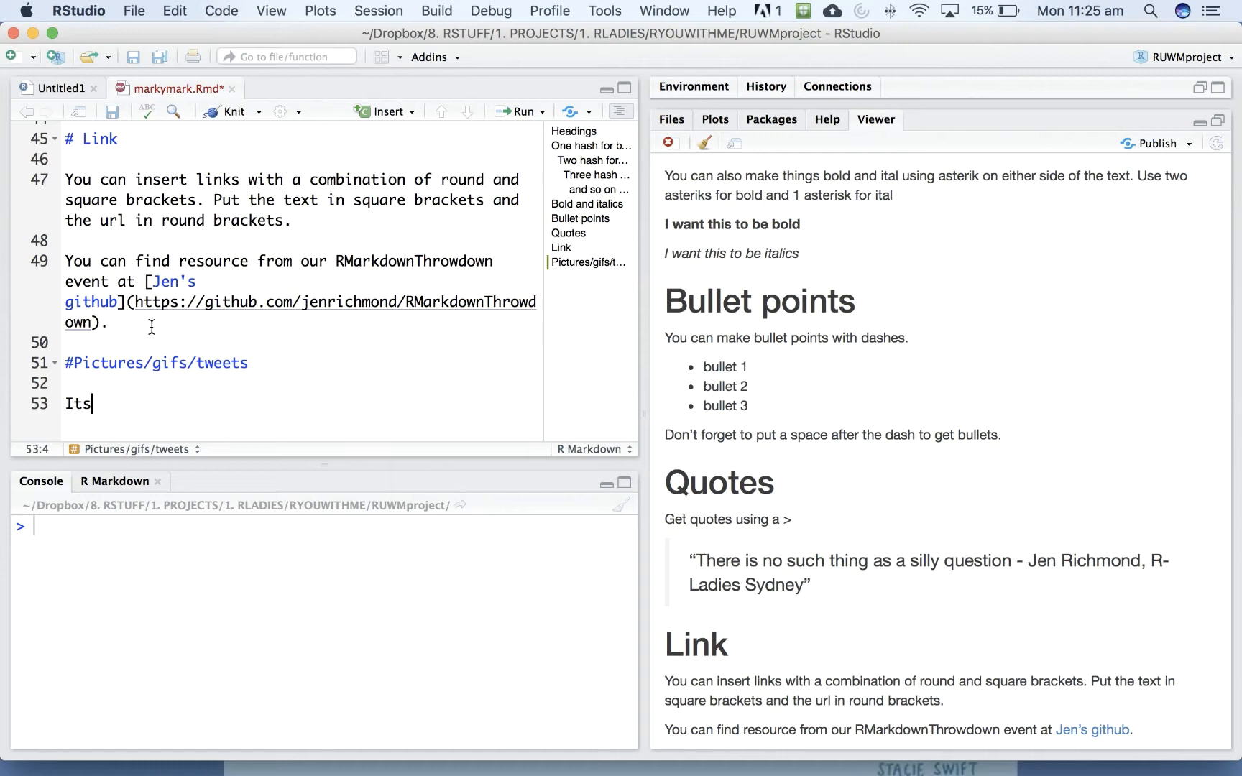
pyautogui.write('pretty easy to embed a')
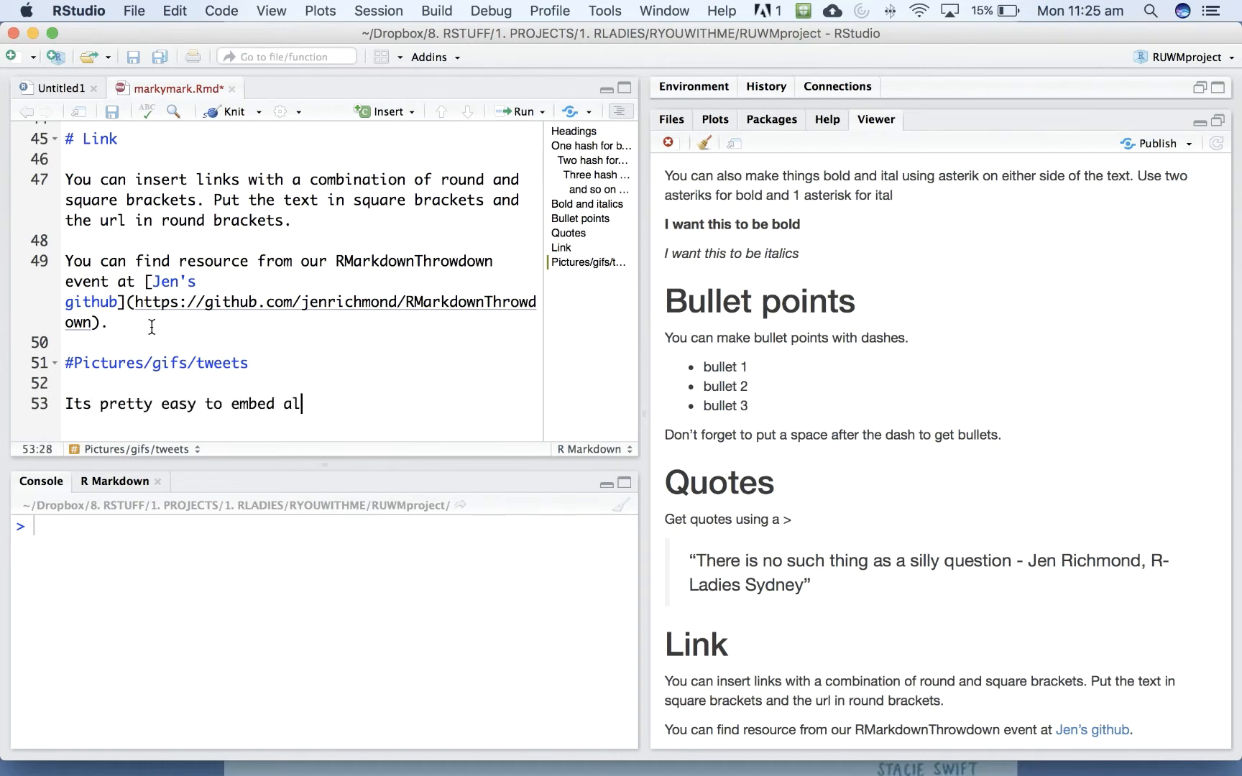
pyautogui.write('l kinds of things in Rmar')
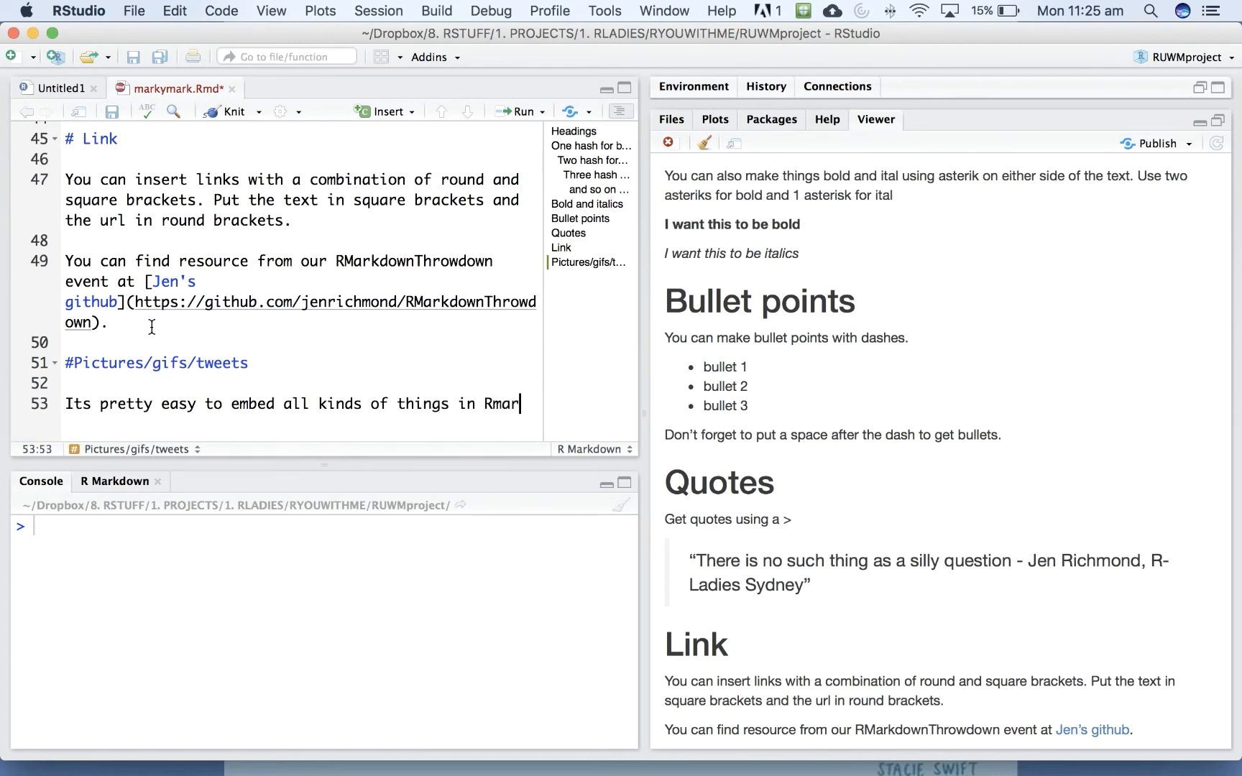
pyautogui.write('kdown documents.')
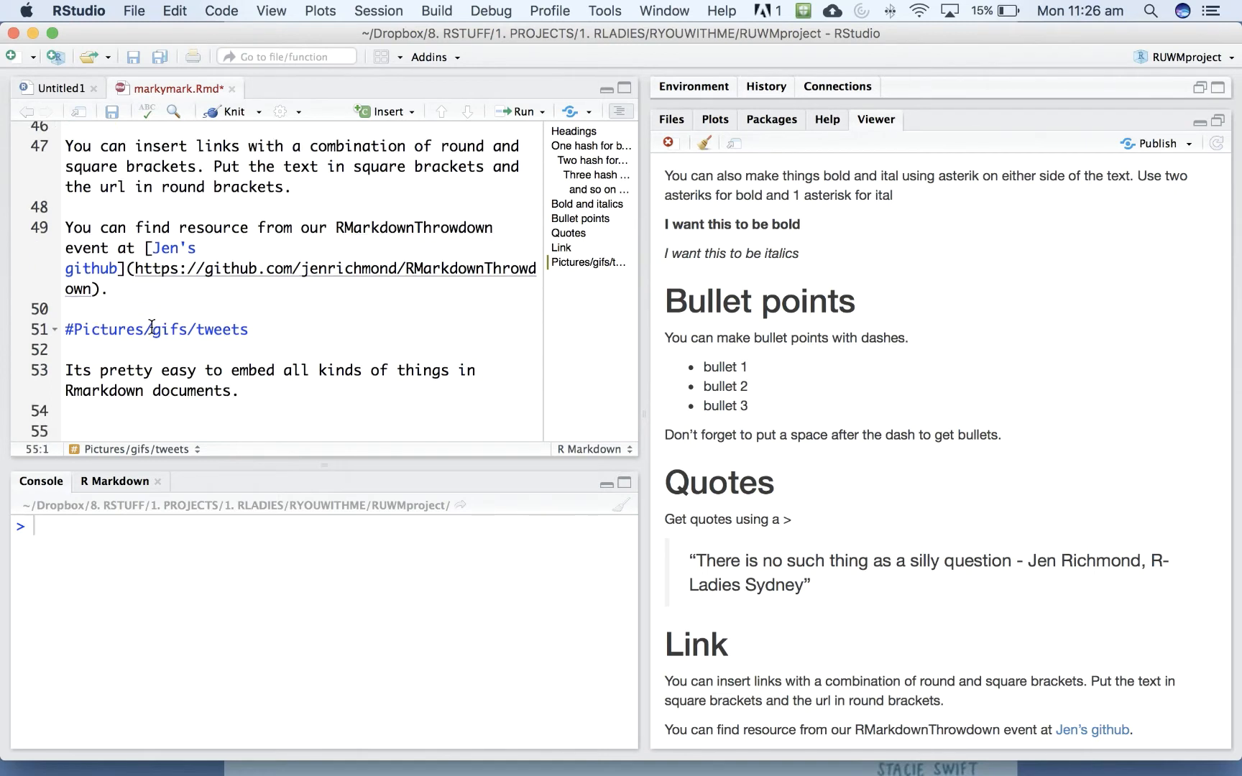
pyautogui.write('### Pictures')
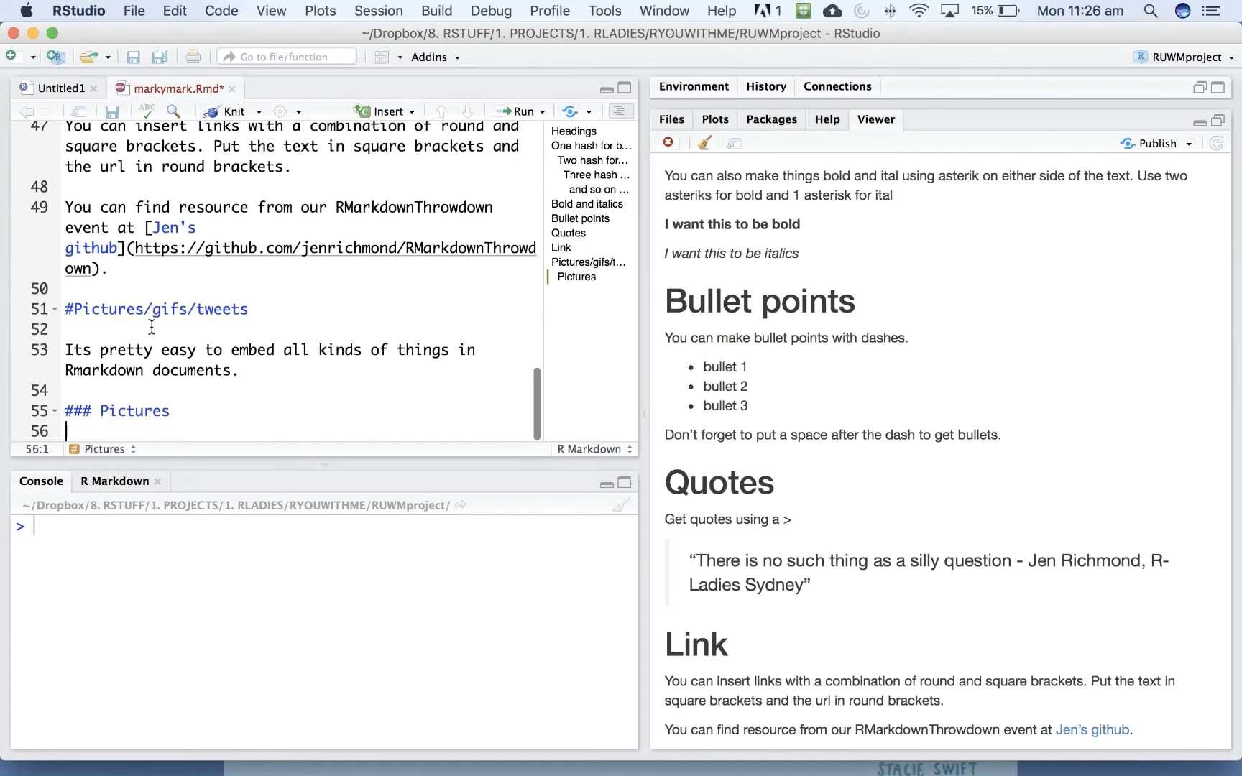
# - Begin the Pictures line with 'Use ![]()' and show the project files to find the image name
pyautogui.write('Use')
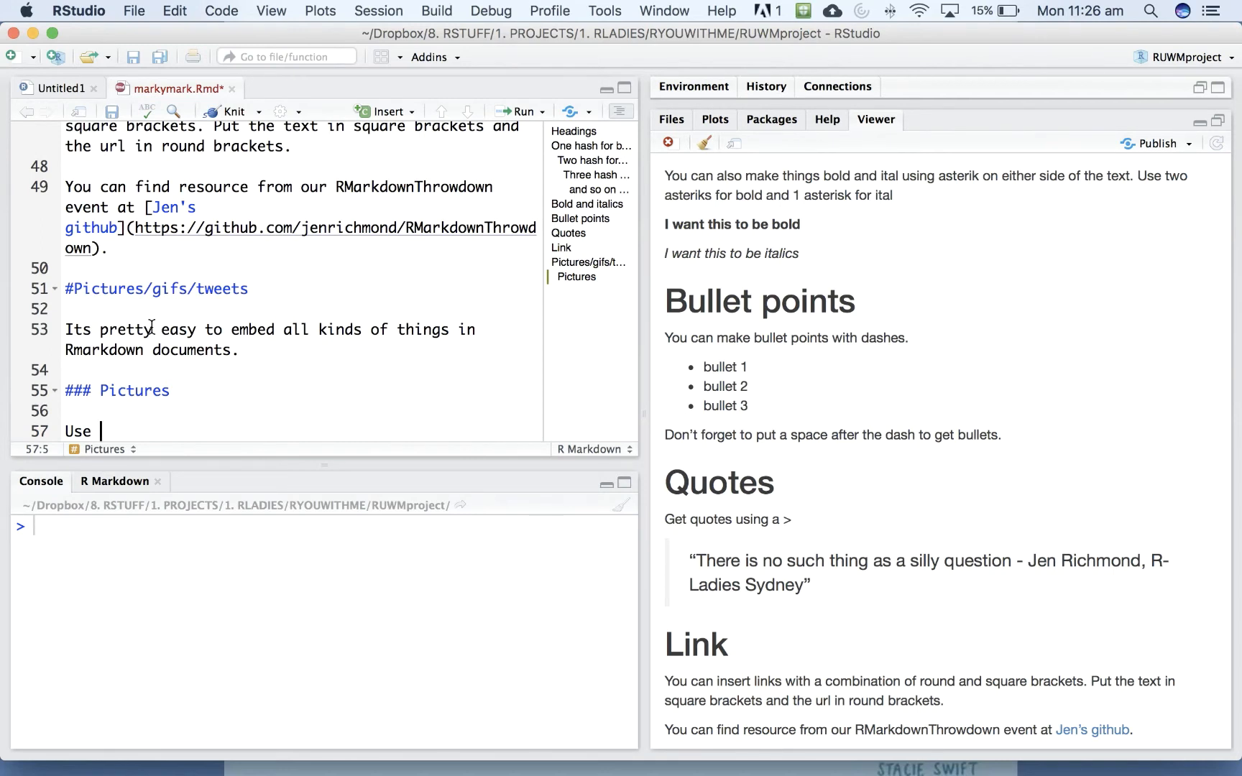
pyautogui.write('!{')
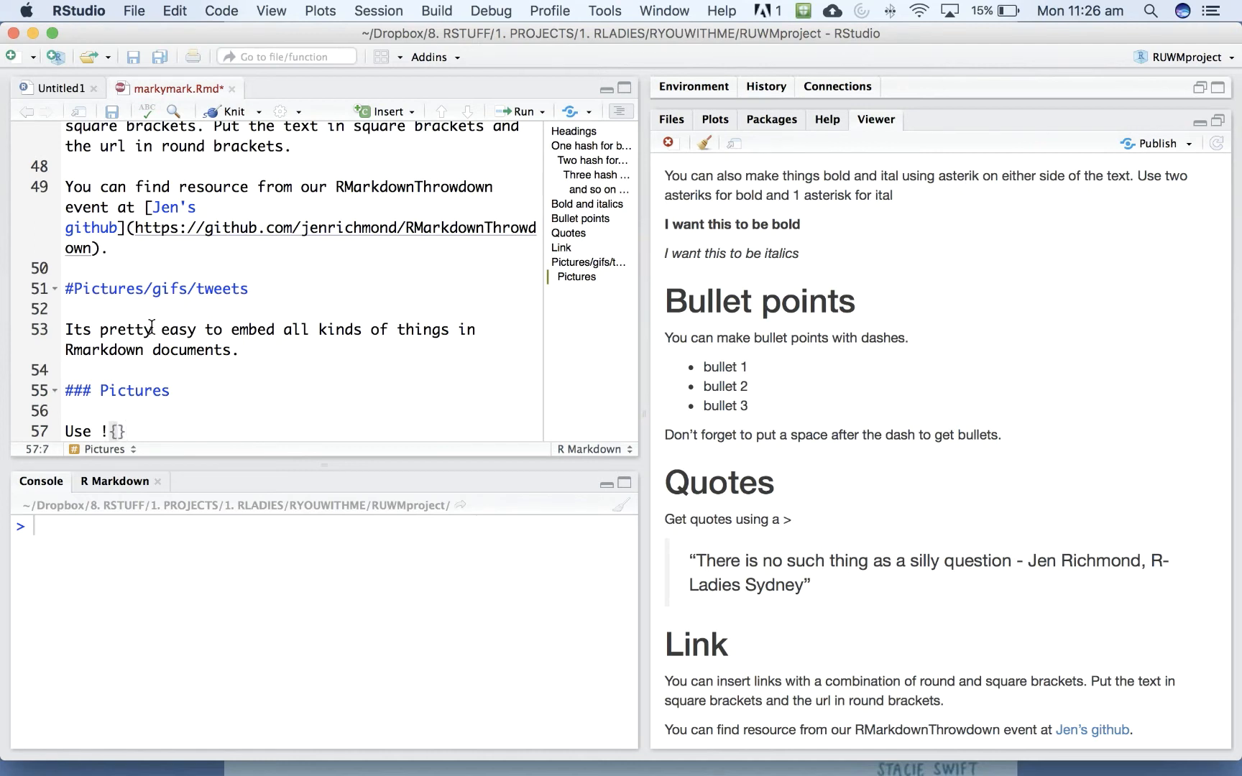
pyautogui.write('[')
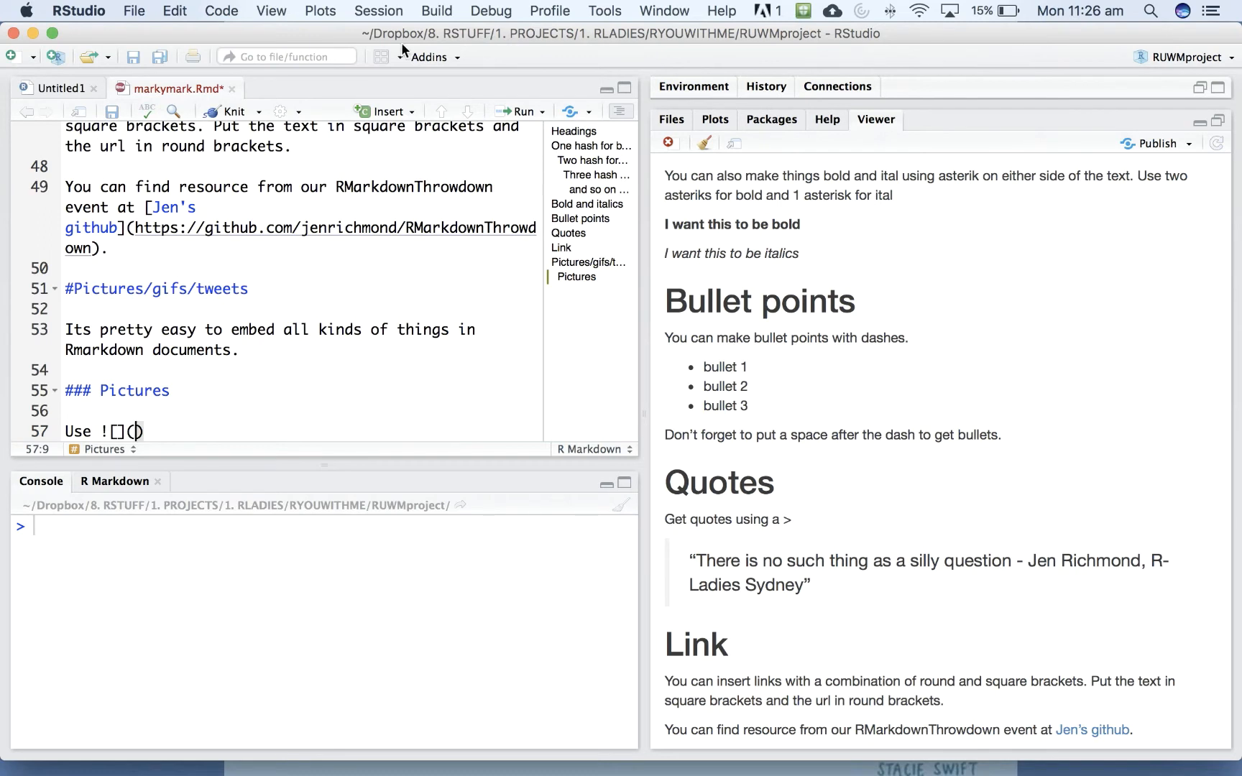
pyautogui.click(670, 120)
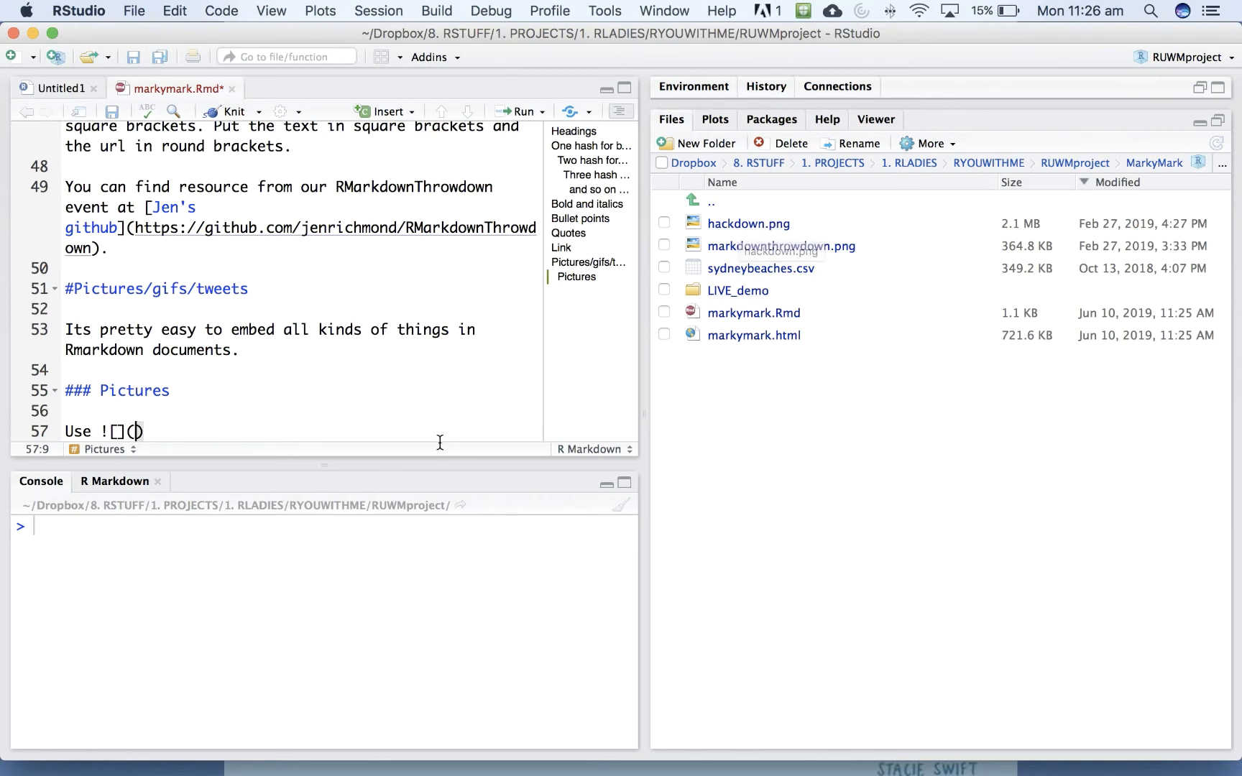
# - Fill the image embed with hackdown.png so the line reads 'Use ![](hackdown.png)'
pyautogui.write('hack')
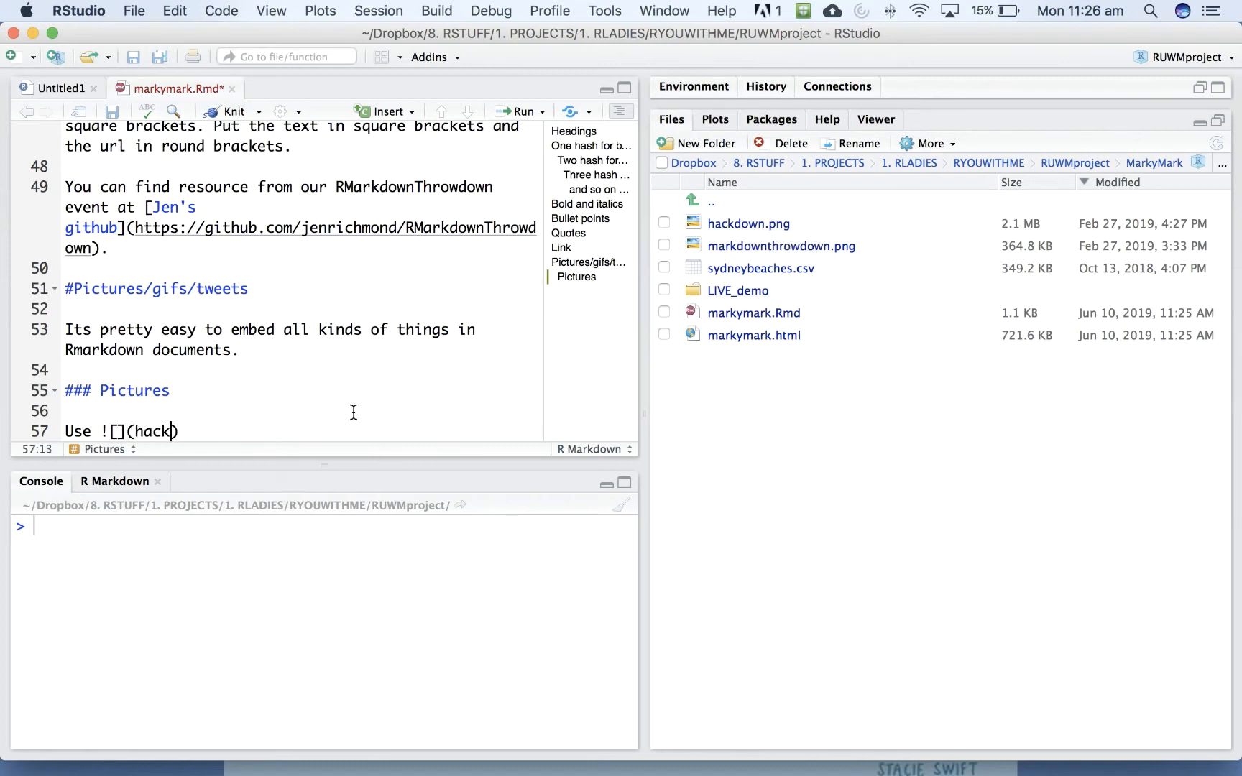
pyautogui.write('down.')
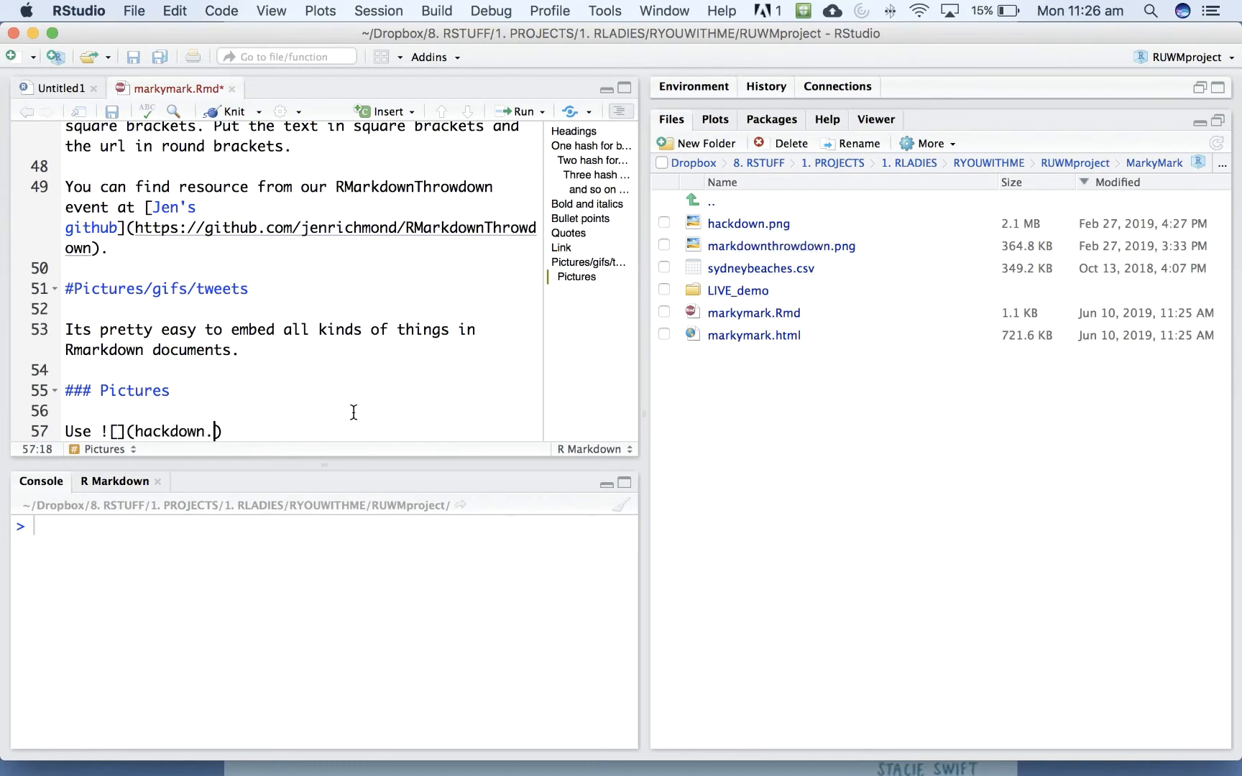
pyautogui.write('png')
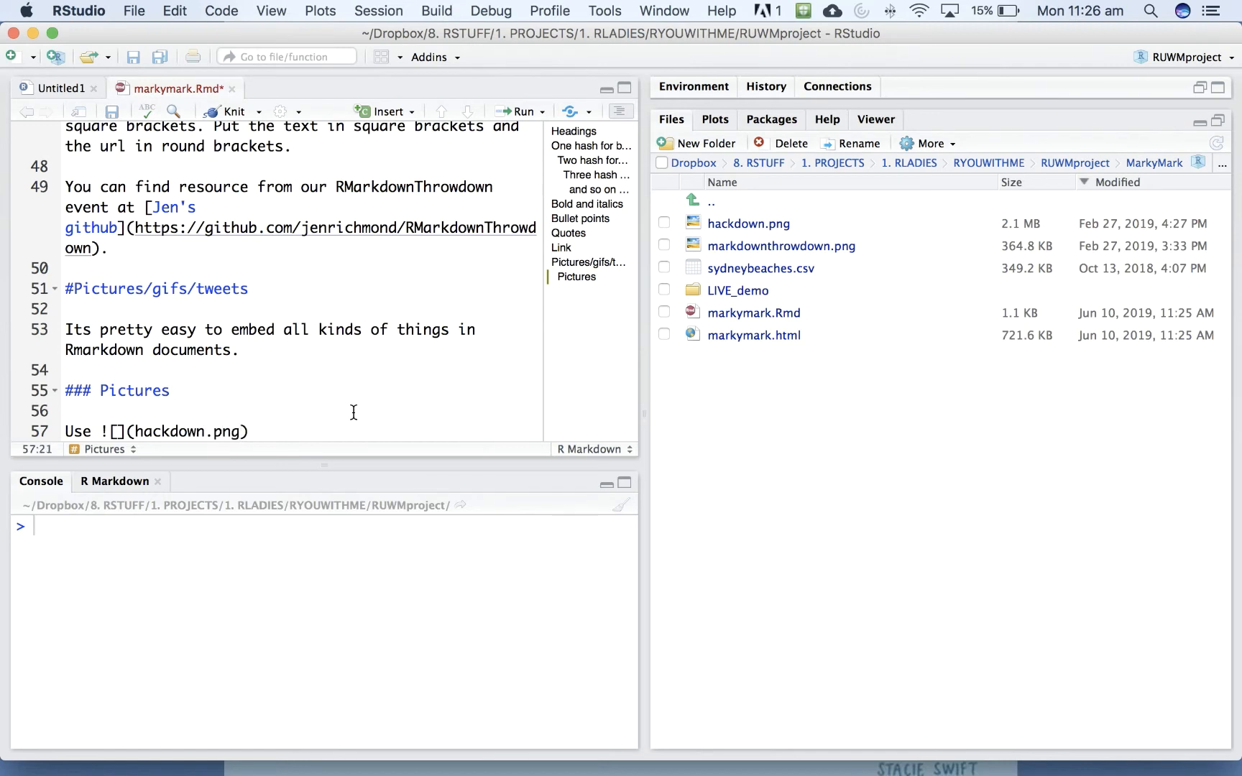
# - Knit the document and check the hackdown image under the Pictures heading
pyautogui.click(250, 431)
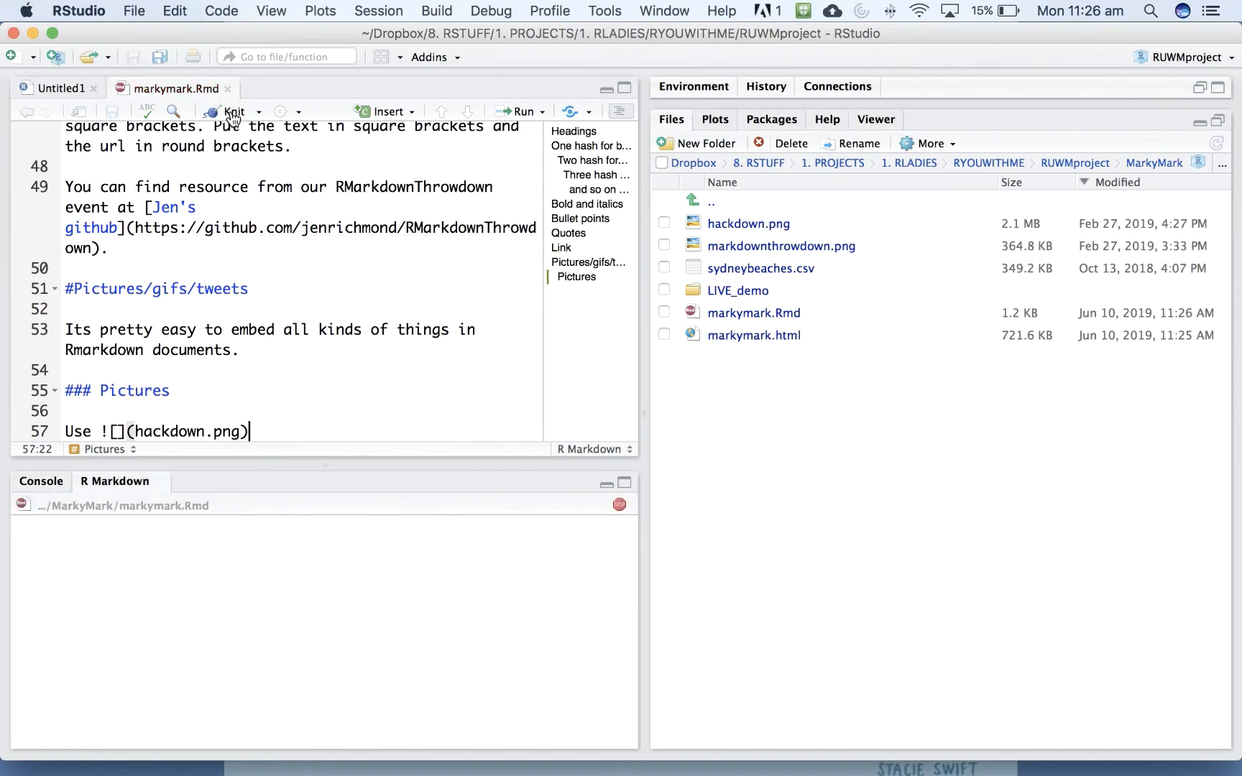
pyautogui.click(235, 110)
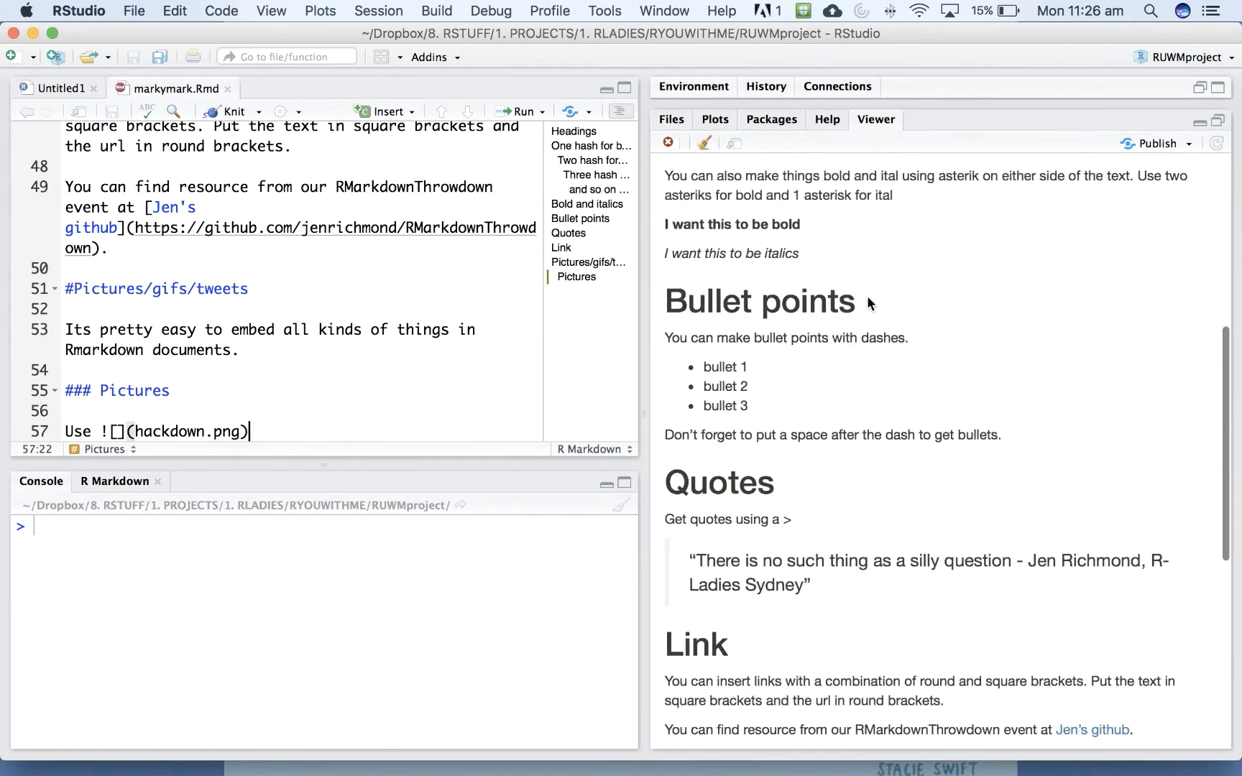
pyautogui.scroll(-3)
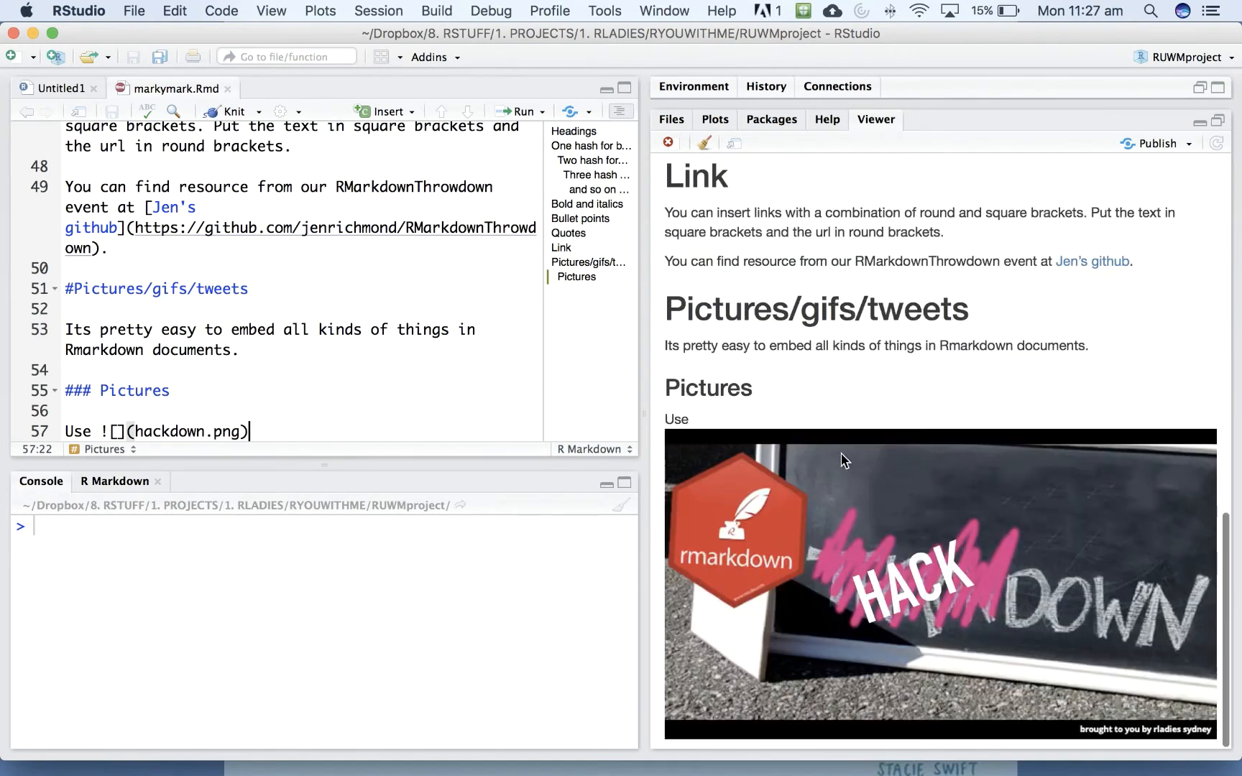
pyautogui.moveTo(818, 386)
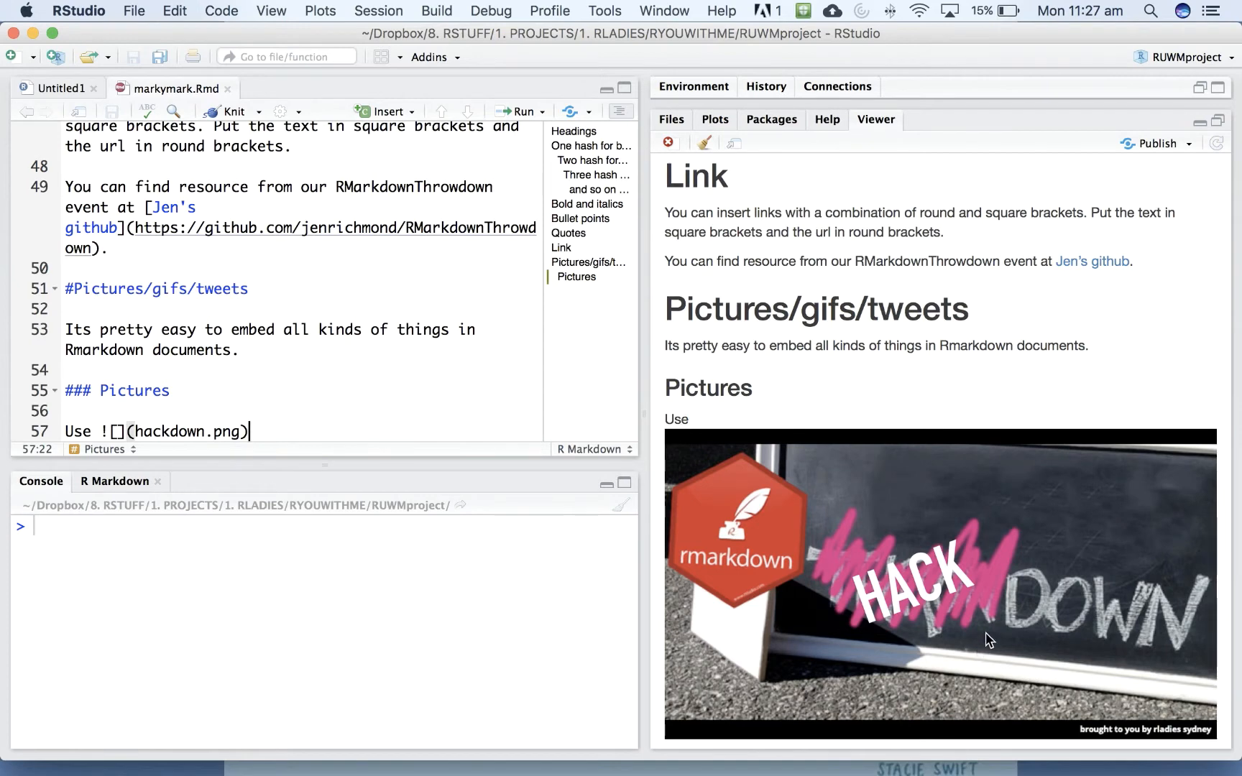
pyautogui.moveTo(421, 382)
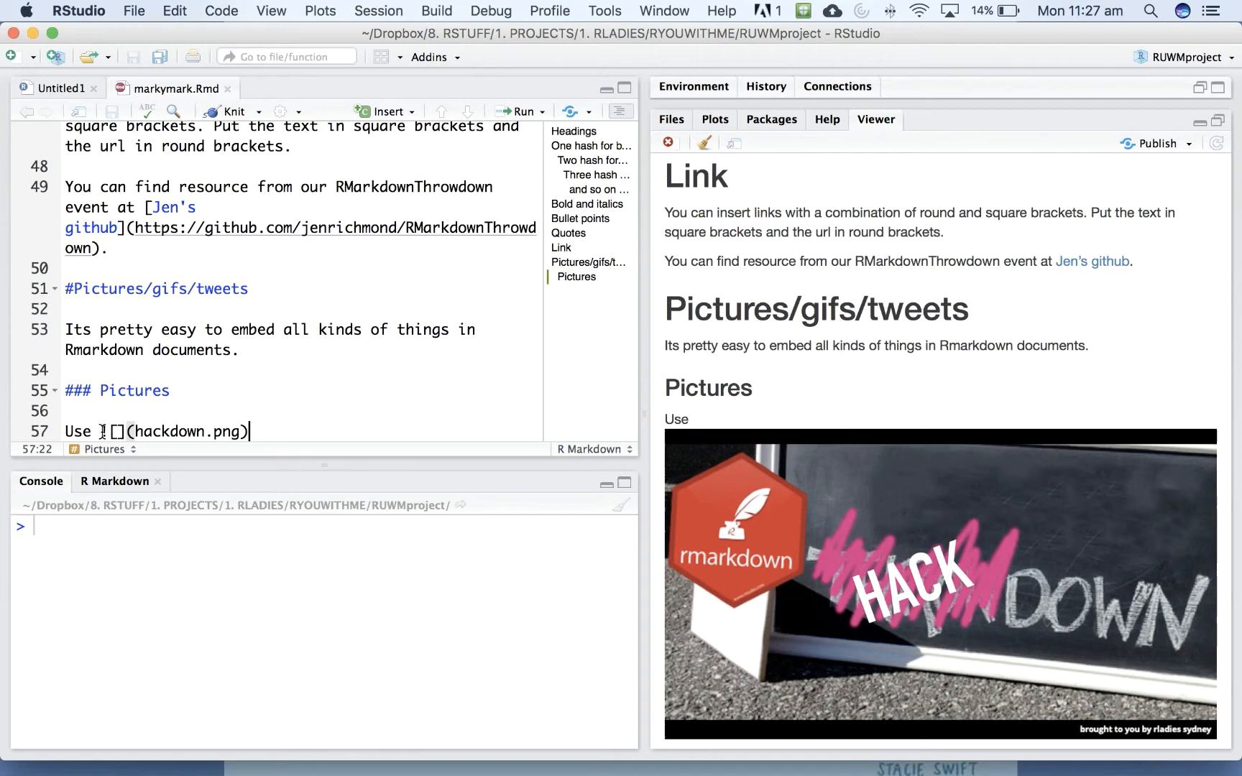
pyautogui.write('!')
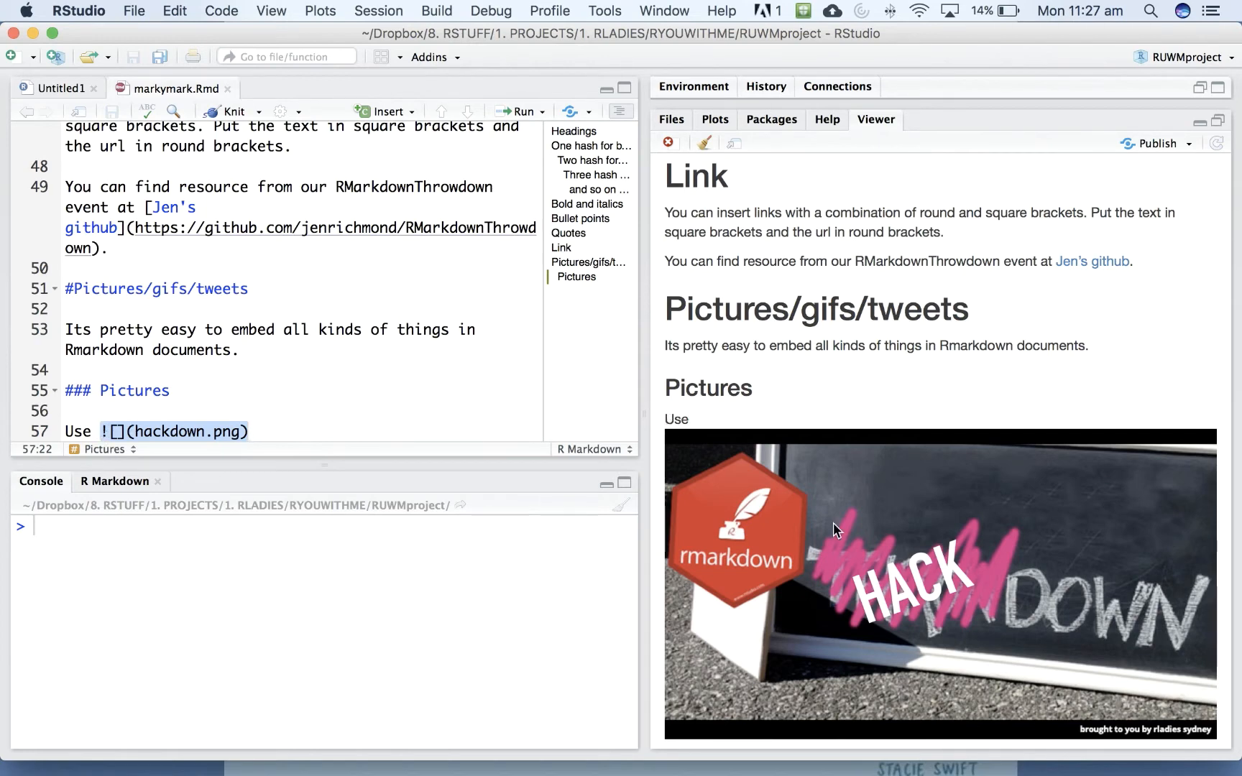
pyautogui.moveTo(858, 555)
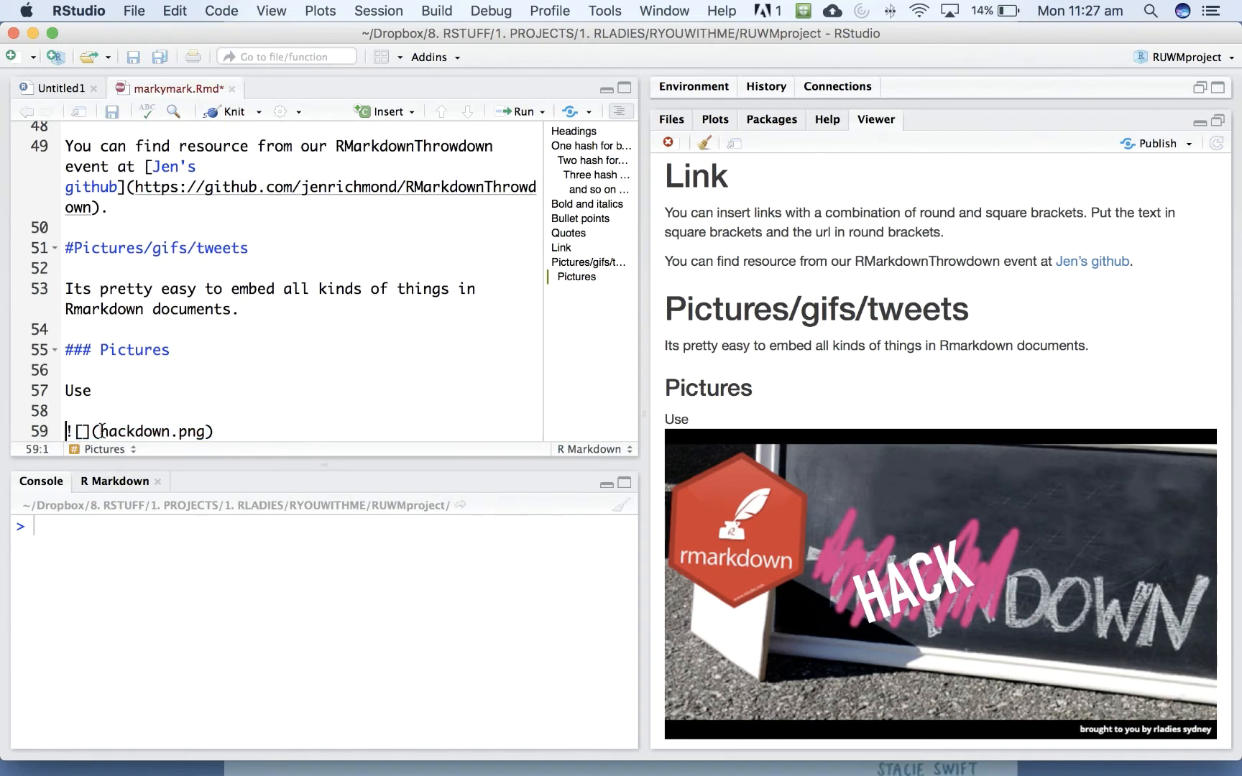
# - After 'Use', add the example syntax `![](nameofimage.png)` as inline code
pyautogui.click(103, 391)
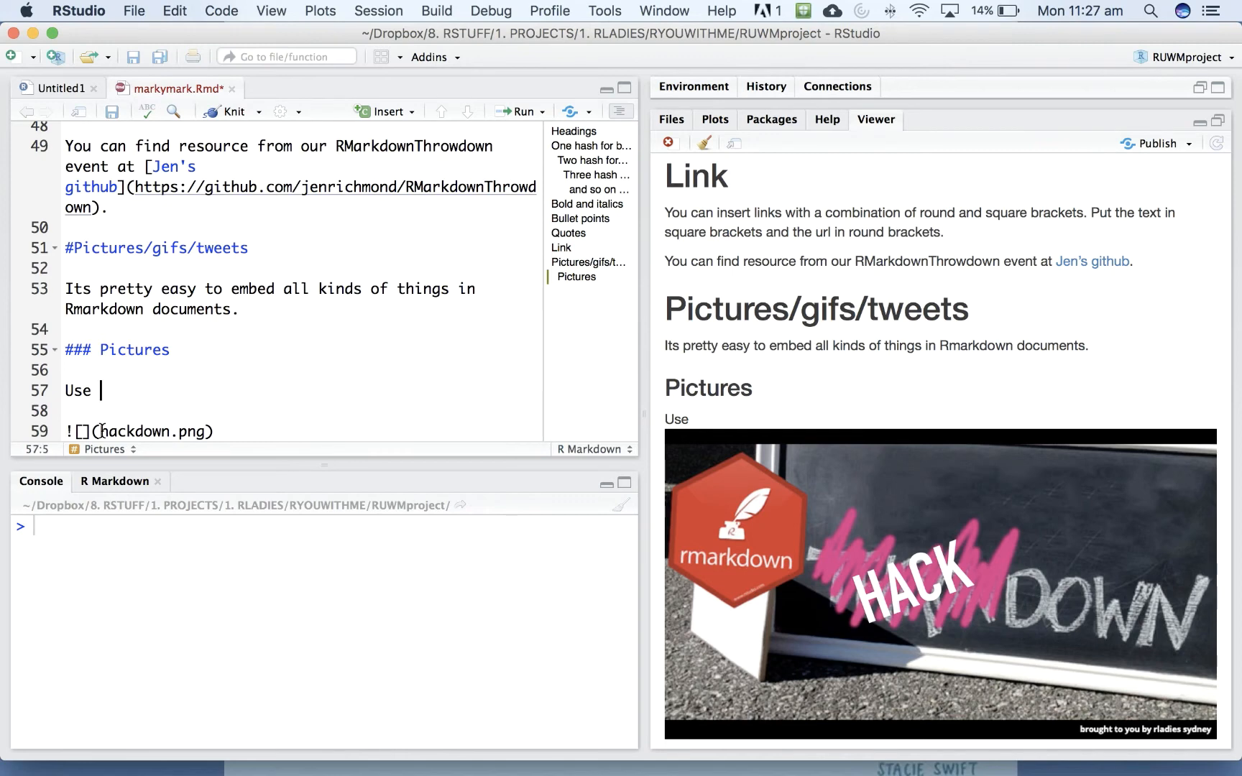
pyautogui.write('`')
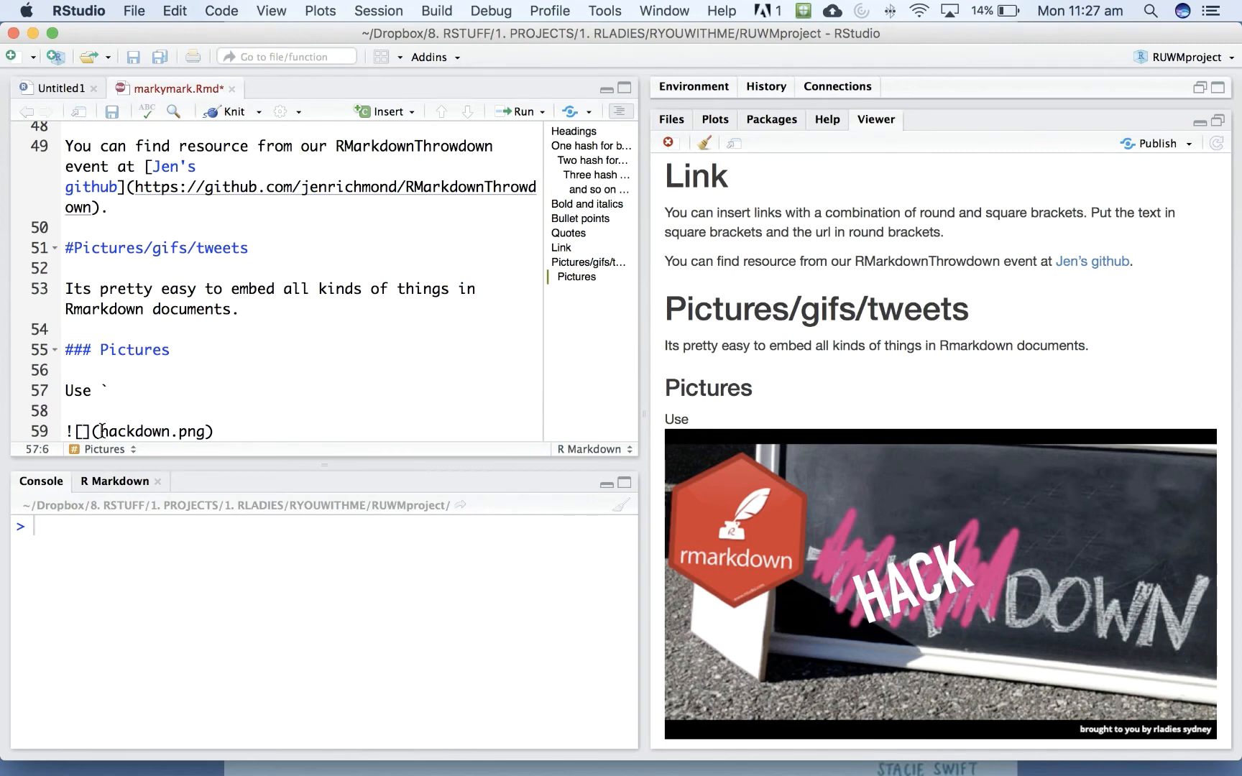
pyautogui.write('![')
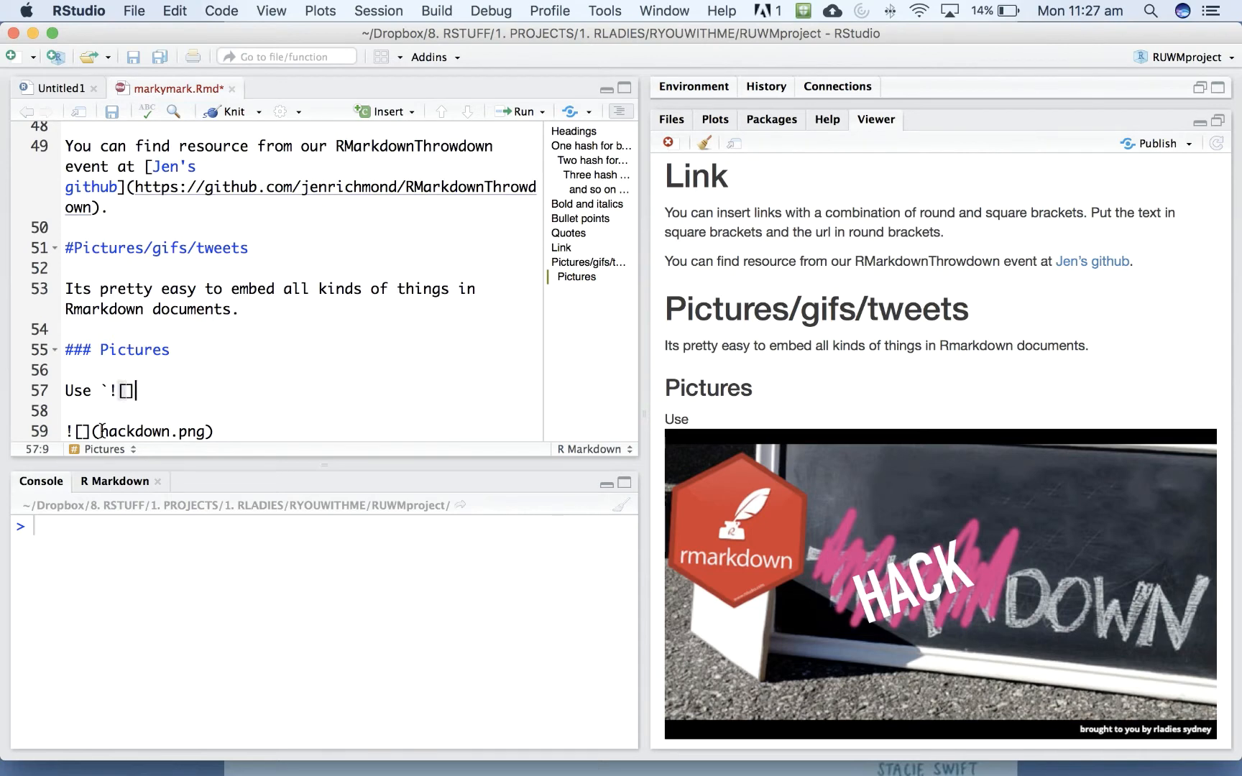
pyautogui.write('()')
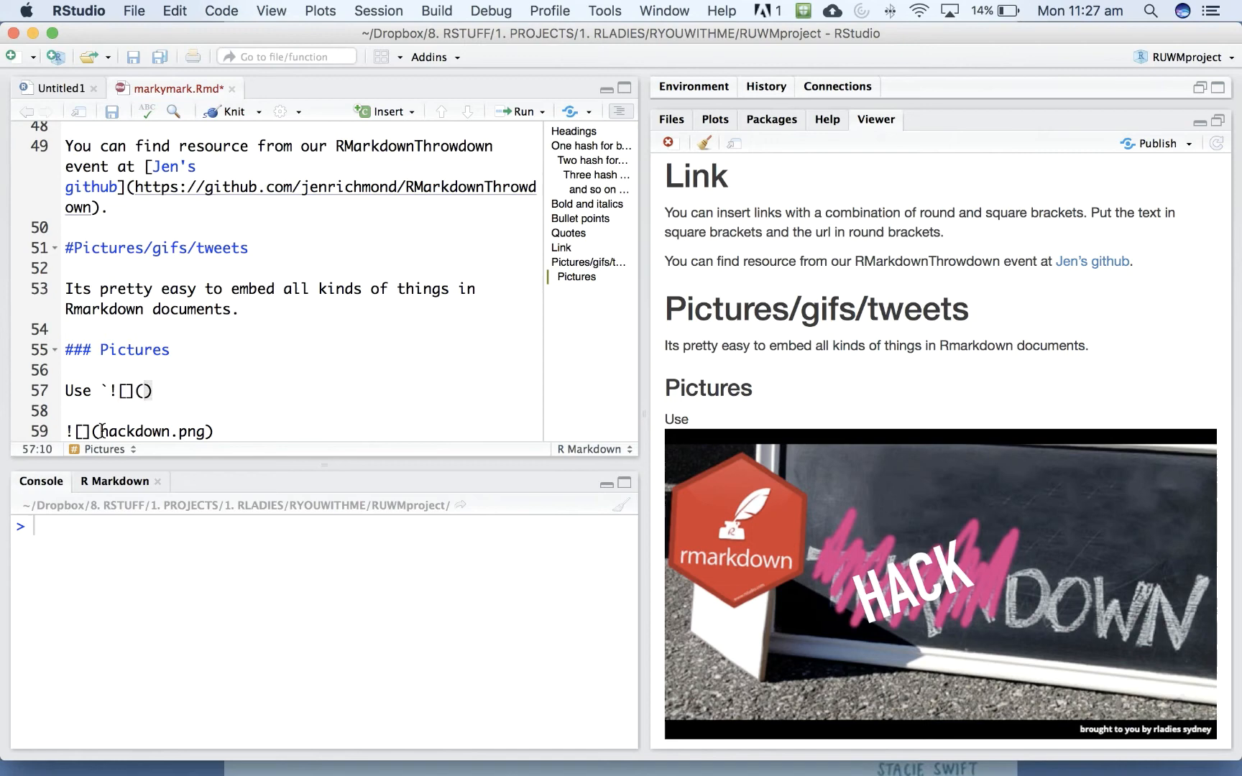
pyautogui.write('nameofimage')
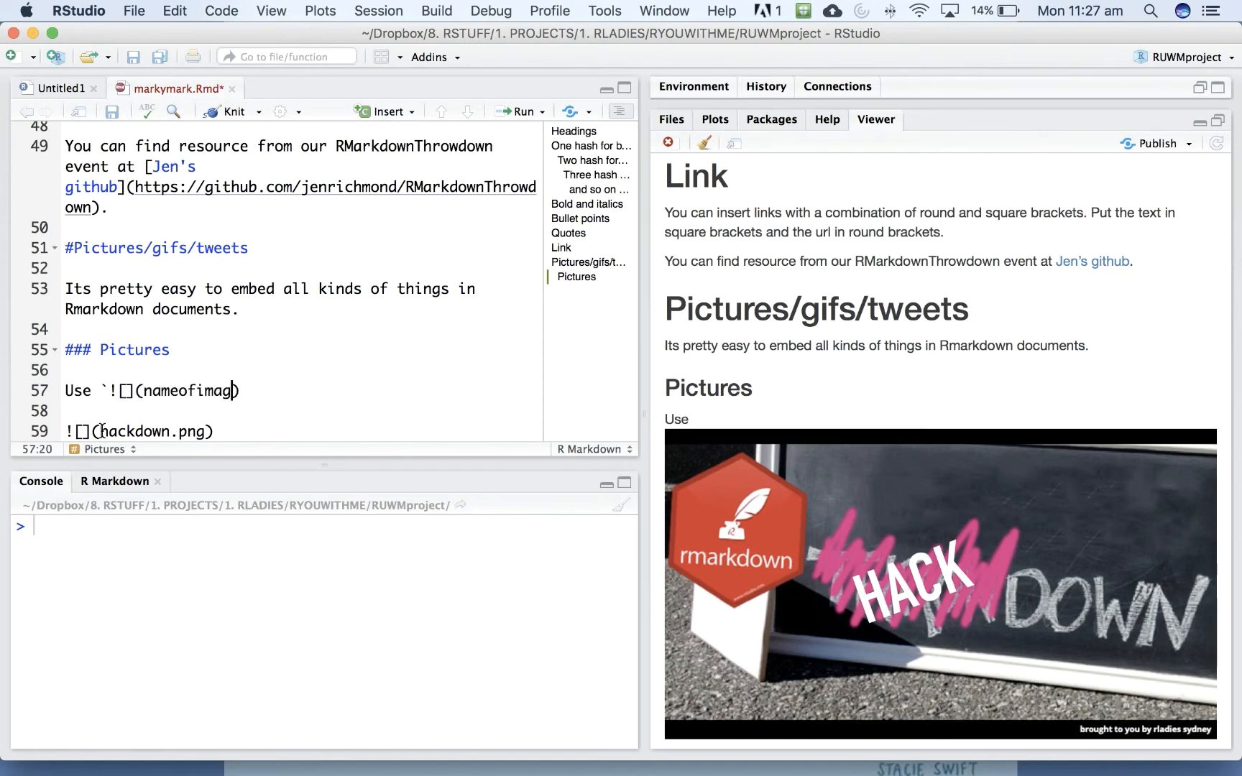
pyautogui.write('.png')
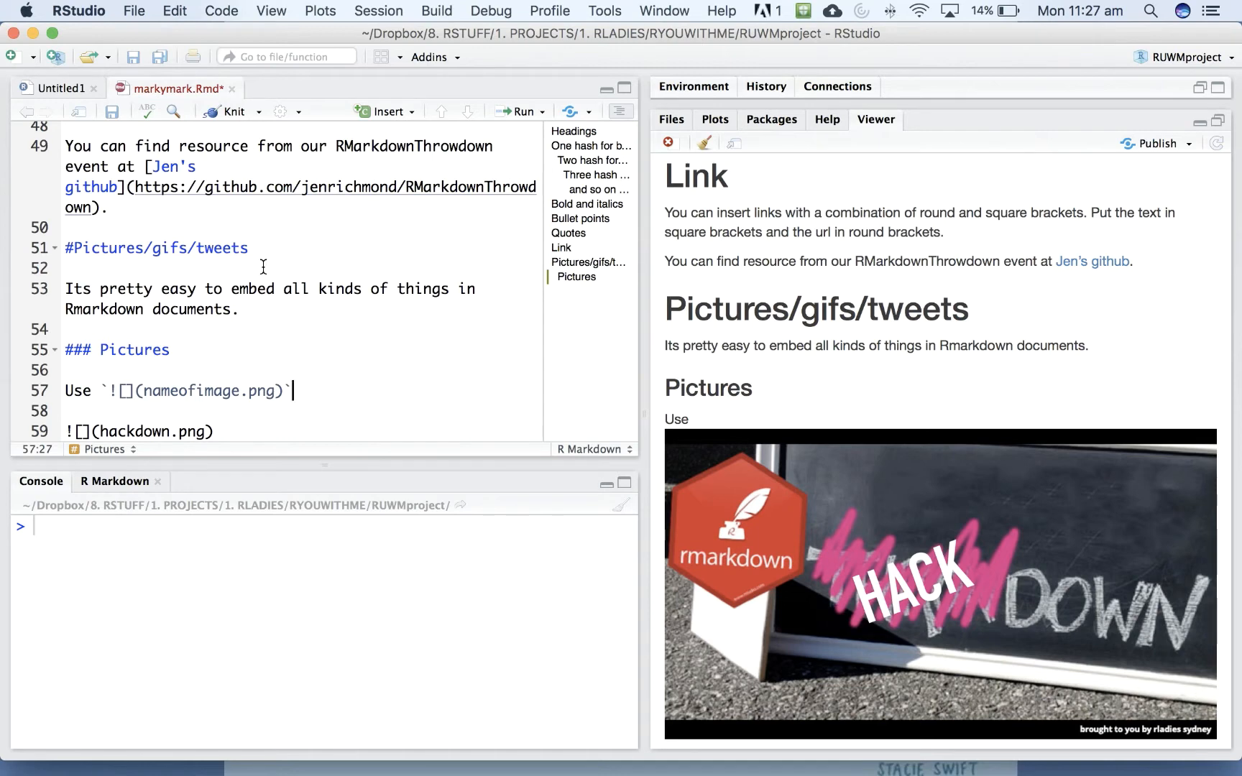
pyautogui.moveTo(97, 393)
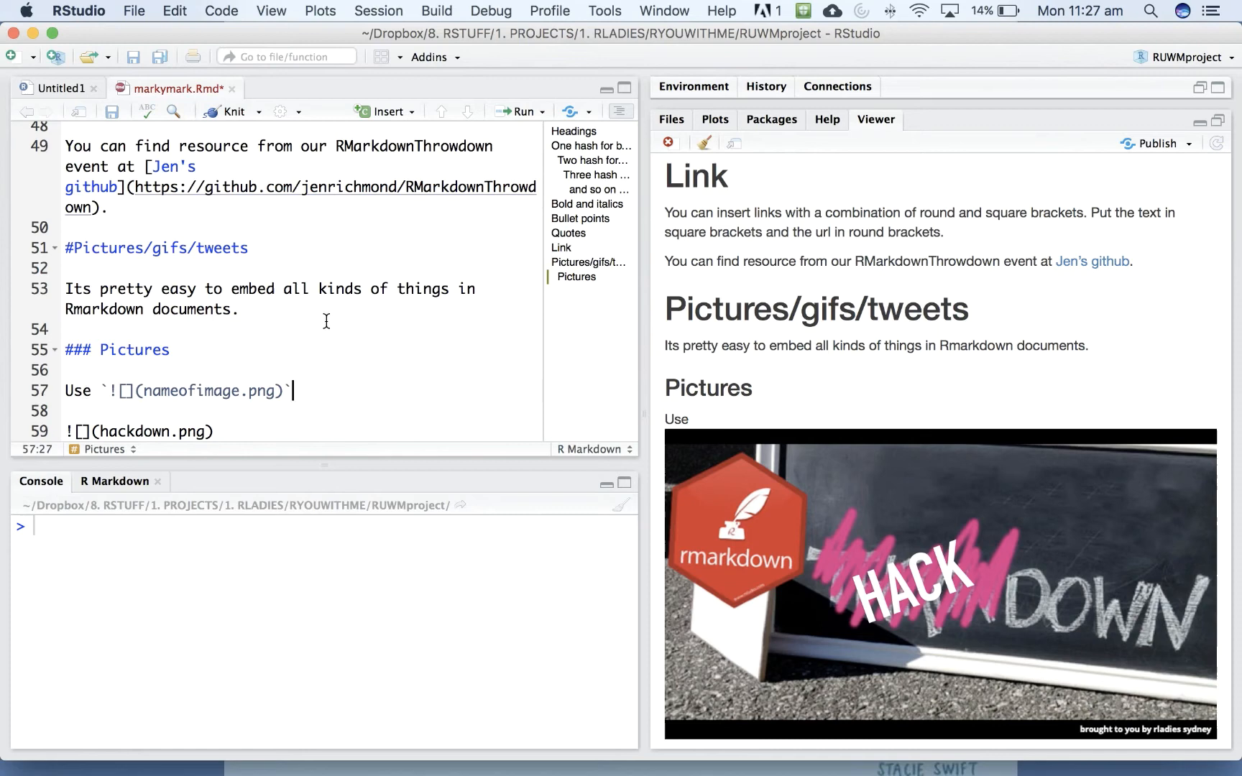
pyautogui.moveTo(266, 262)
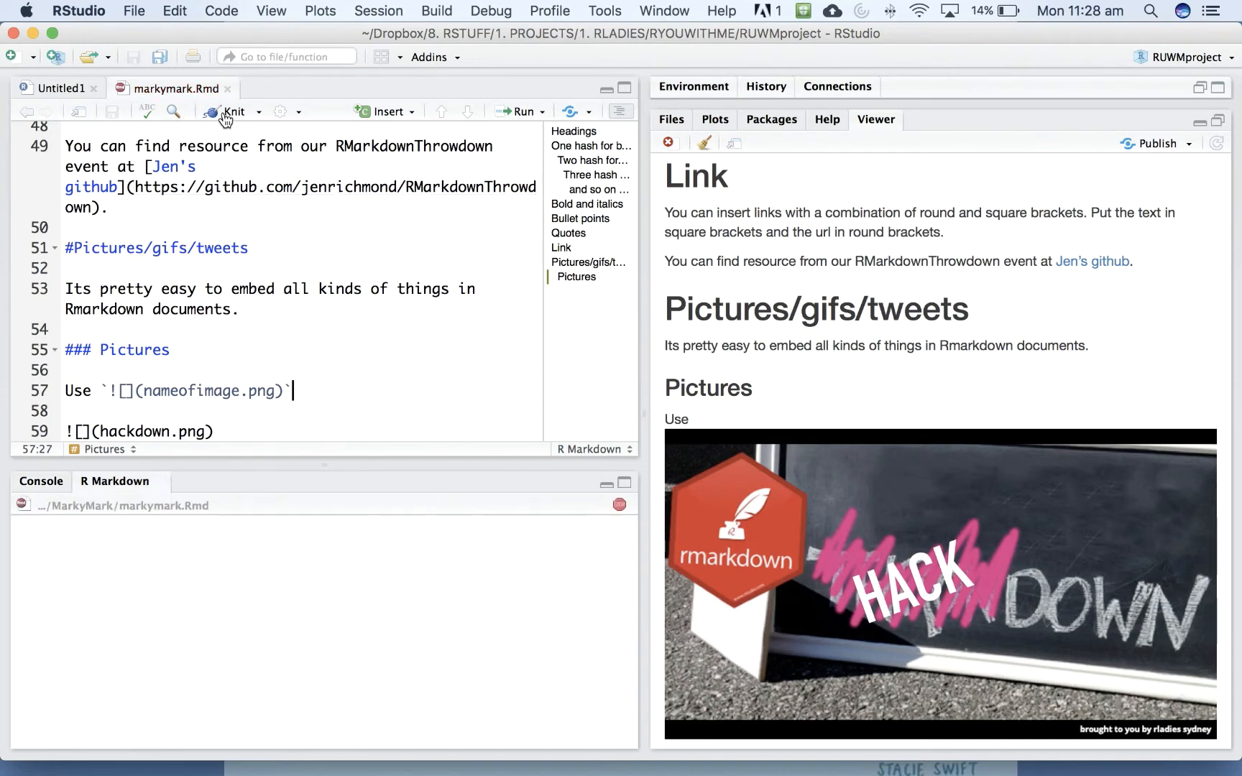
# - Knit the document so the image syntax shows as code with the hackdown image below
pyautogui.click(233, 111)
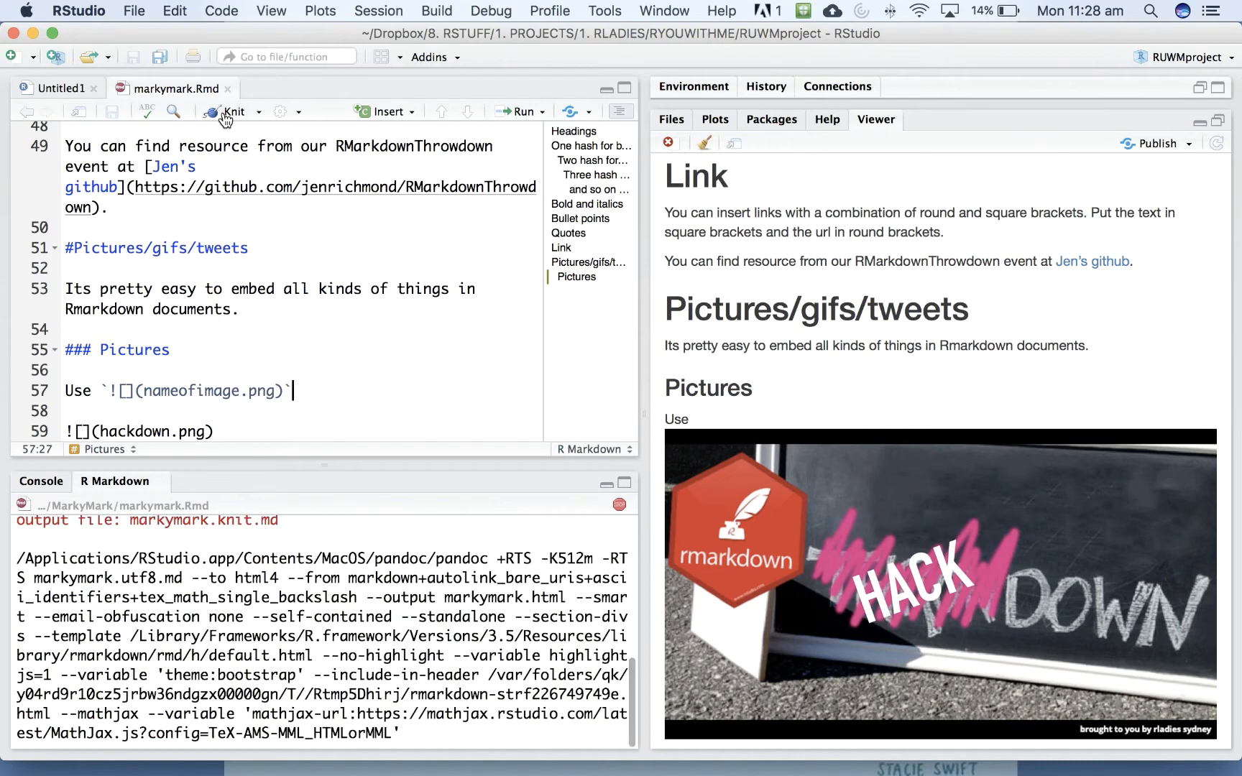
pyautogui.click(232, 111)
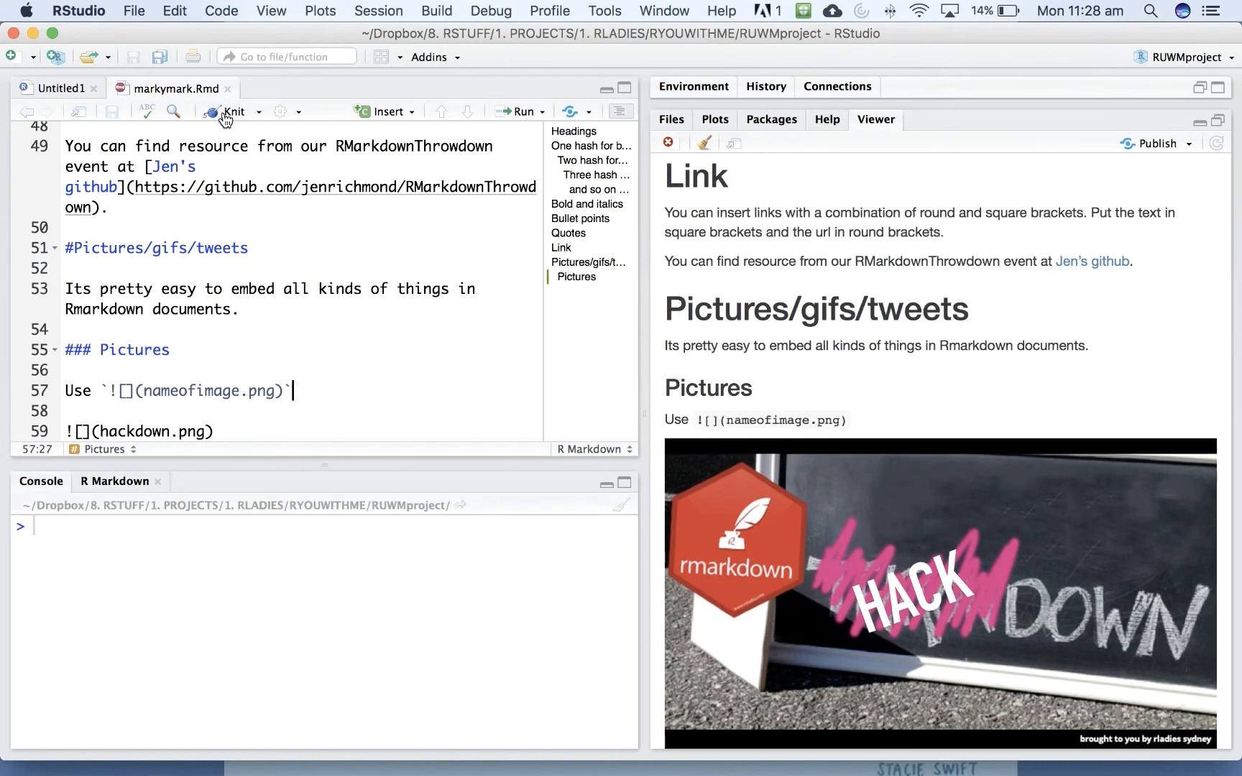
pyautogui.moveTo(701, 424)
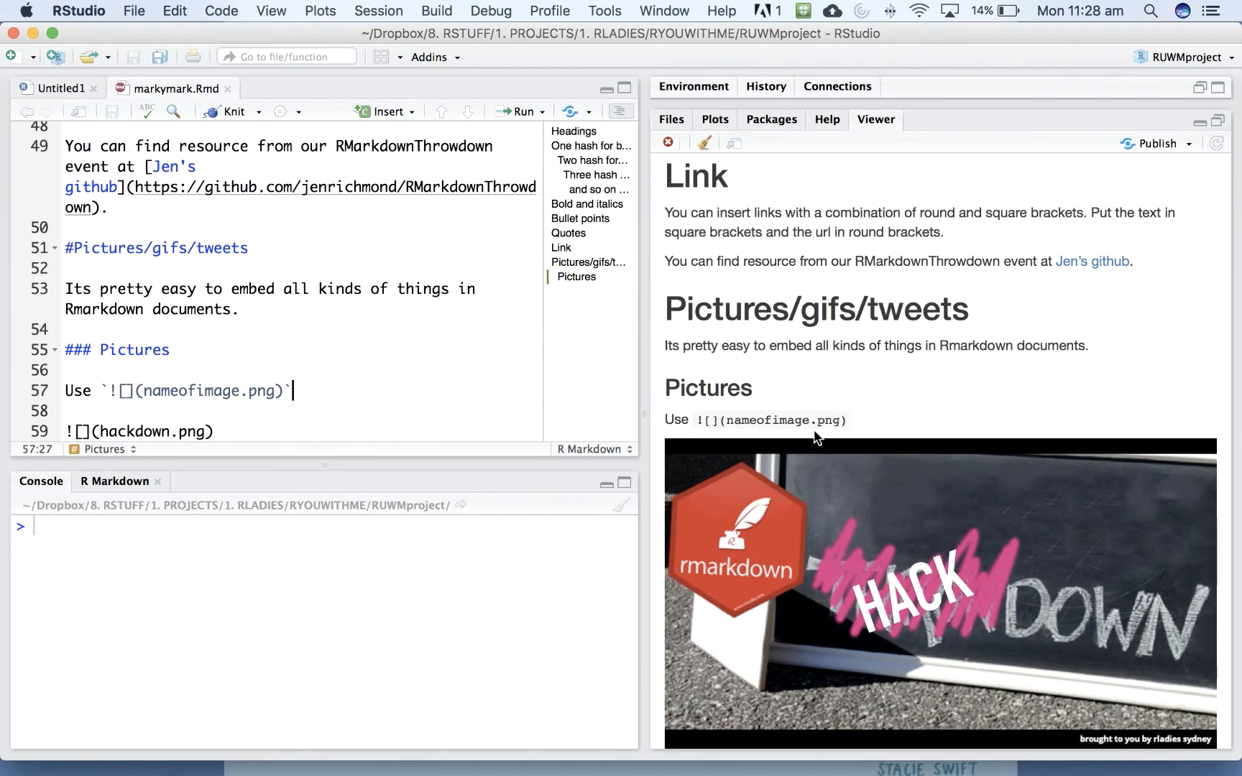
pyautogui.moveTo(708, 440)
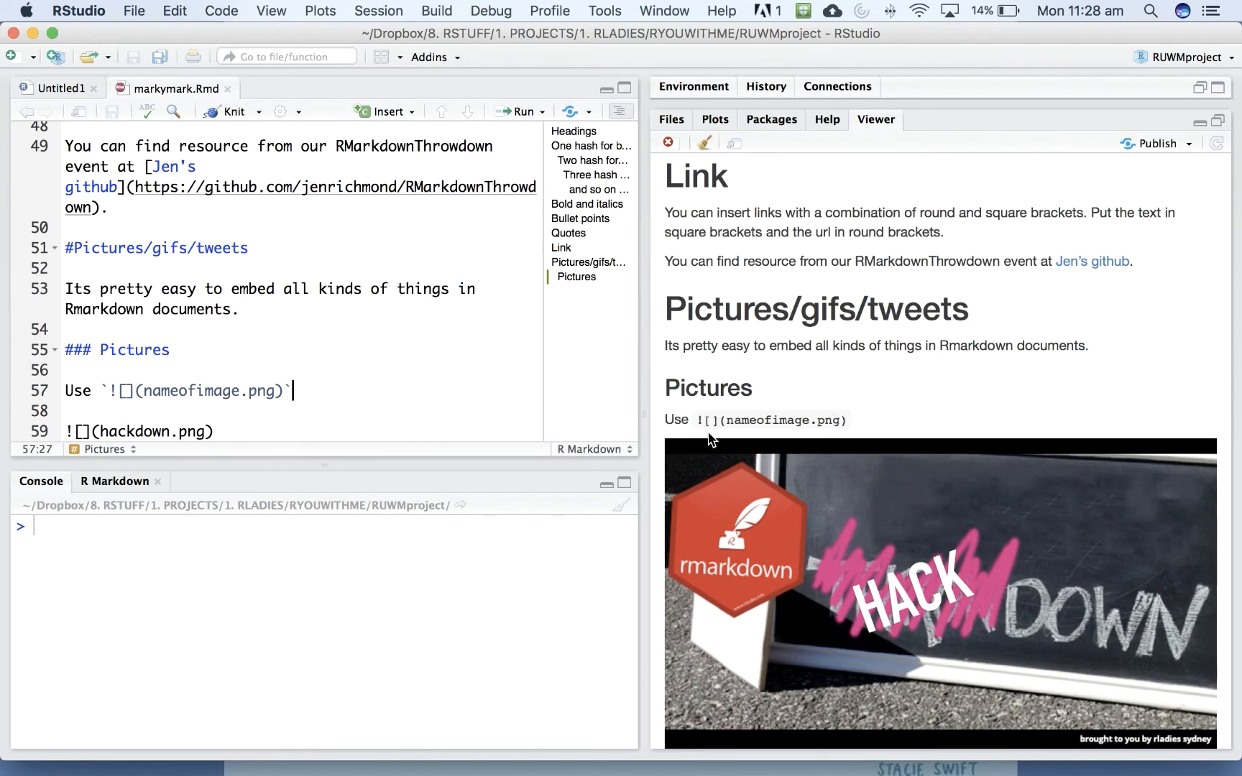
pyautogui.moveTo(972, 611)
pyautogui.write('### Tw')
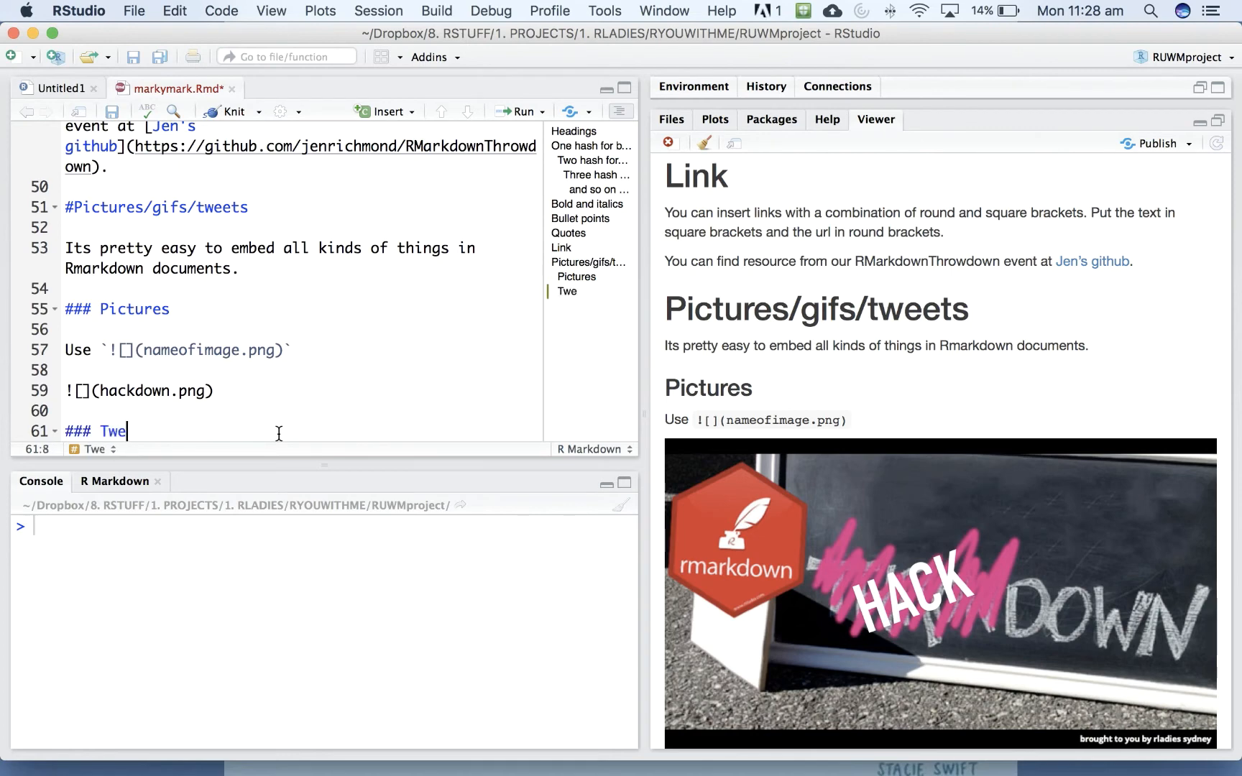
# - Finish the '### Tweets' heading and write 'use the embed code from Twitter to insert tweets'
pyautogui.write('ets')
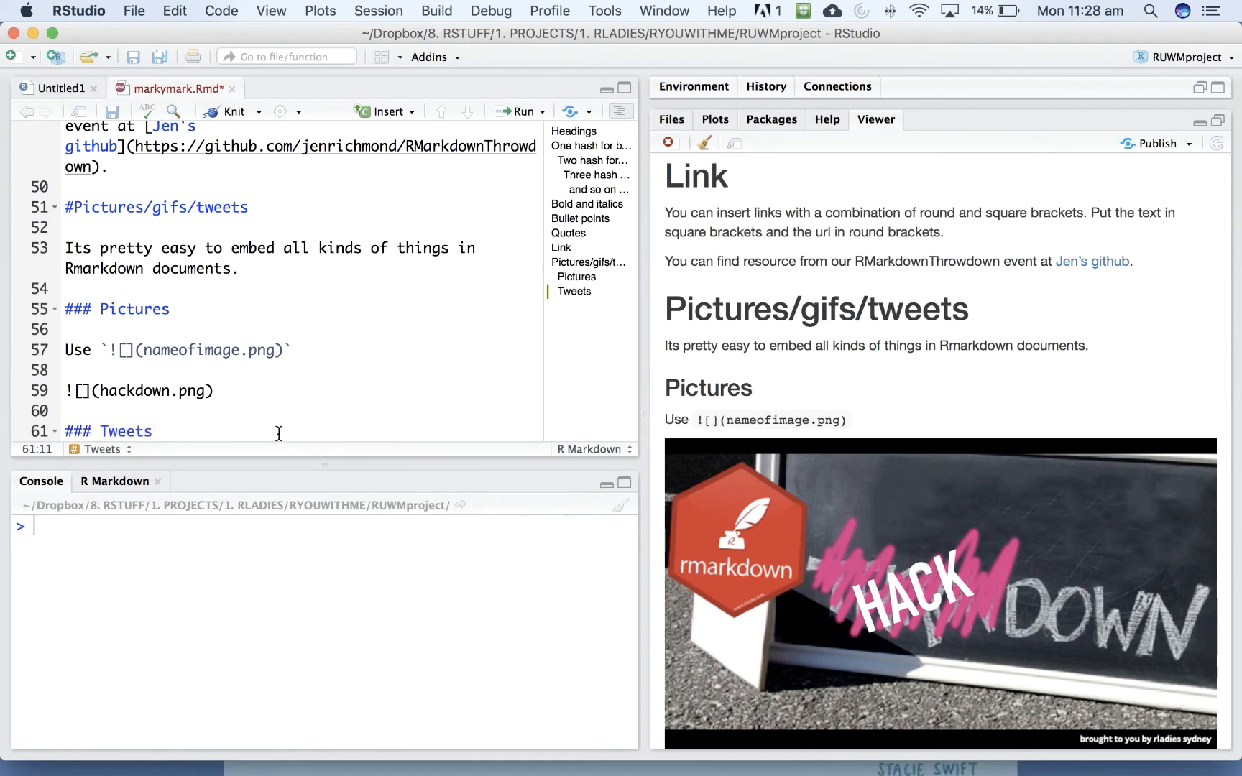
pyautogui.write('use the embed code from')
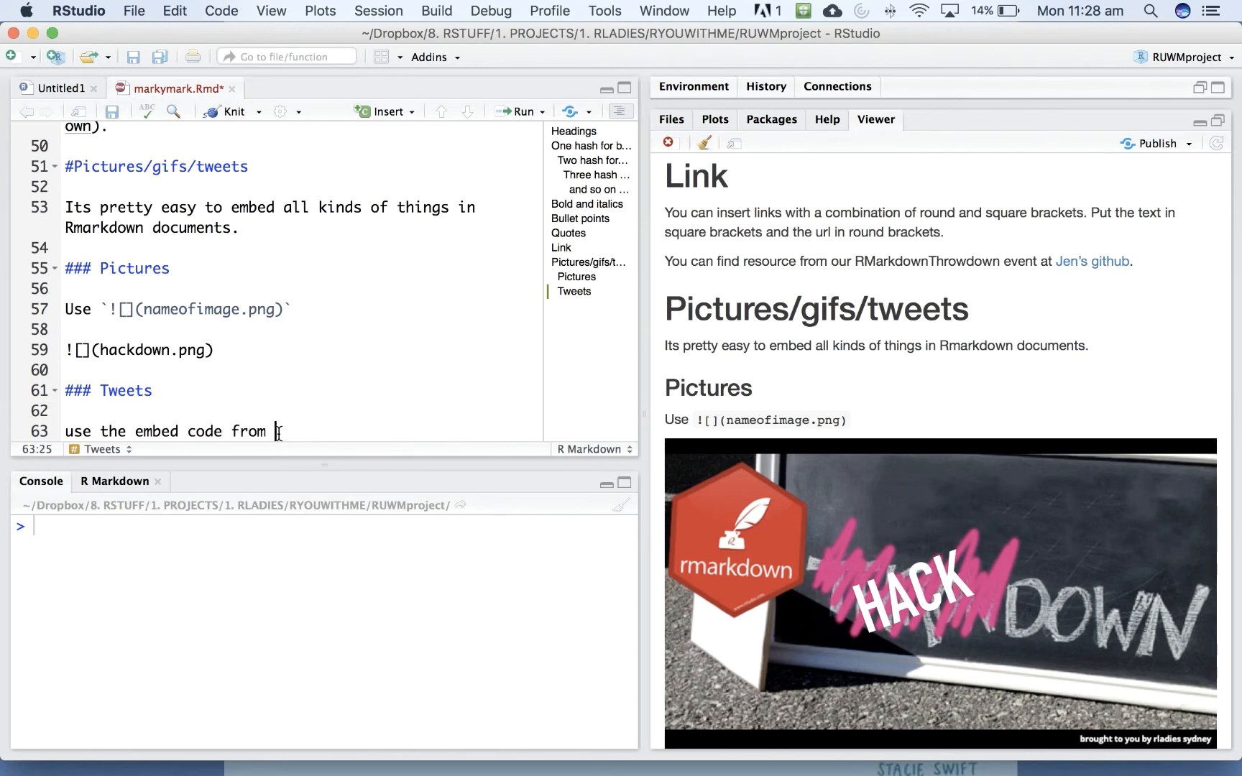
pyautogui.write('Twitter to insert tweets')
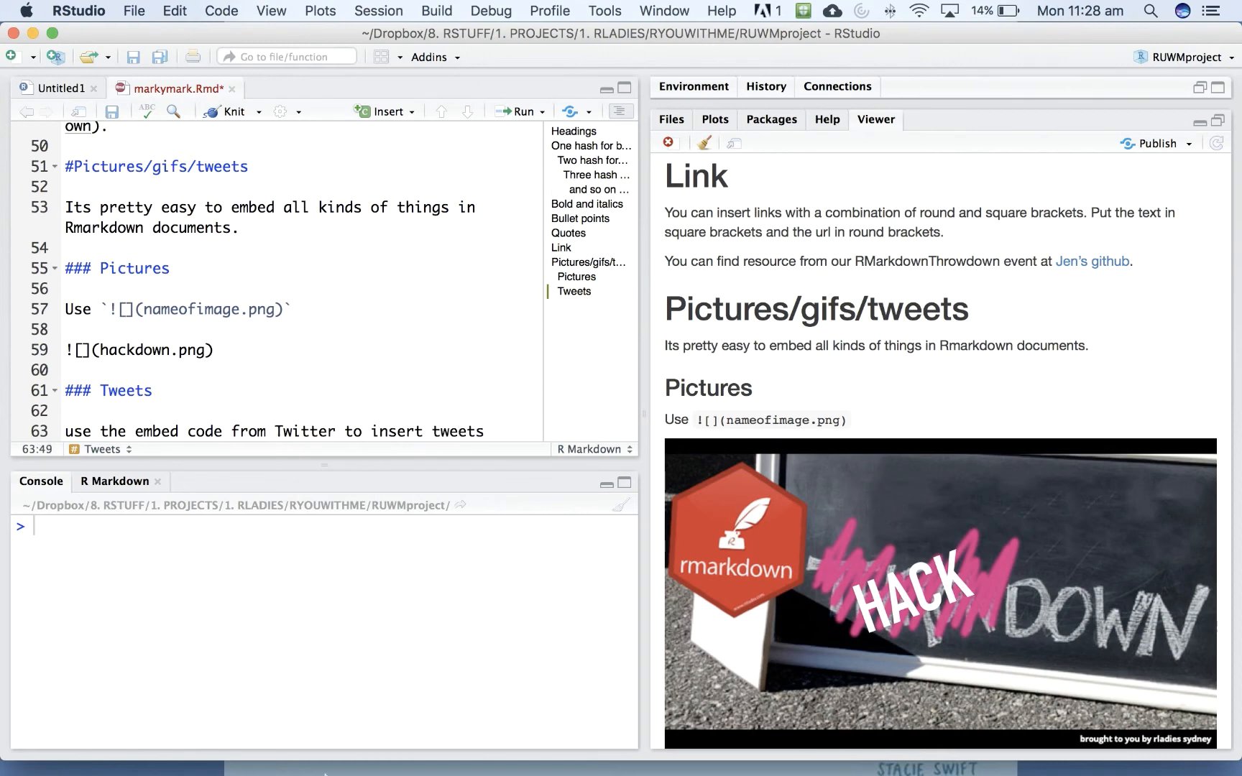
pyautogui.moveTo(291, 759)
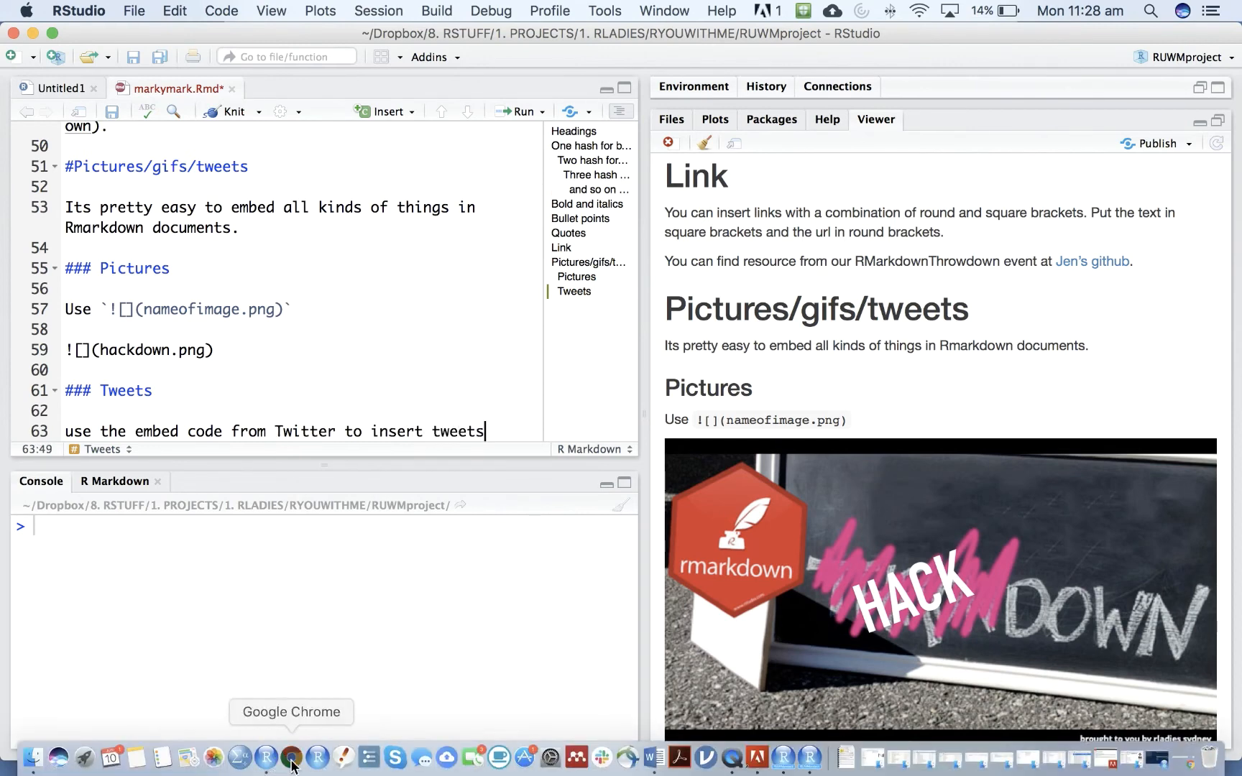
pyautogui.click(291, 757)
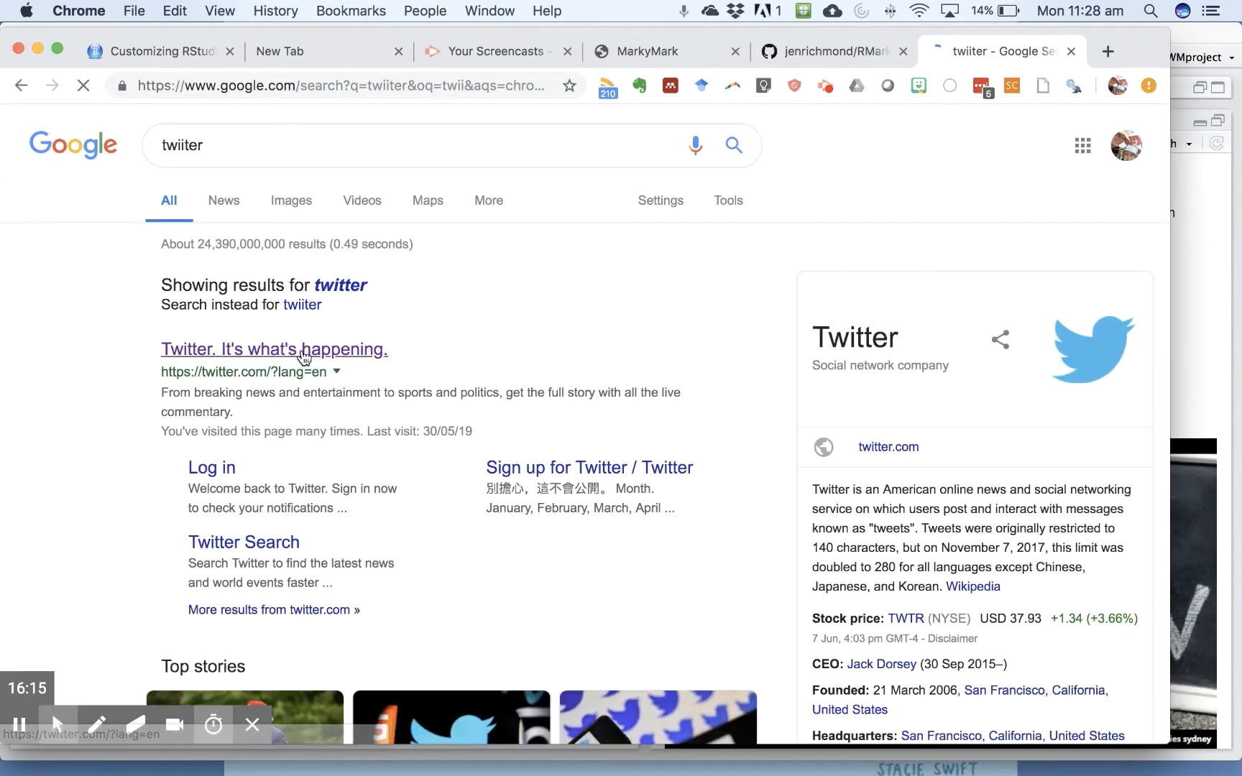
# - Go to the Twitter home page from the 'Twitter. It's what's happening.' search result
pyautogui.click(273, 350)
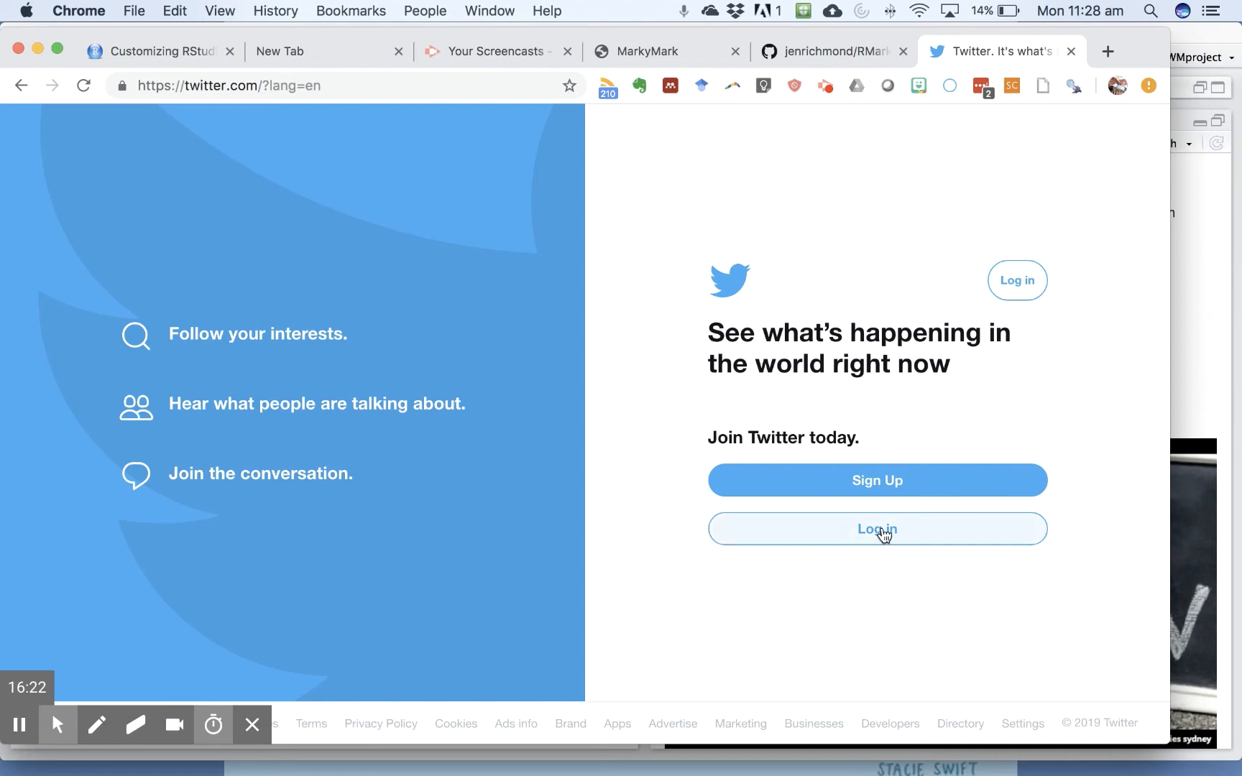
# - Sign in to Twitter as RLadiesSydney
pyautogui.click(875, 529)
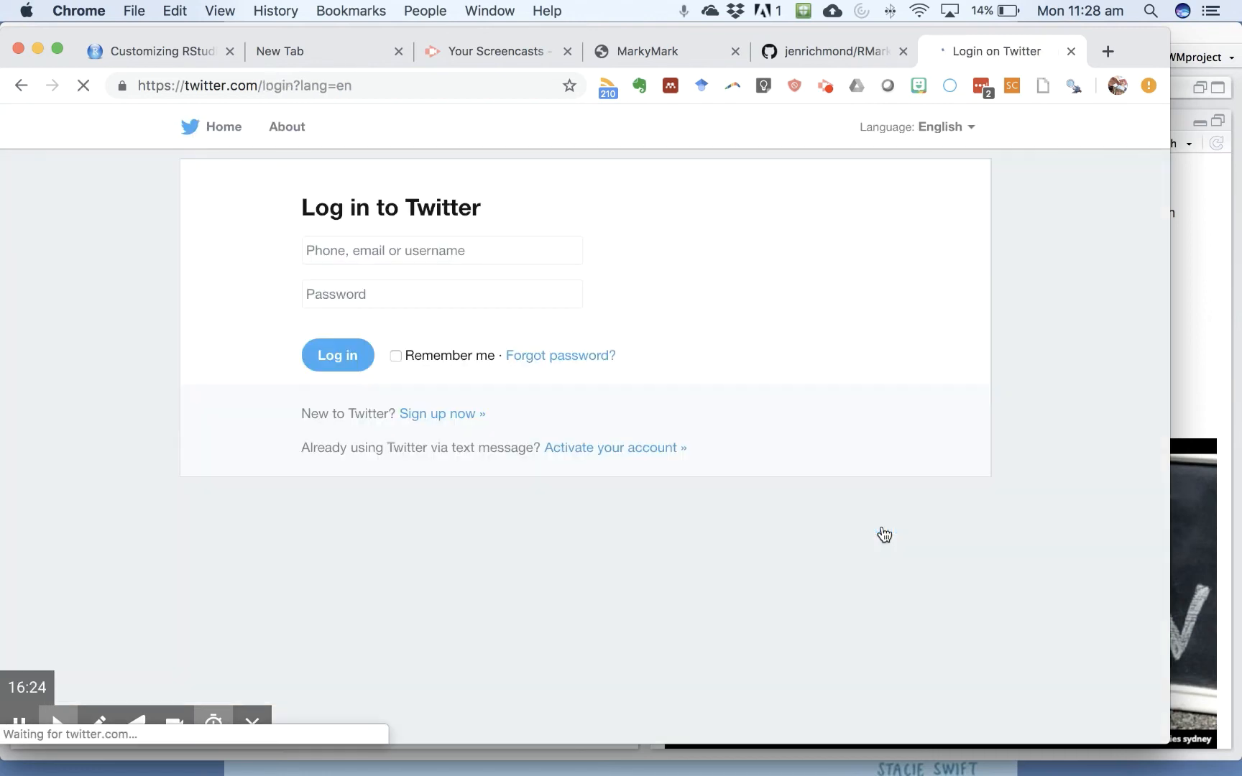
pyautogui.write('RLadiesSydney')
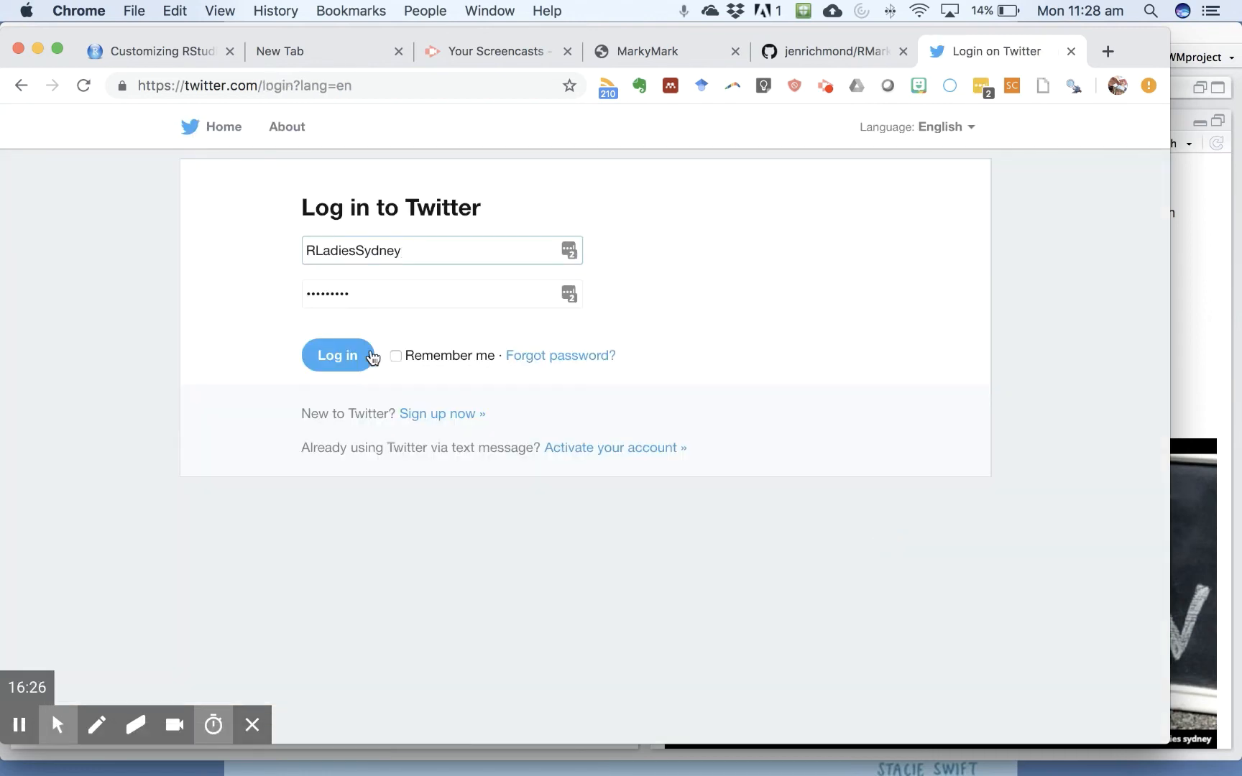
pyautogui.click(336, 355)
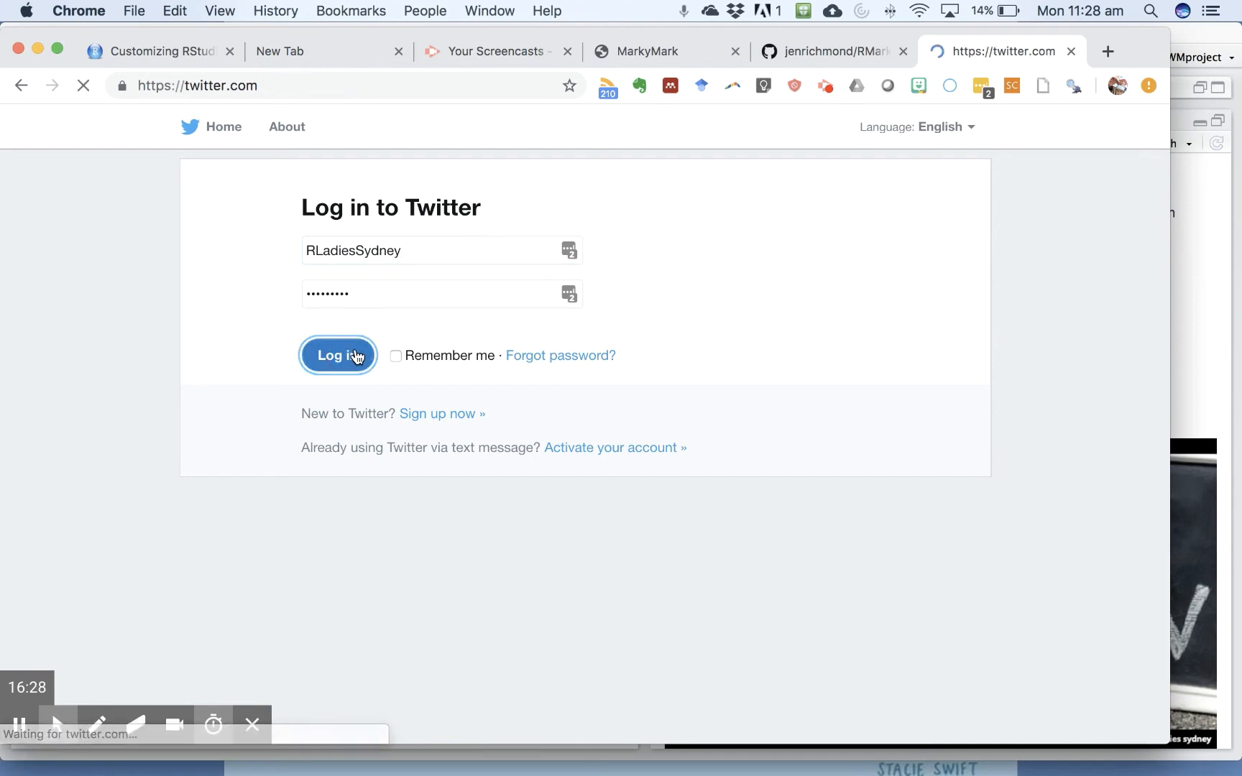
pyautogui.click(337, 355)
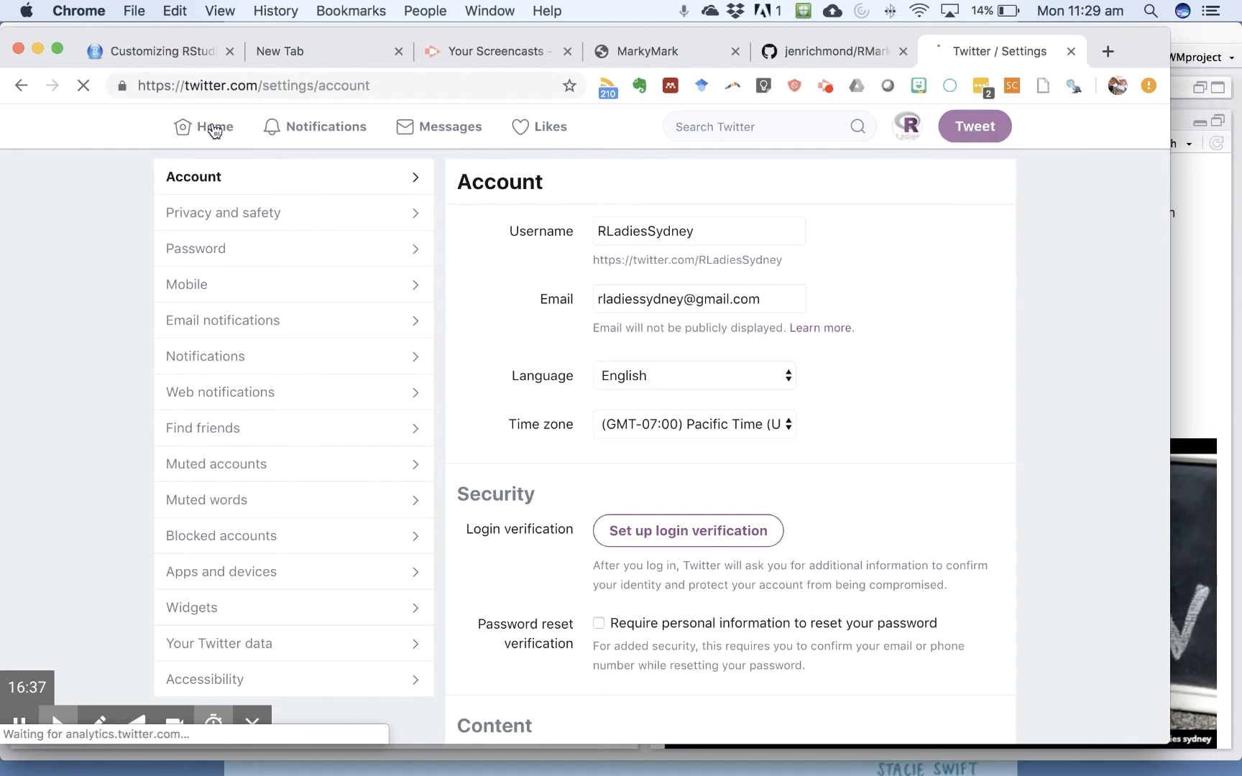
# - Go to the home timeline and then the account's own profile page
pyautogui.click(213, 126)
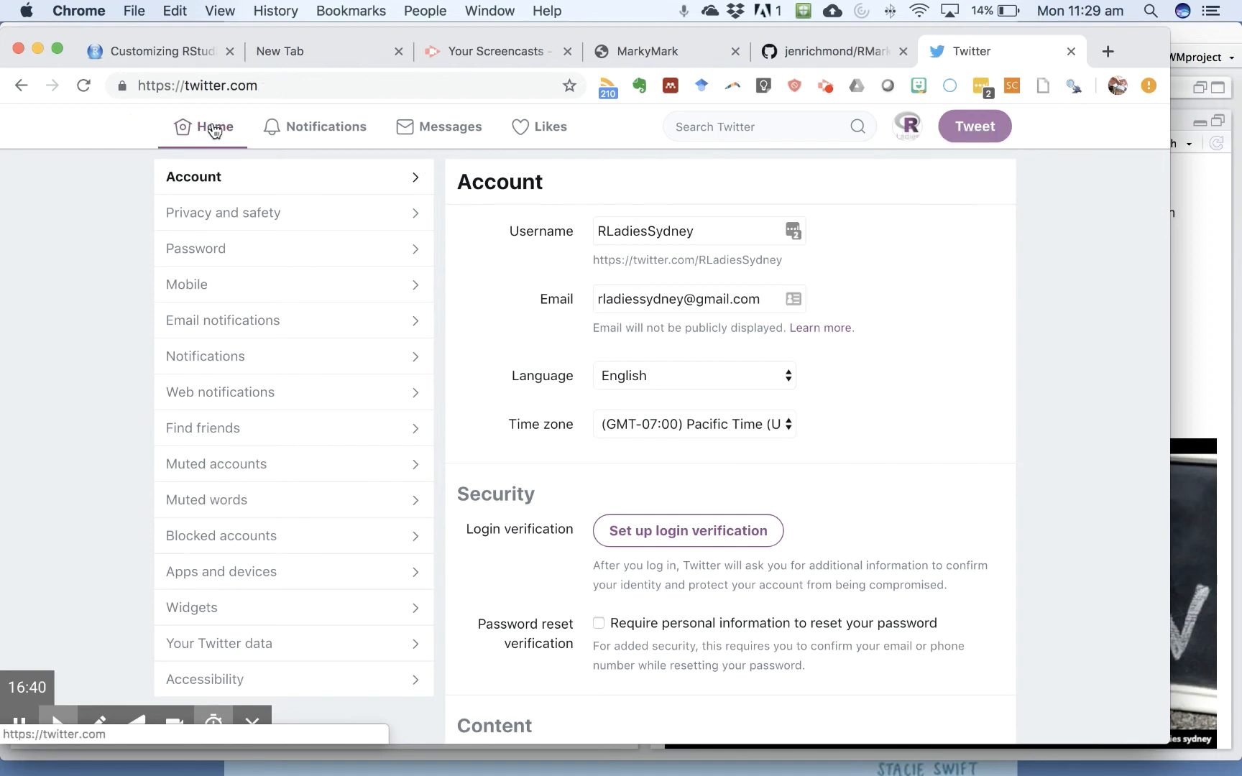
pyautogui.click(203, 127)
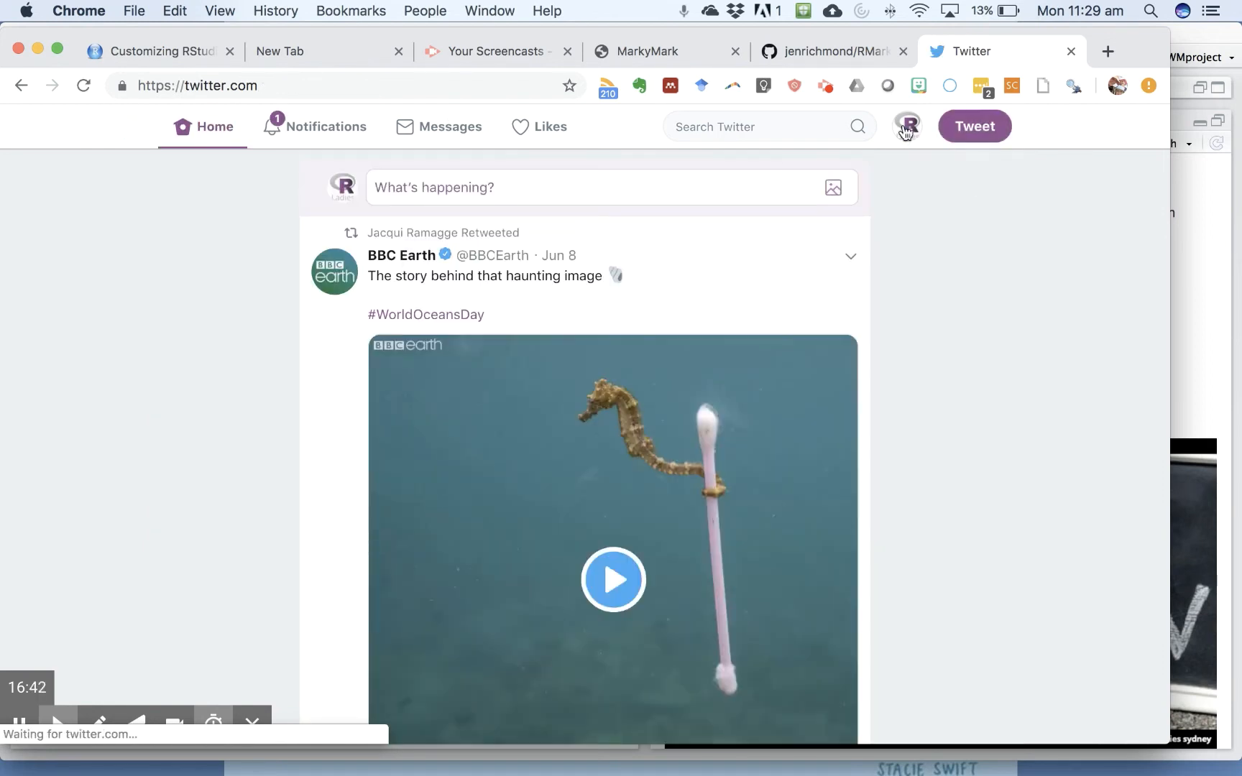
pyautogui.moveTo(905, 126)
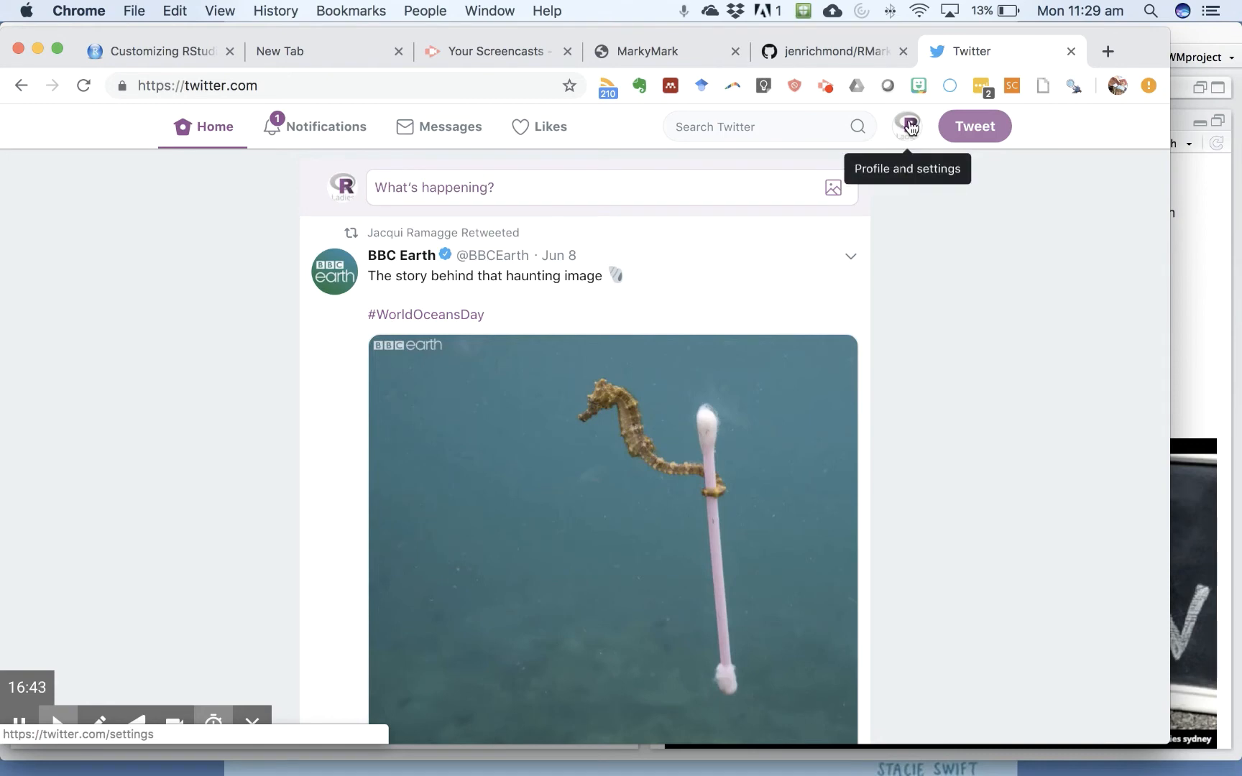
pyautogui.click(906, 126)
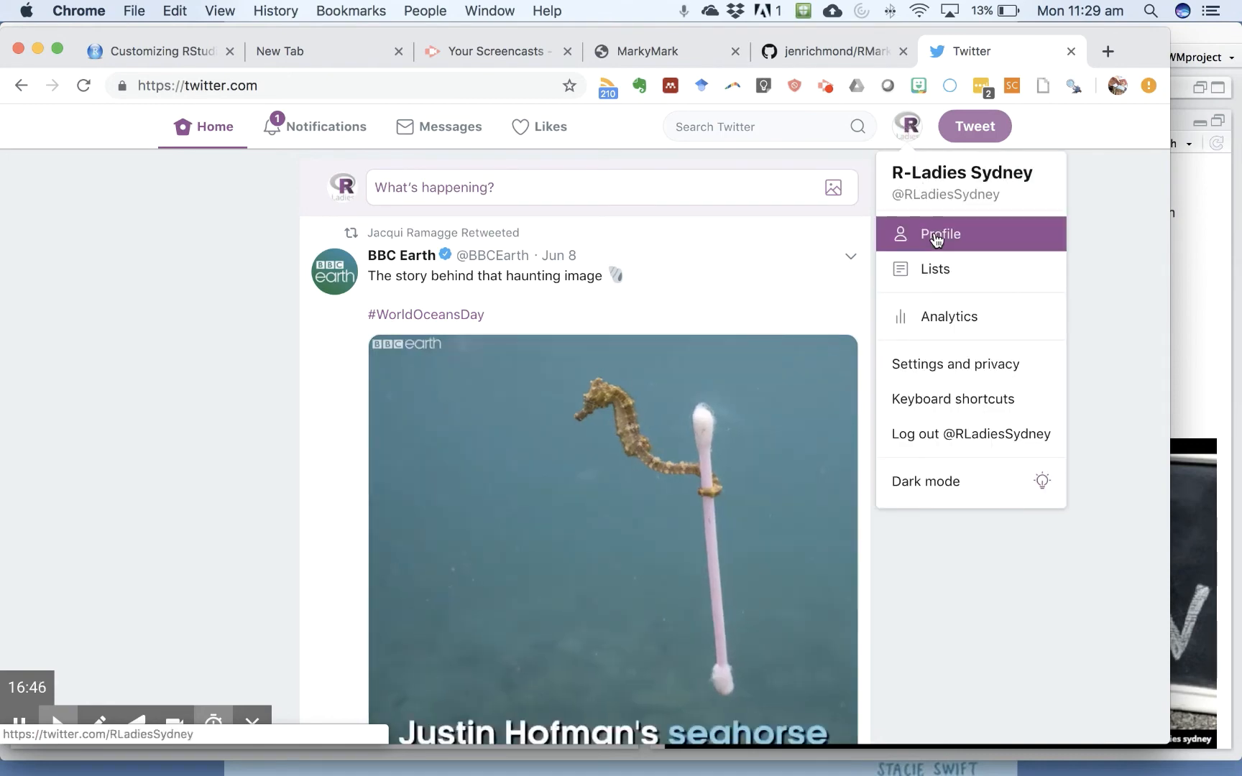
pyautogui.click(937, 234)
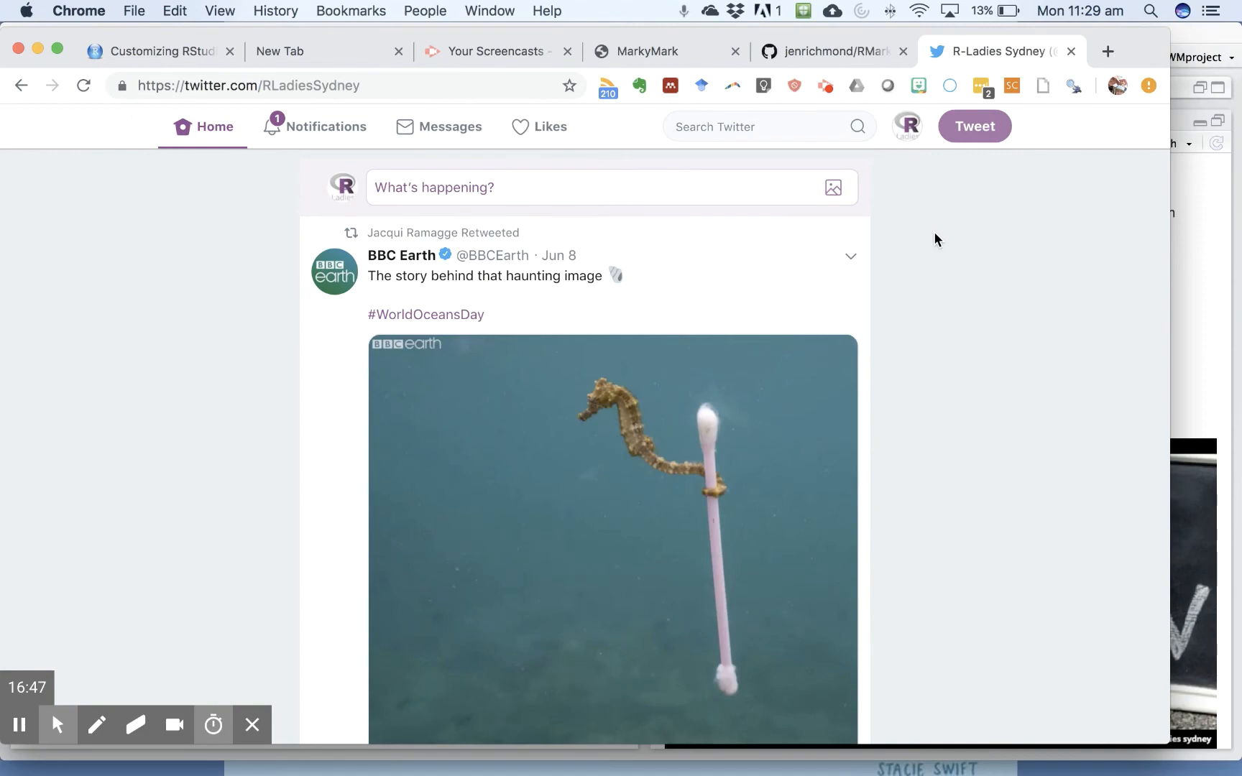
# - Bring up the Embed Tweet code for the R-Ladies Sydney birthday tweet
pyautogui.scroll(-3)
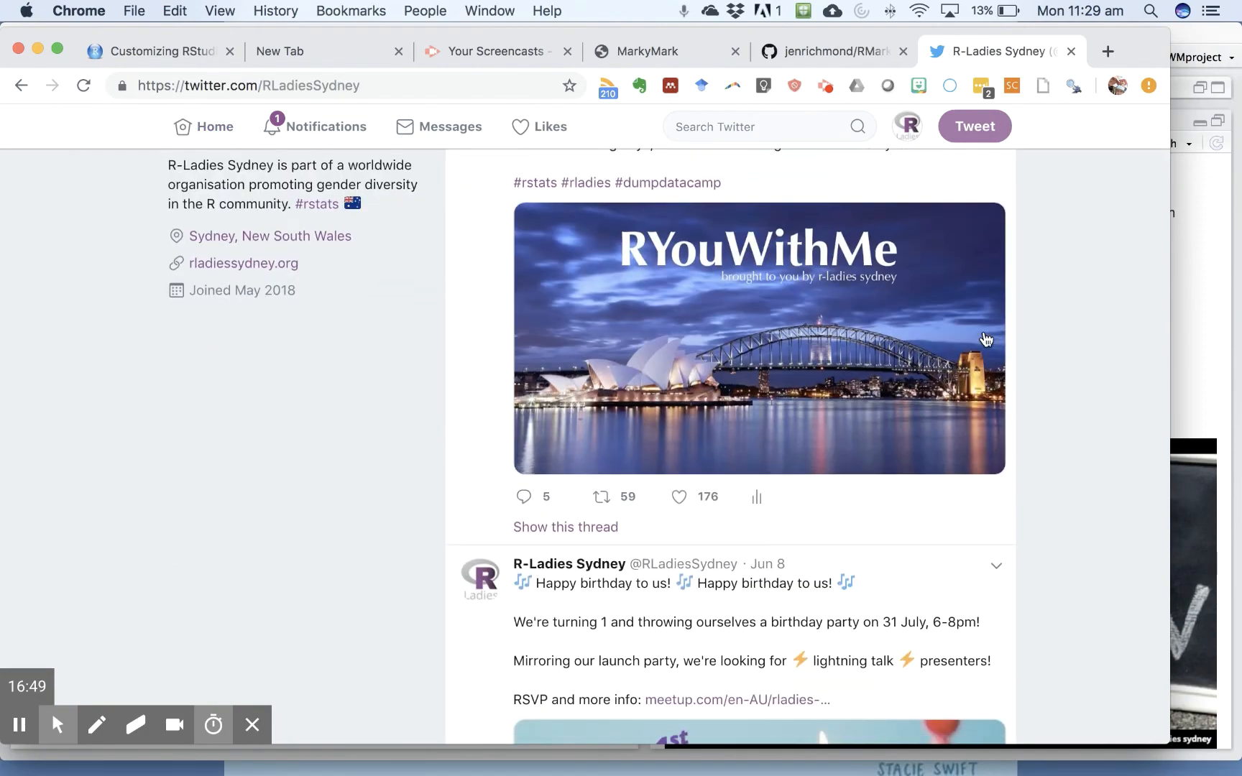
pyautogui.scroll(-3)
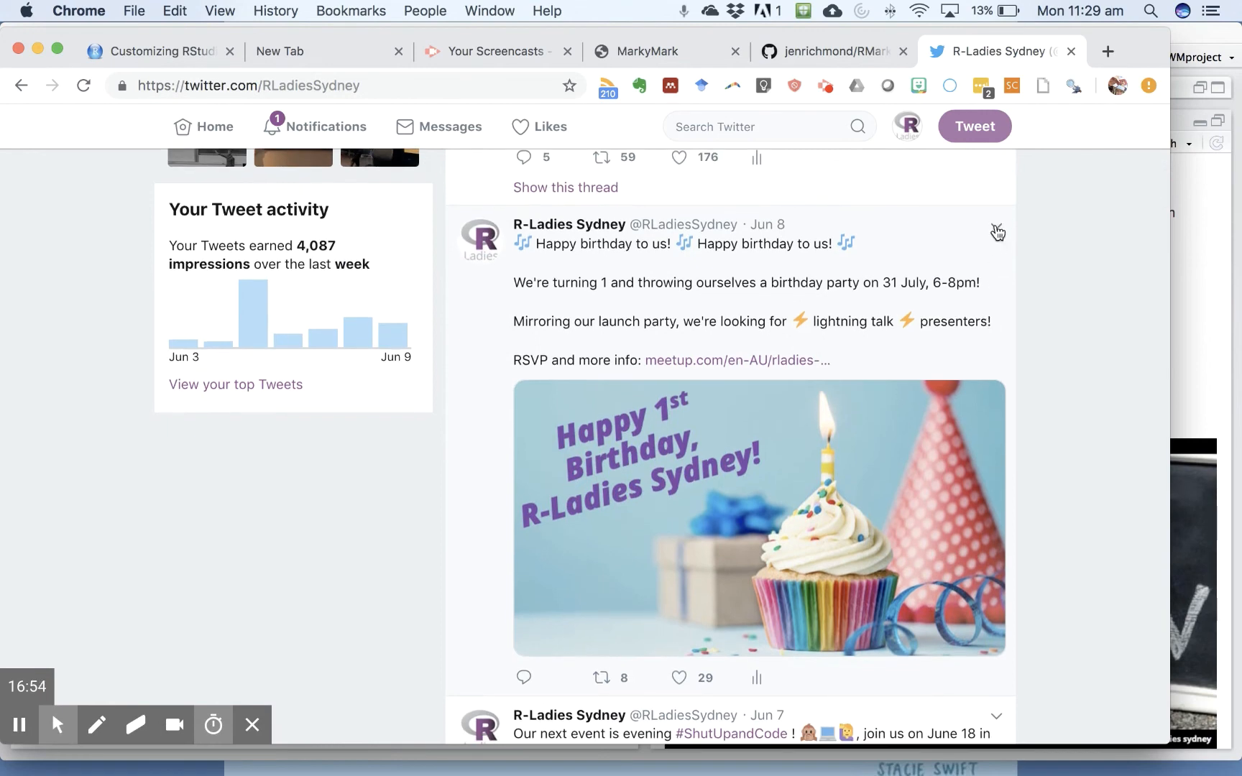
pyautogui.click(996, 227)
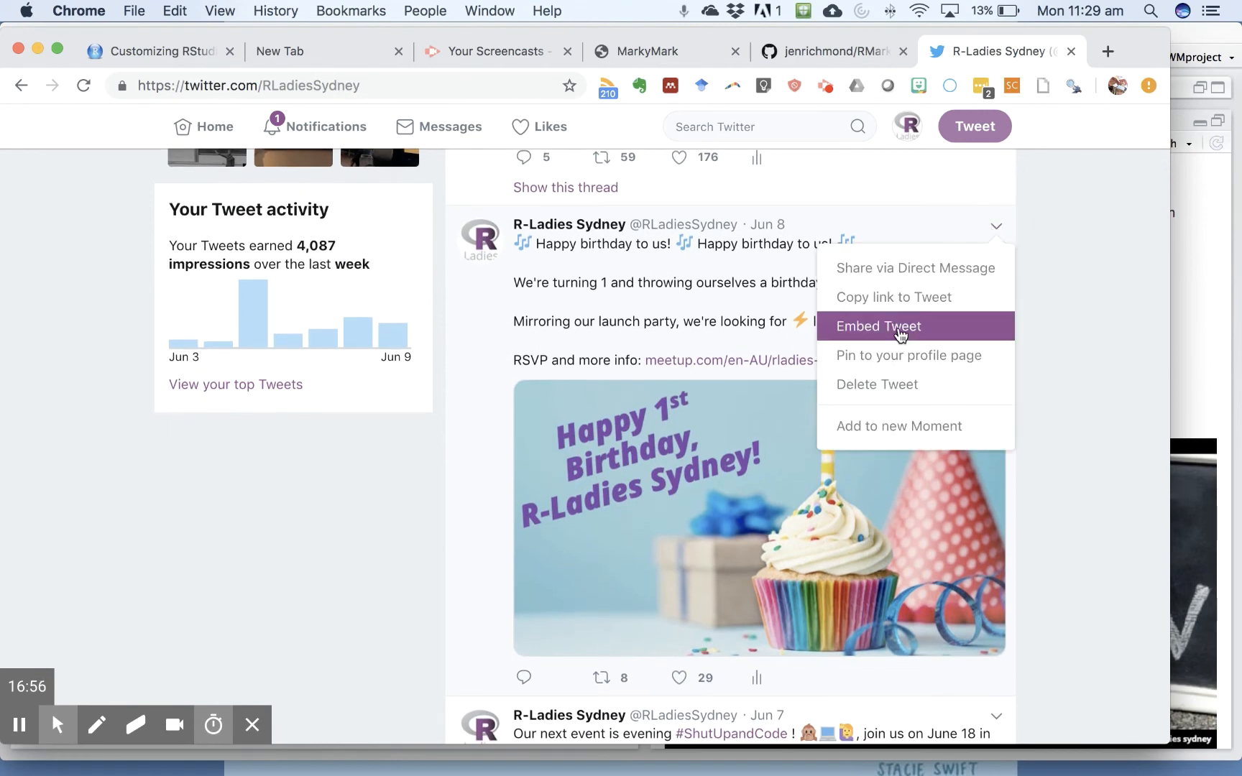
pyautogui.click(878, 327)
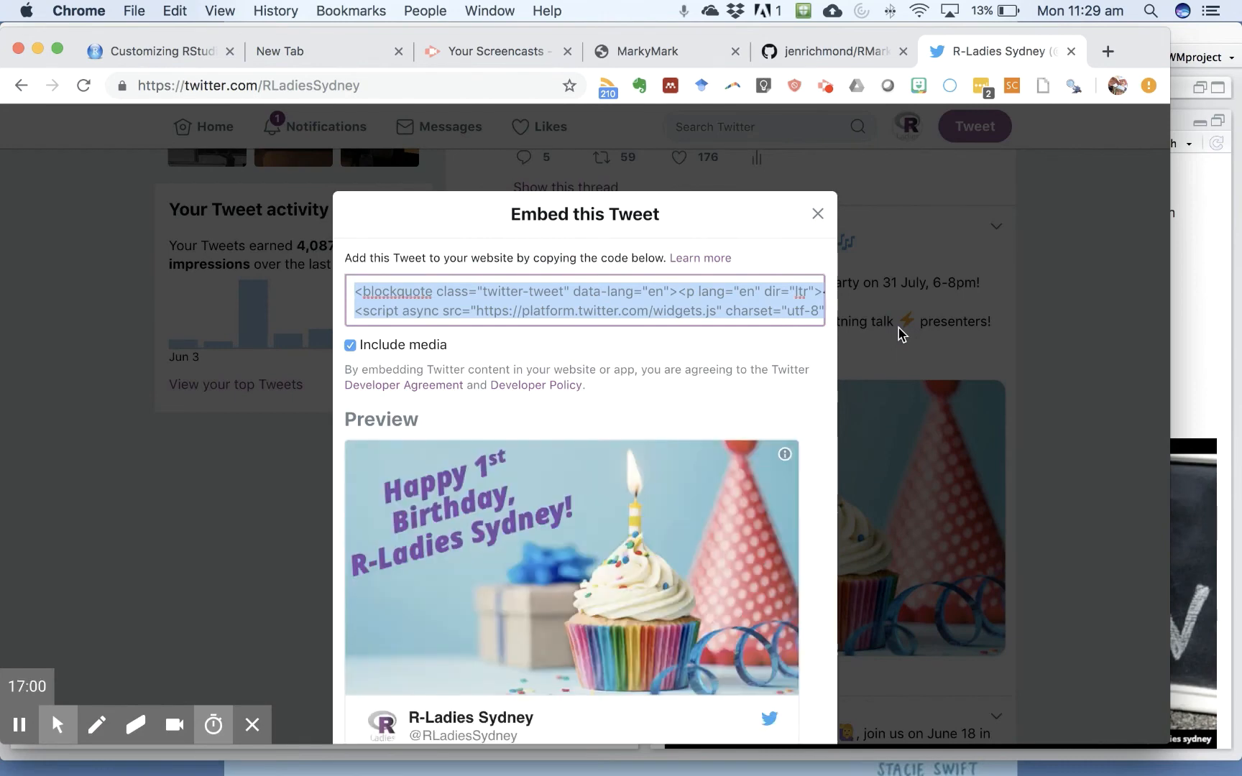
pyautogui.moveTo(1179, 324)
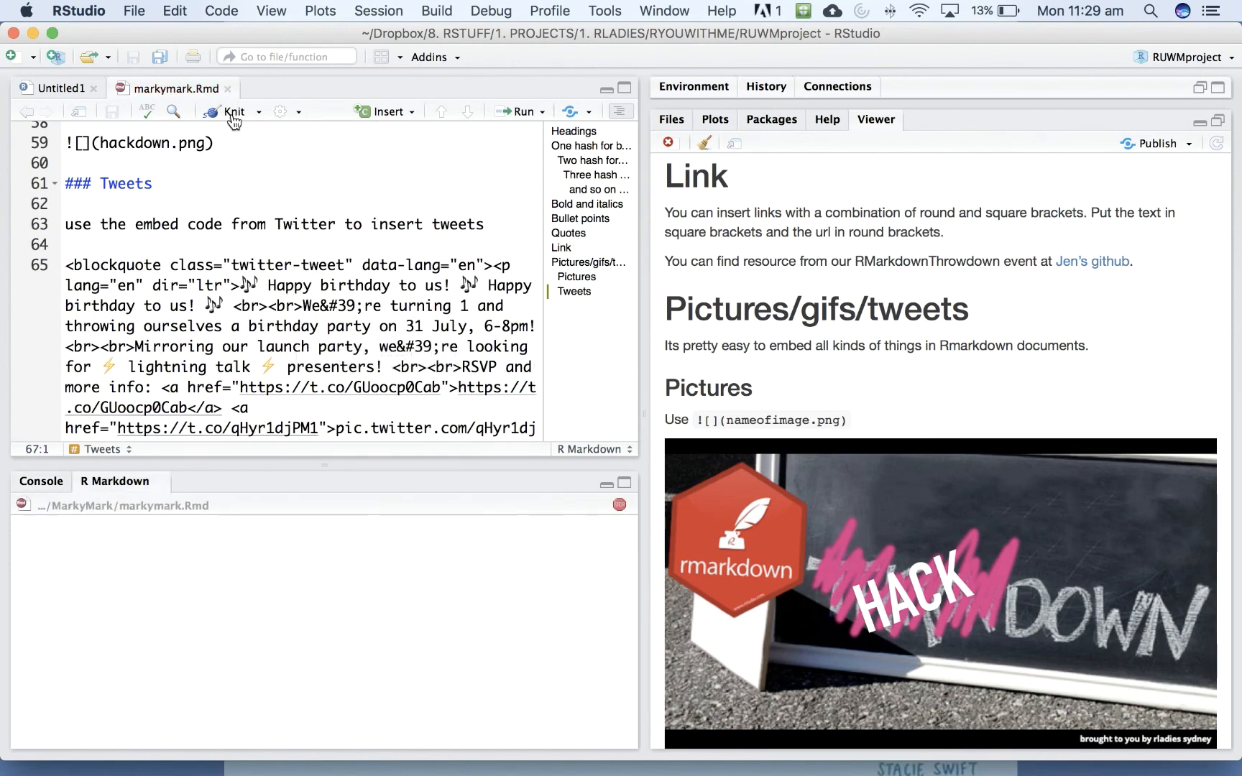
# - Knit the document and show the Tweets section with the birthday tweet in the preview
pyautogui.click(233, 111)
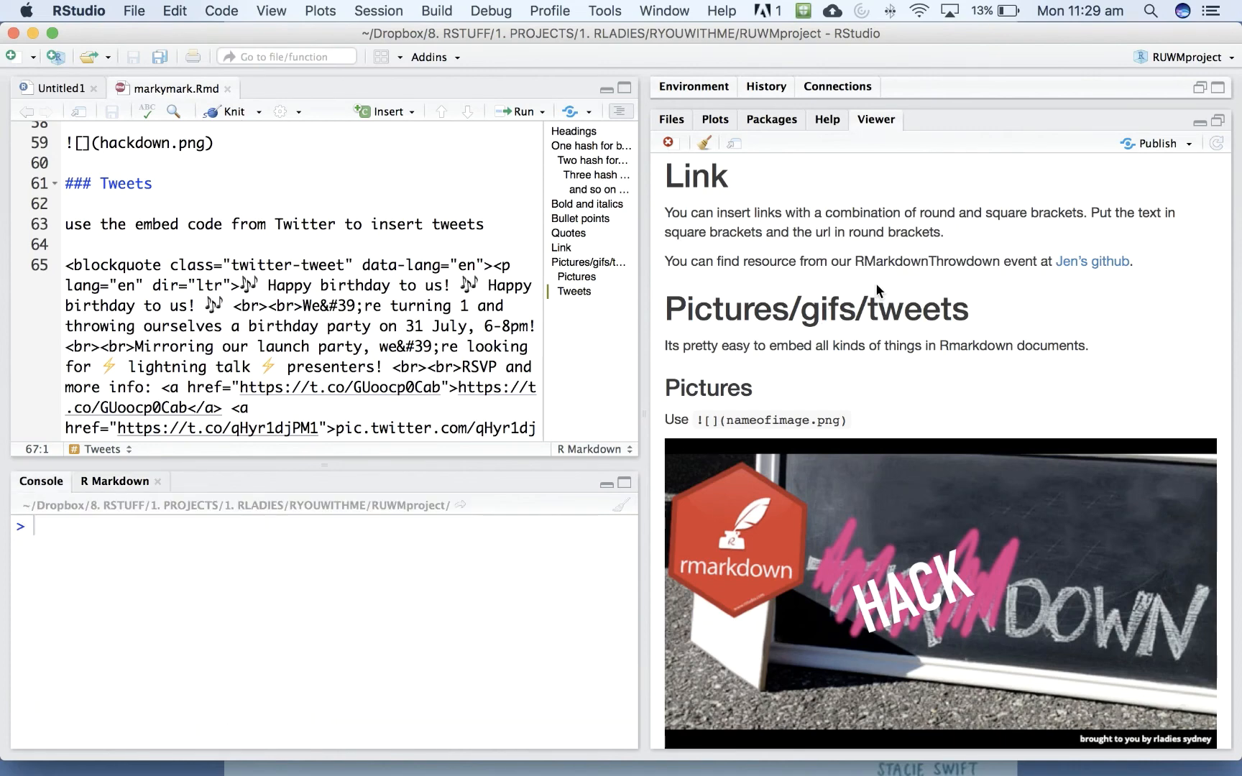
pyautogui.scroll(-3)
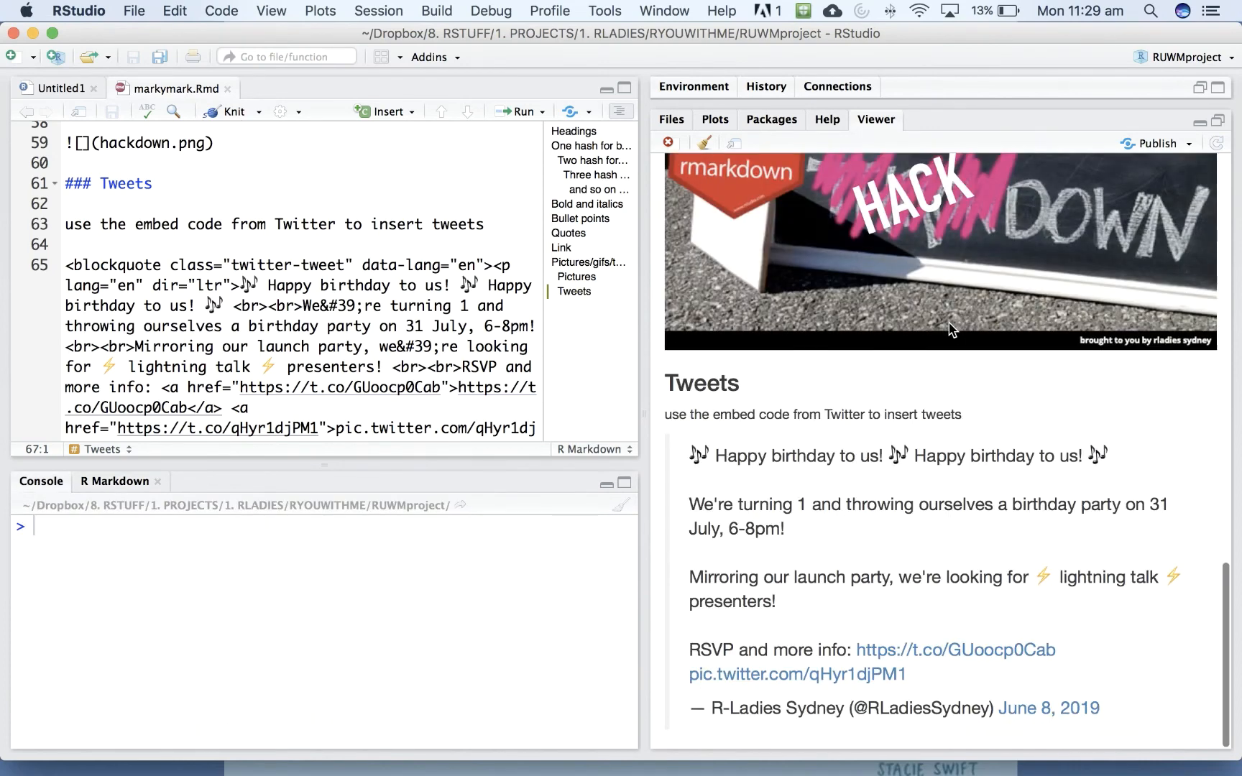
pyautogui.moveTo(797, 466)
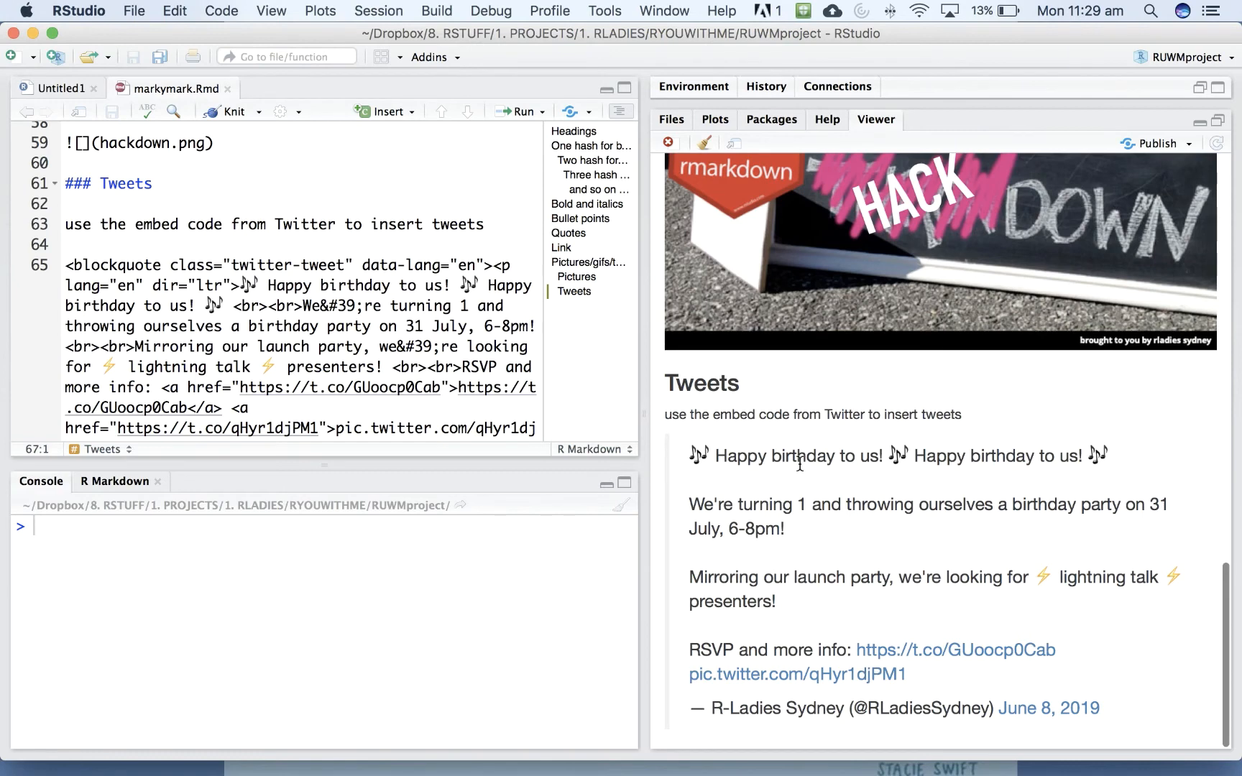
pyautogui.moveTo(804, 470)
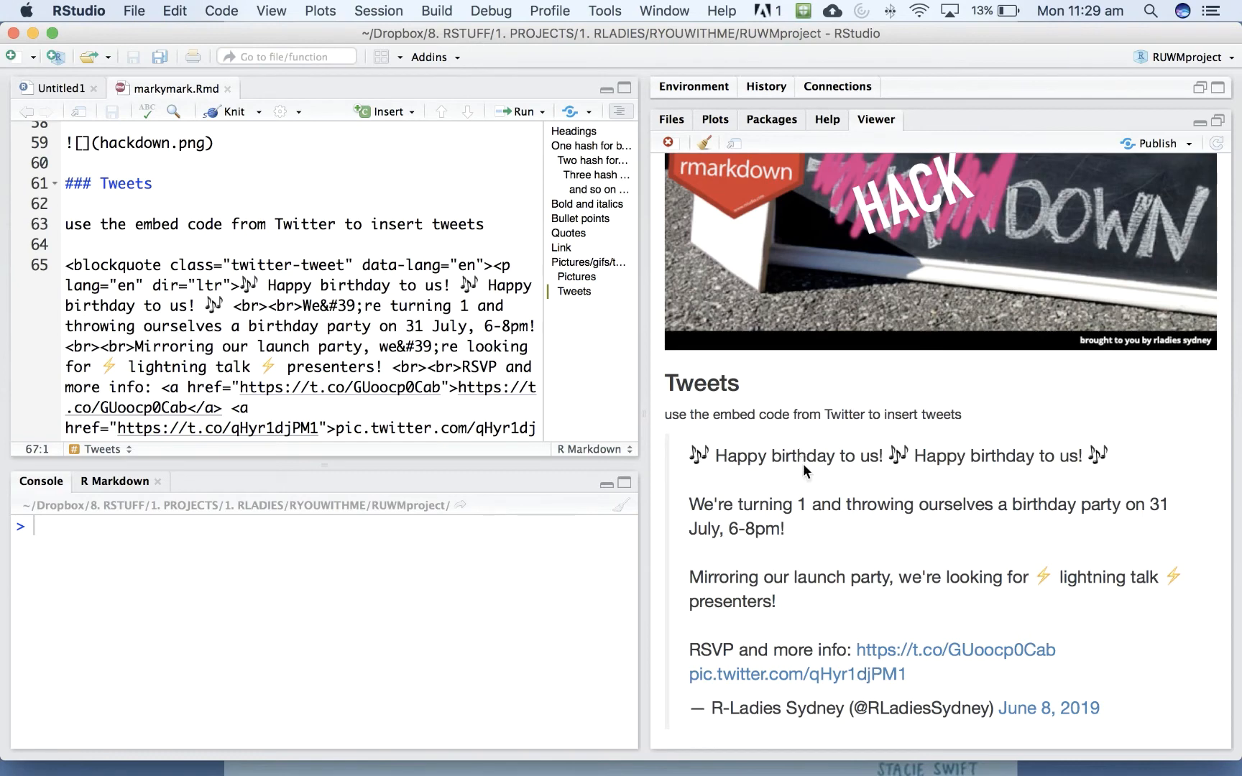
pyautogui.moveTo(756, 199)
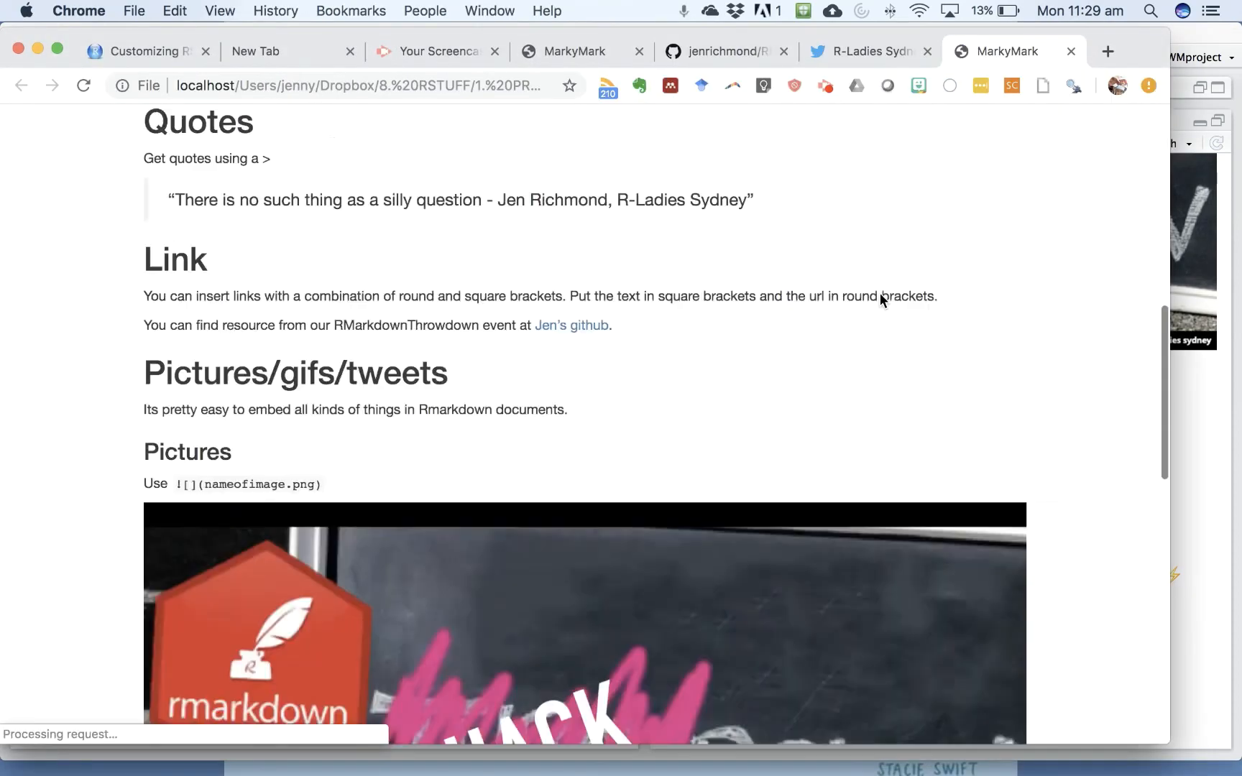
# - Scroll the knitted page in Chrome down to the rendered birthday tweet card
pyautogui.scroll(-3)
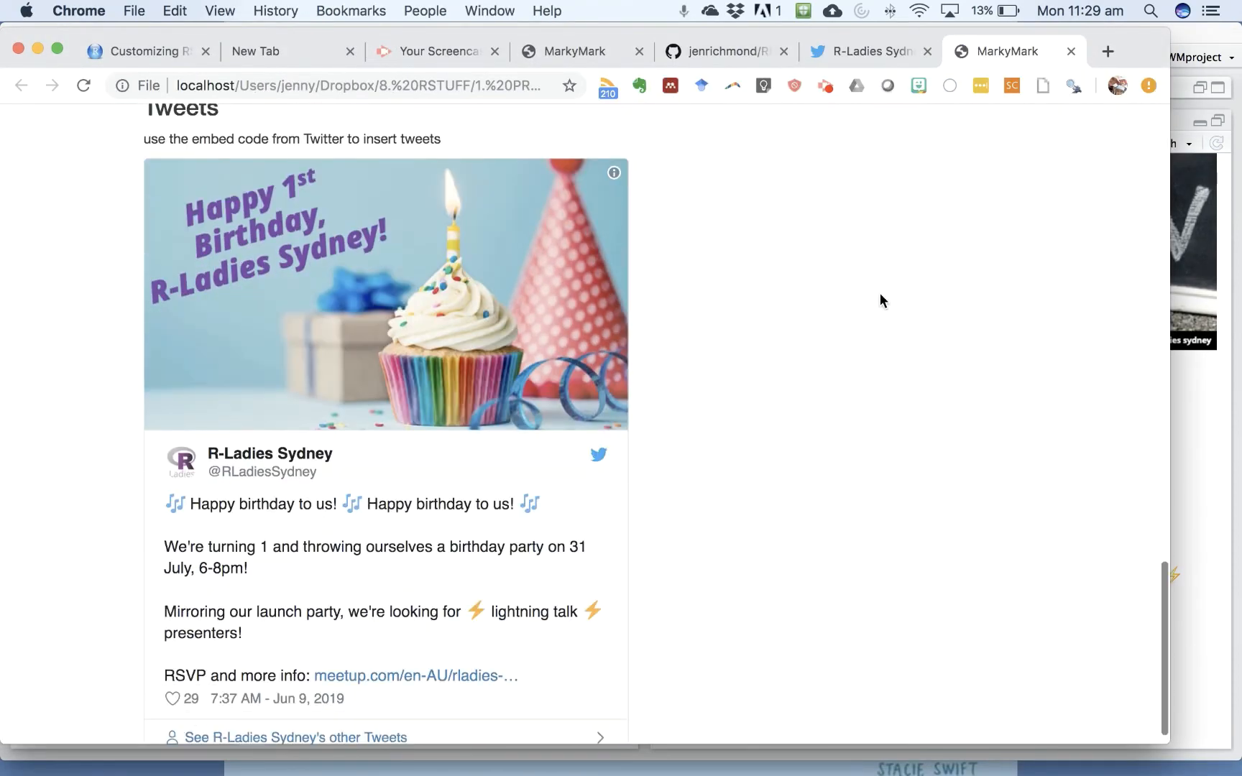
pyautogui.scroll(-3)
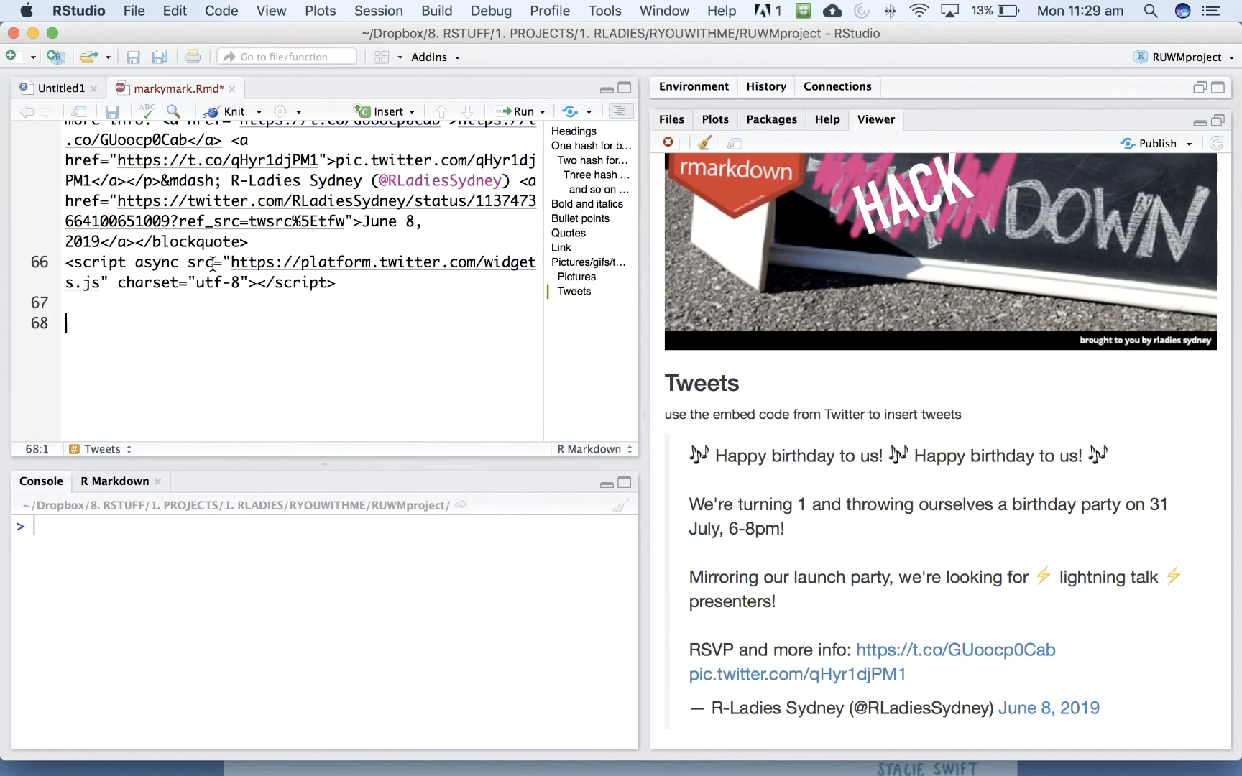
# - Start a new '##' heading below the tweet script and search the web for giphy
pyautogui.write('##')
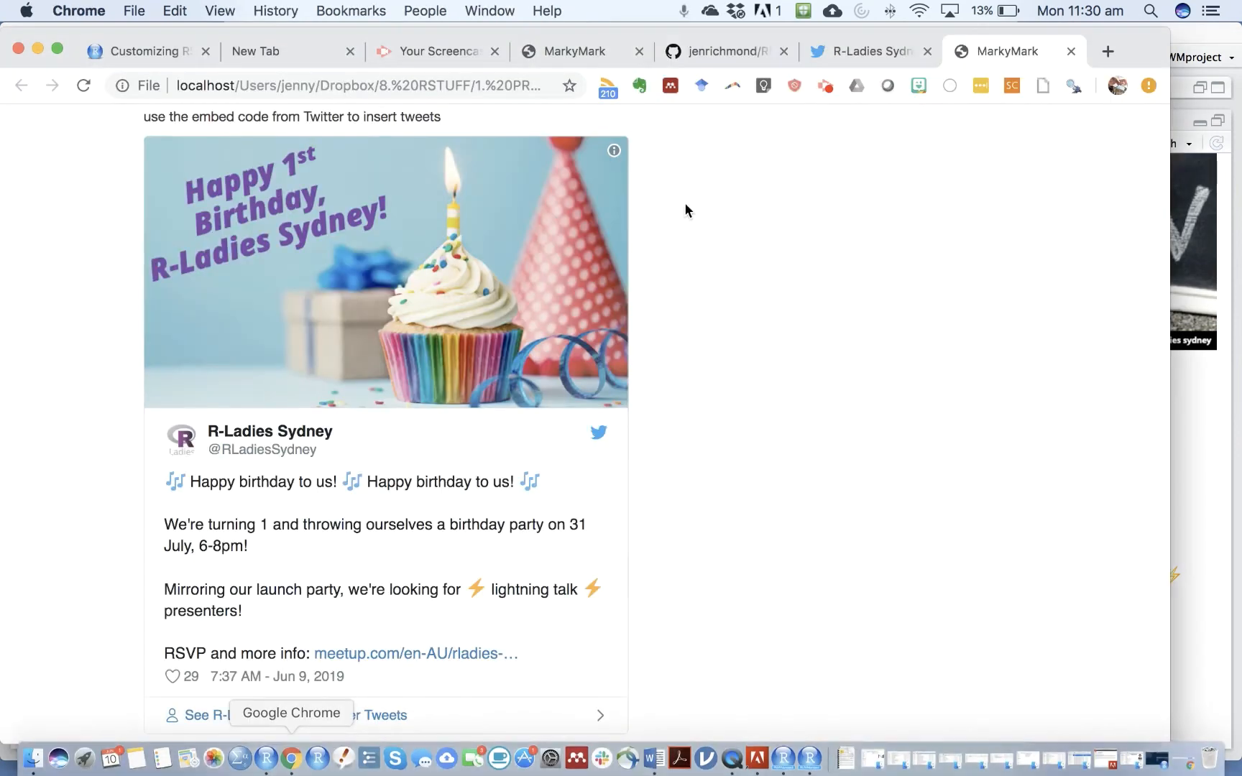
pyautogui.click(1108, 50)
pyautogui.write('giphy')
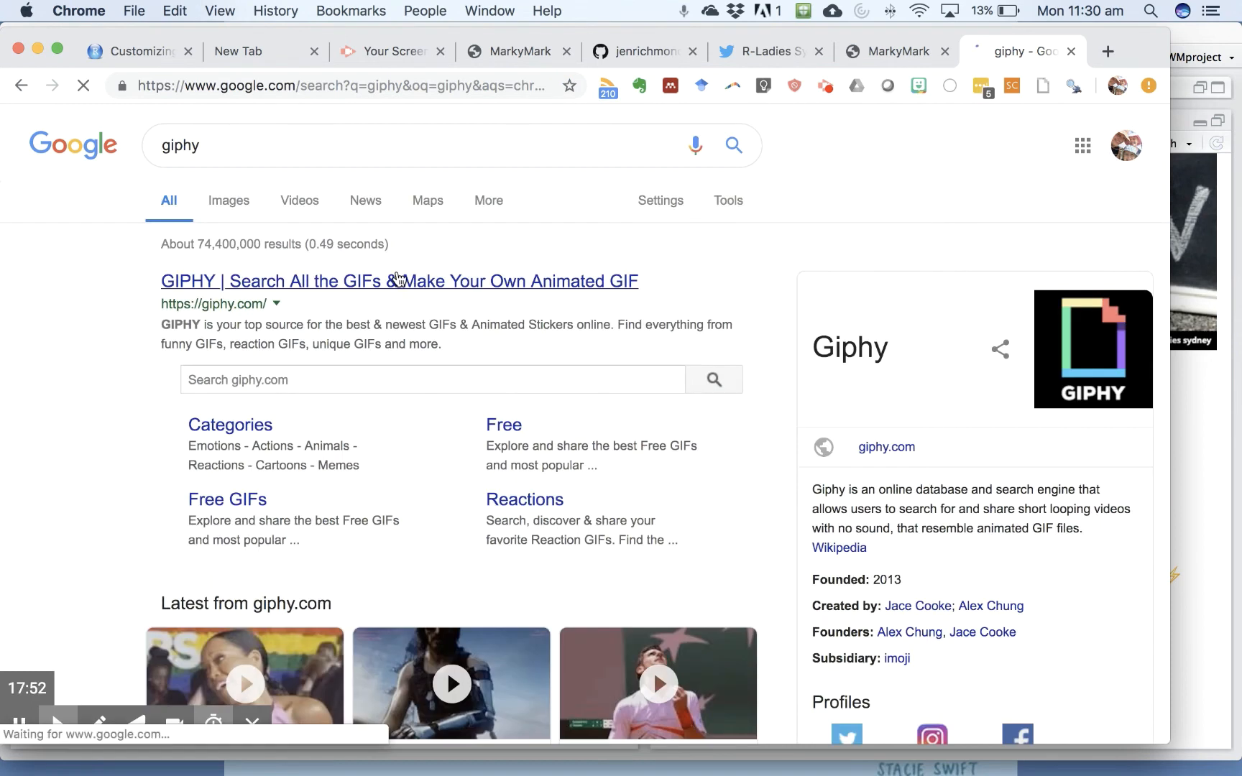
# - On giphy.com search for 'birthday' and browse the results
pyautogui.click(399, 282)
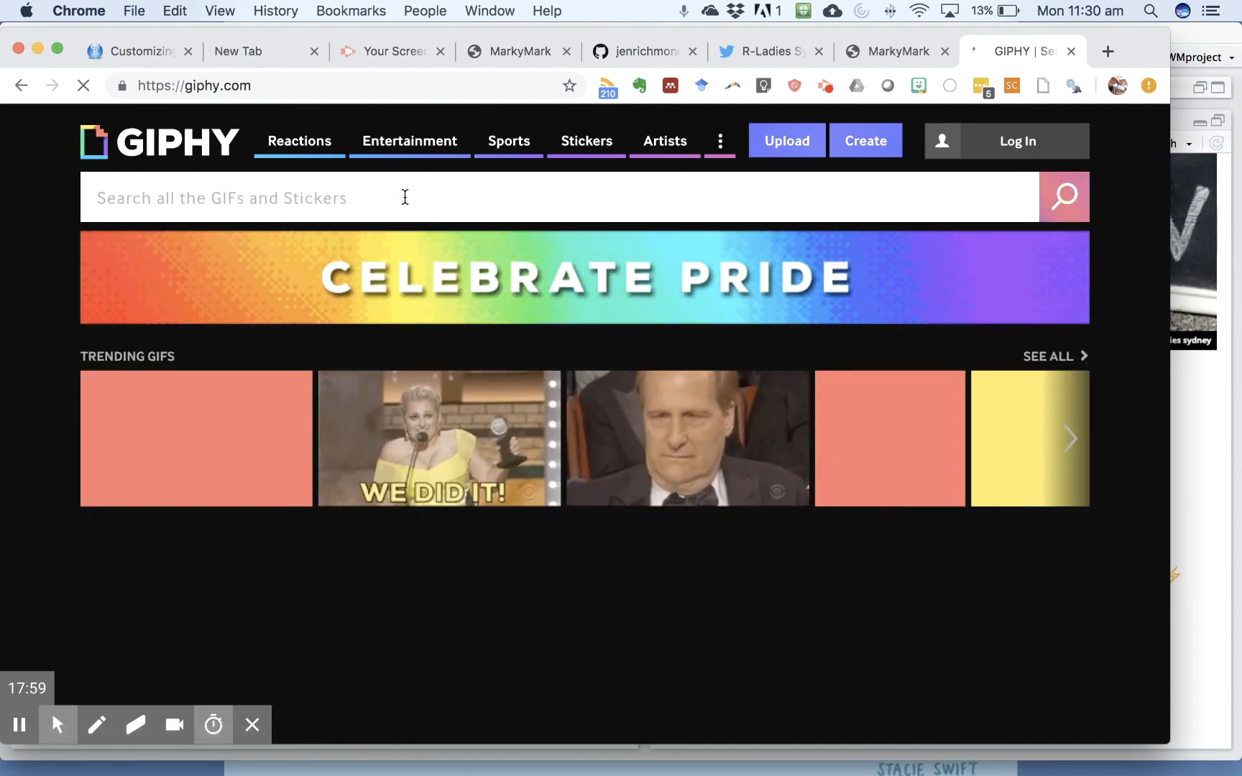
pyautogui.write('birthday')
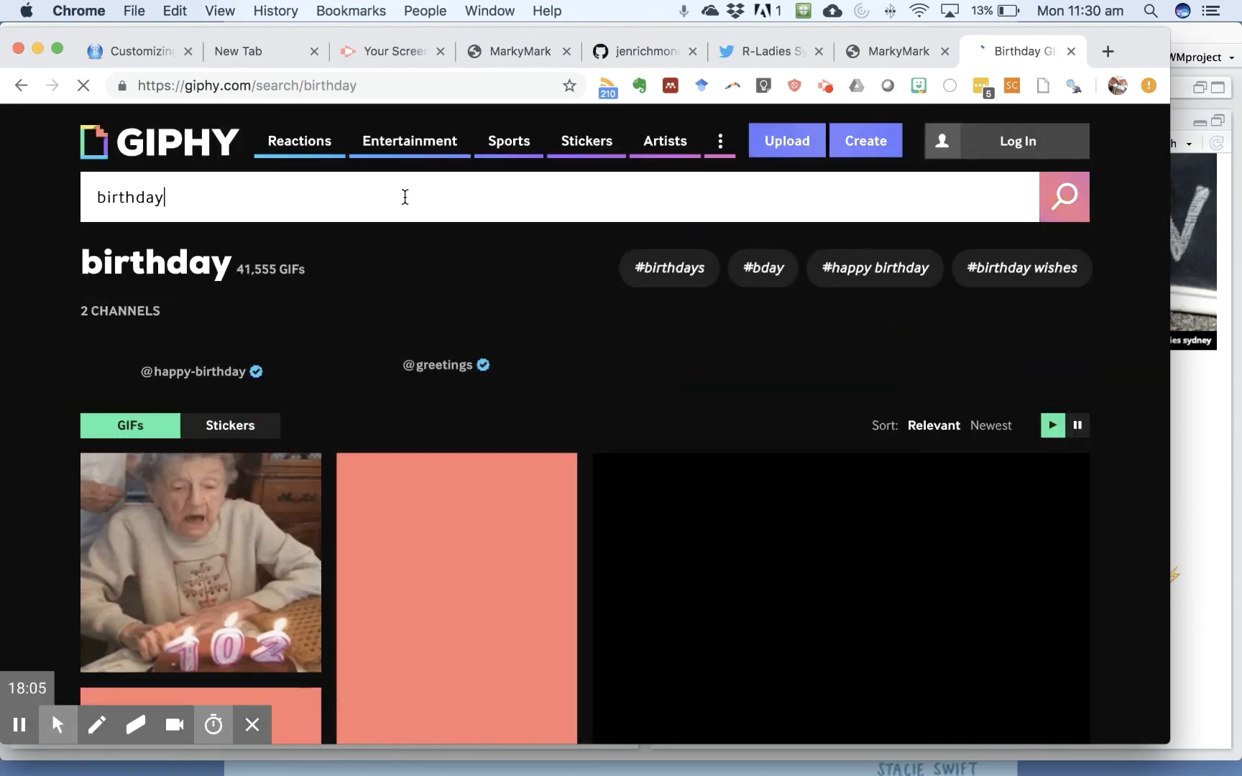
pyautogui.scroll(-3)
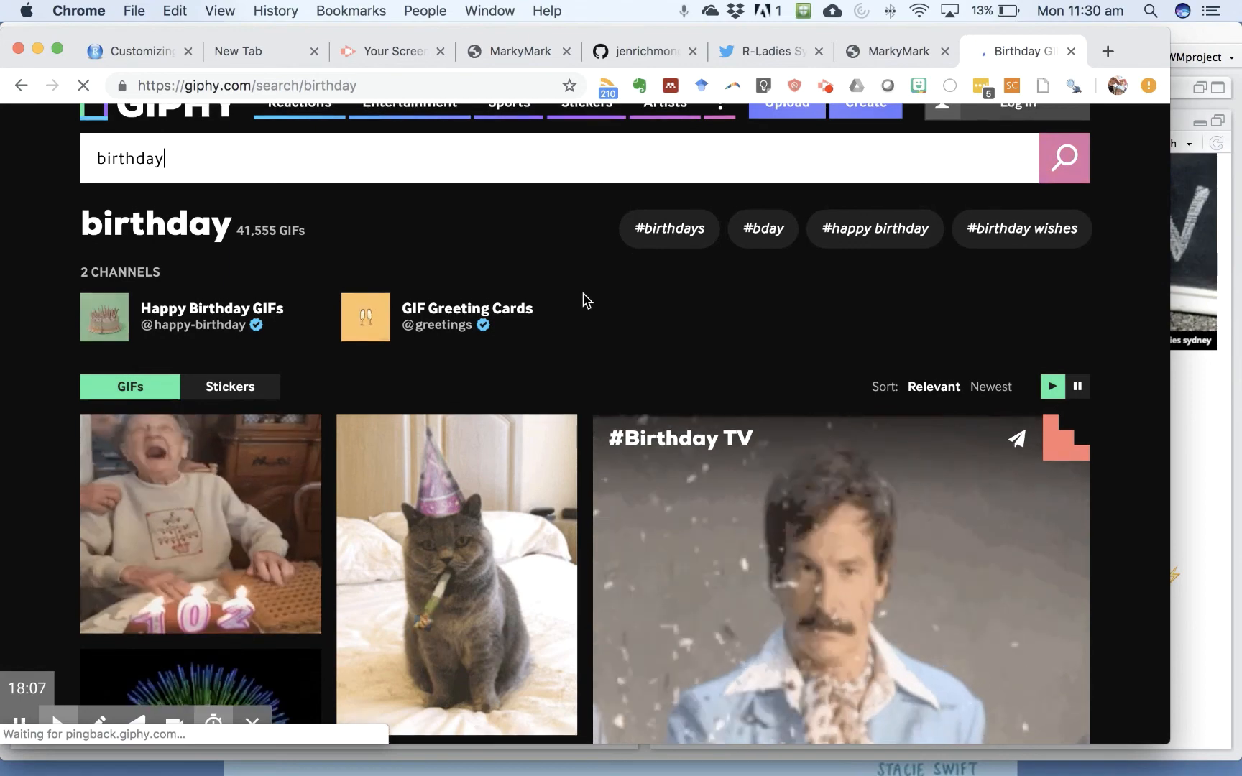
pyautogui.scroll(-3)
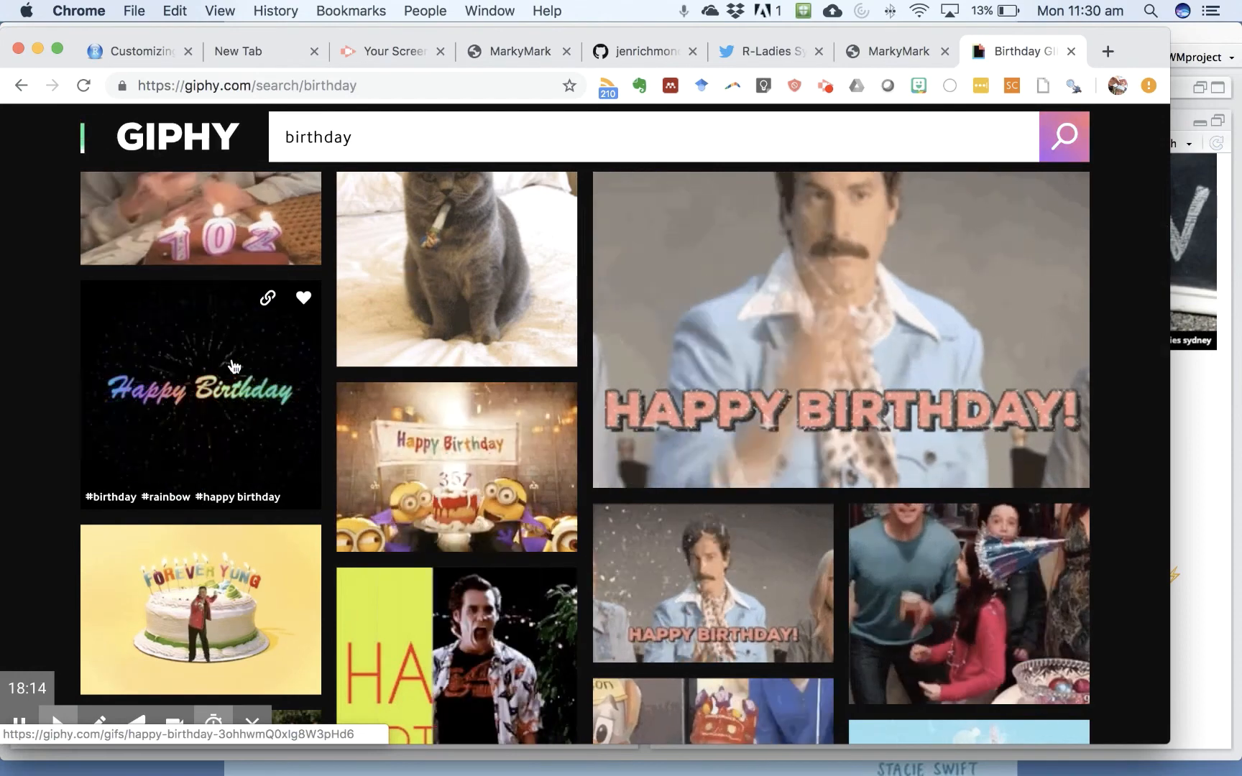
# - Select the rainbow Happy Birthday GIF and its GIF embed code, ready to copy
pyautogui.click(200, 392)
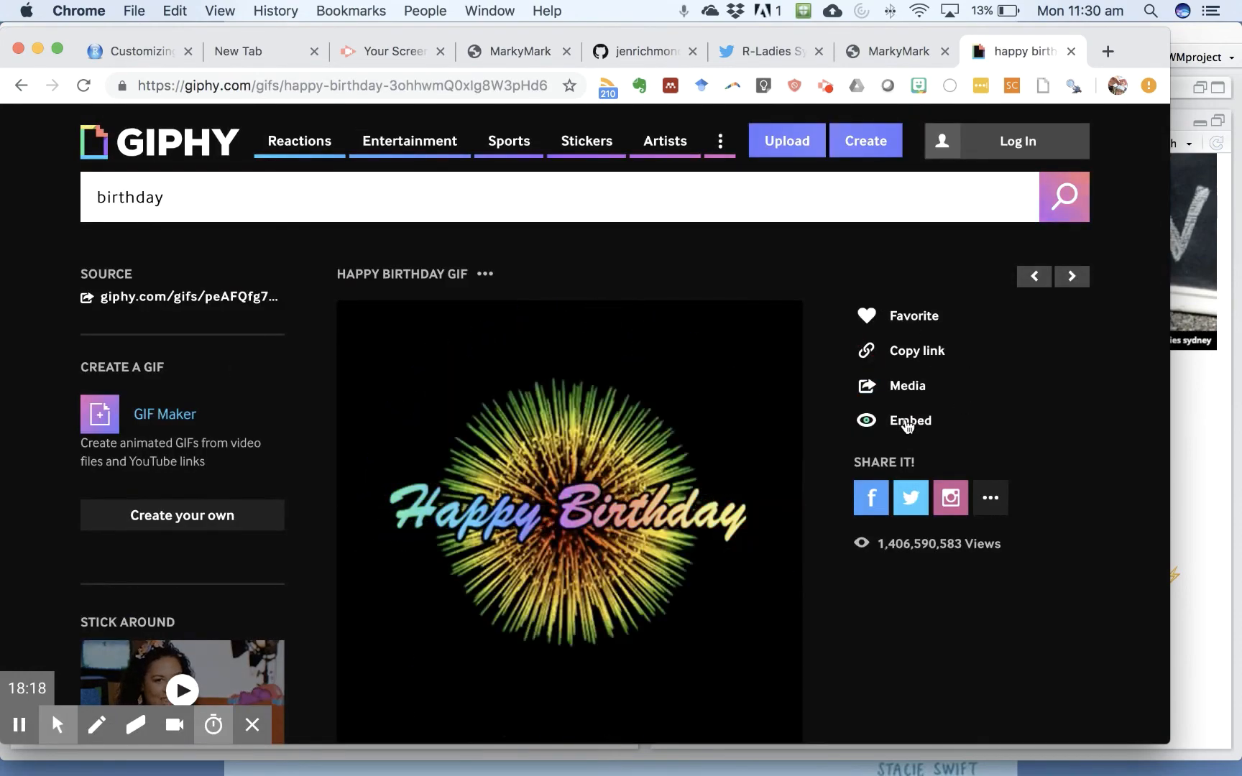
pyautogui.click(910, 421)
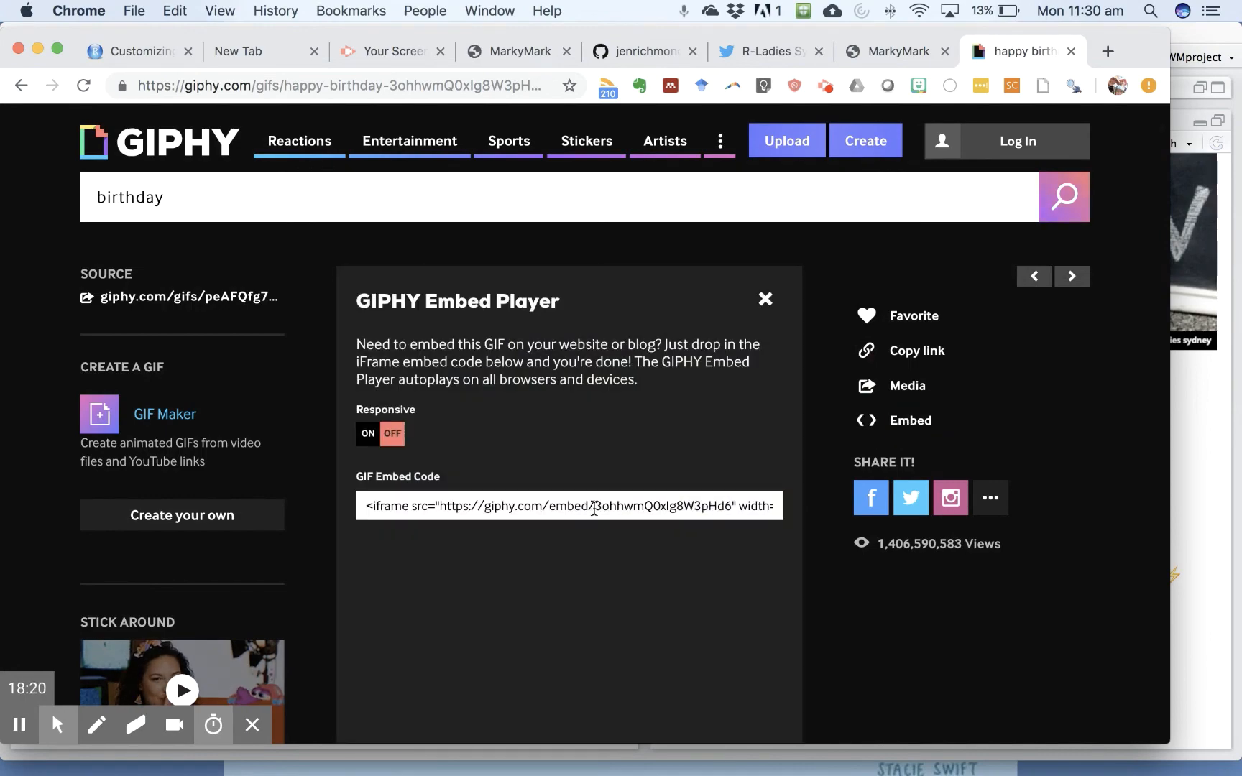
pyautogui.click(568, 506)
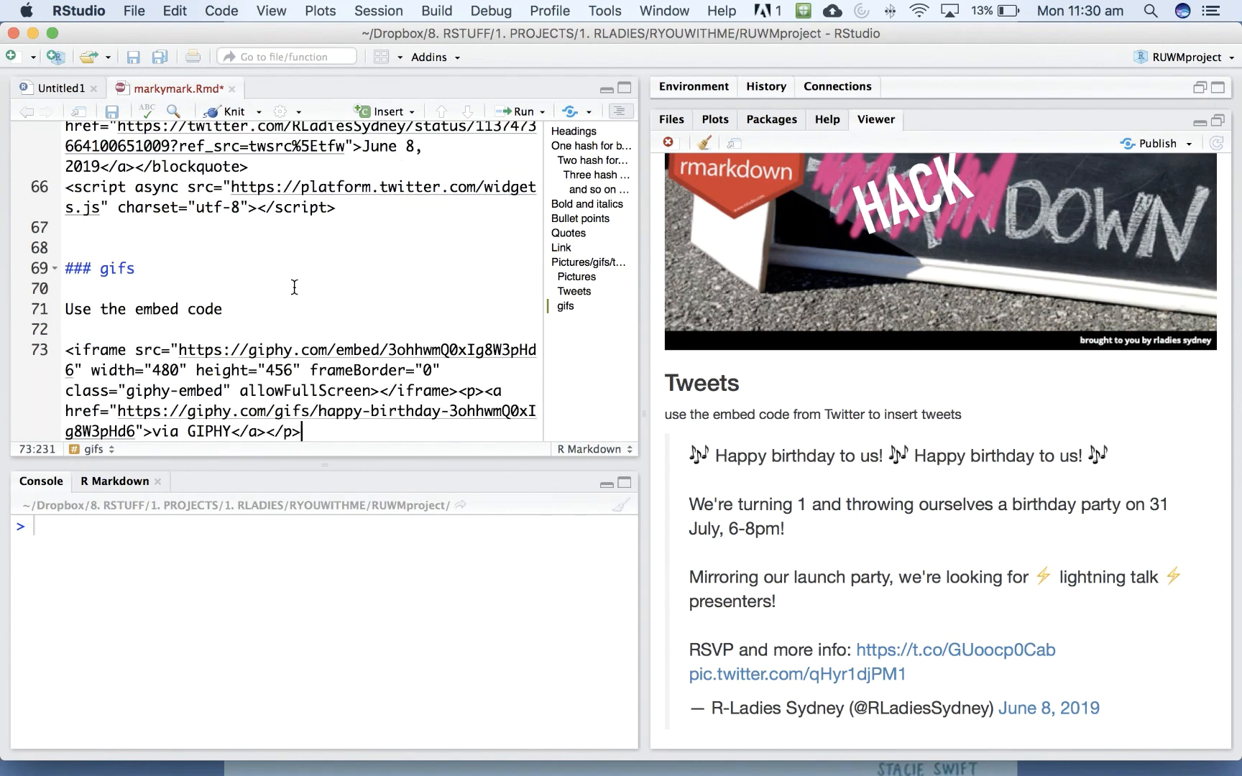
# - Knit the document with the '### gifs' section and GIPHY iframe, showing 'via GIPHY' in the preview
pyautogui.scroll(-3)
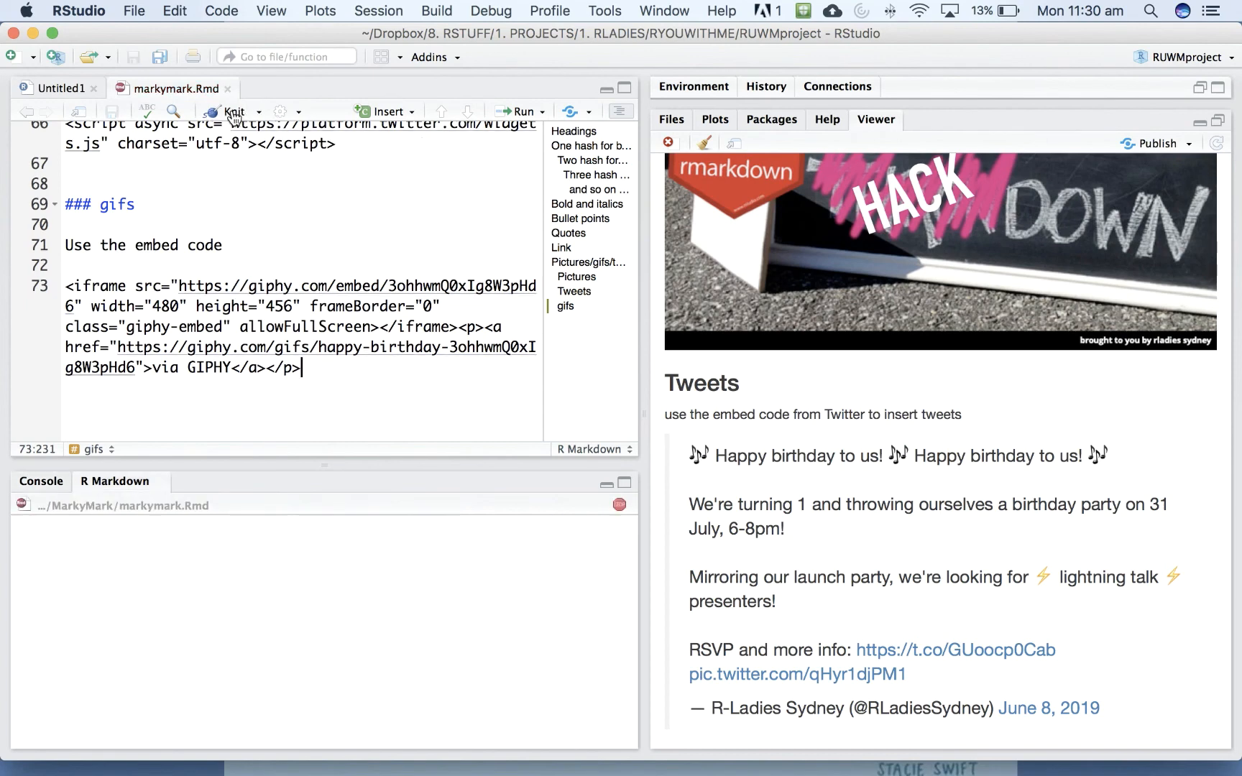
pyautogui.click(233, 111)
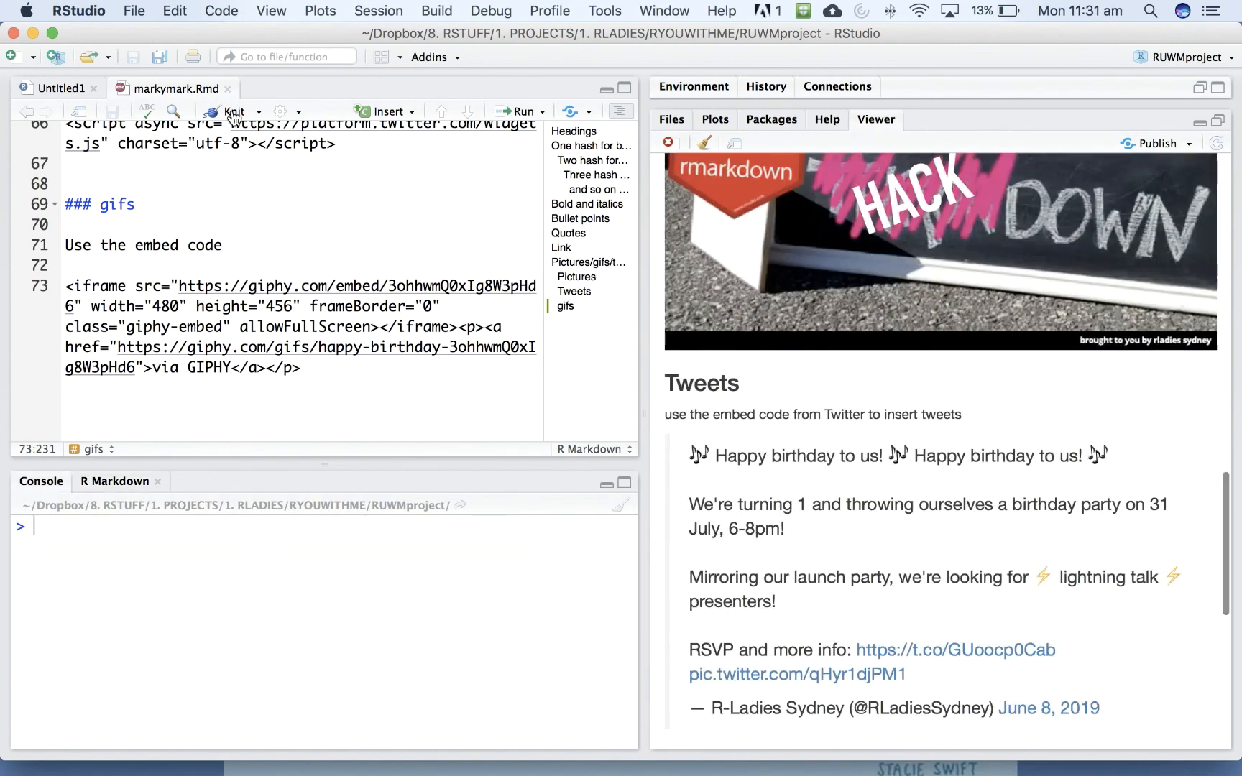
pyautogui.scroll(-3)
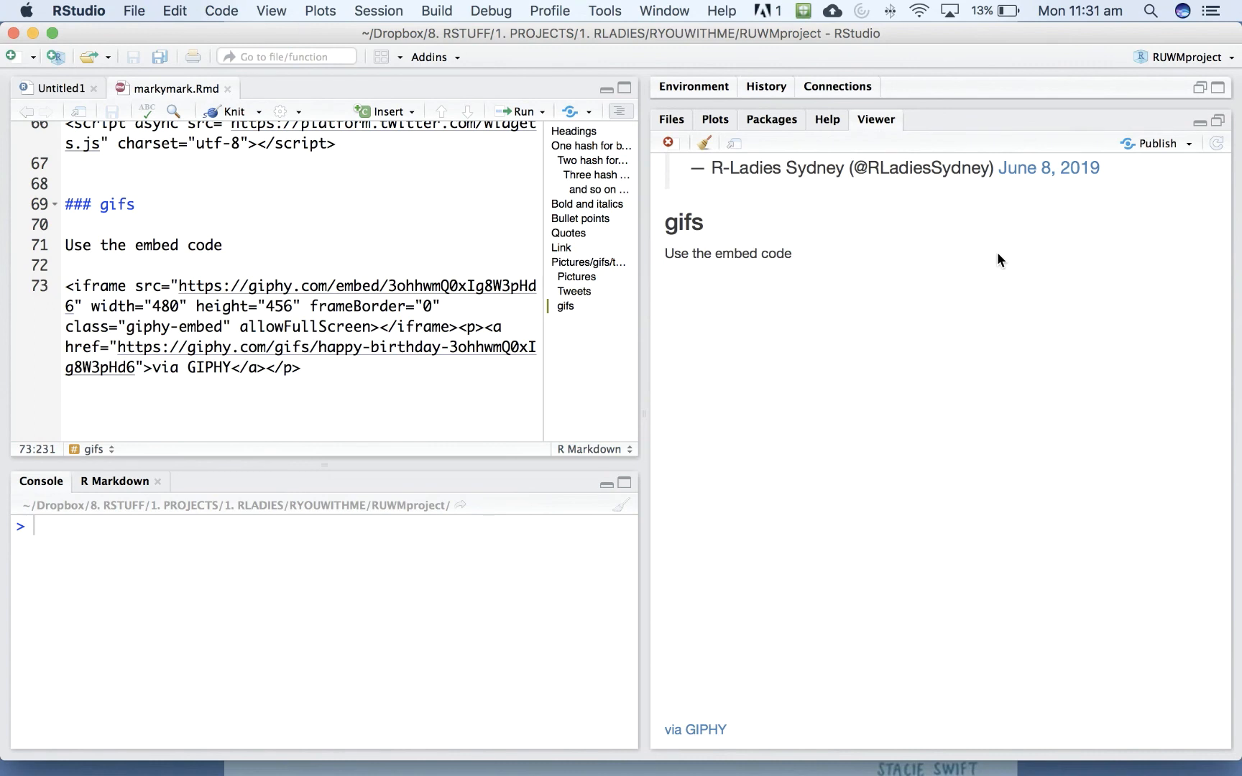
pyautogui.moveTo(1046, 444)
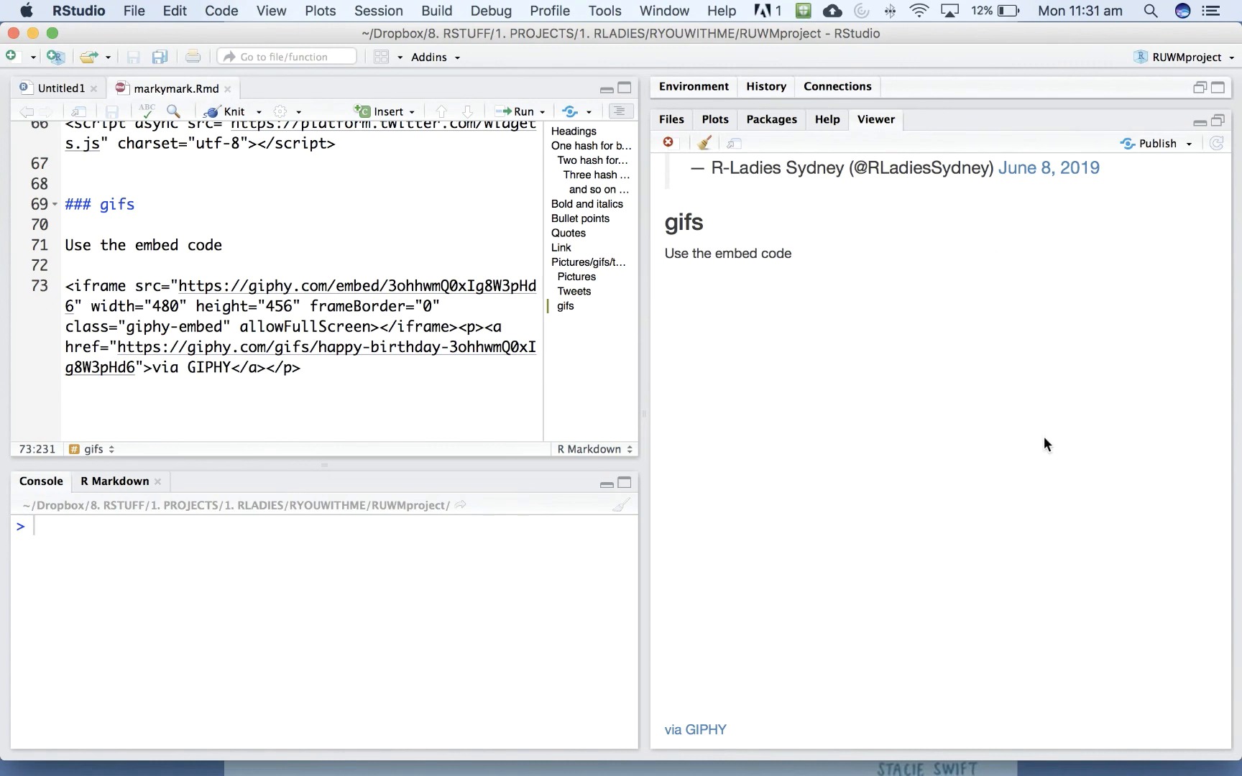
pyautogui.moveTo(703, 487)
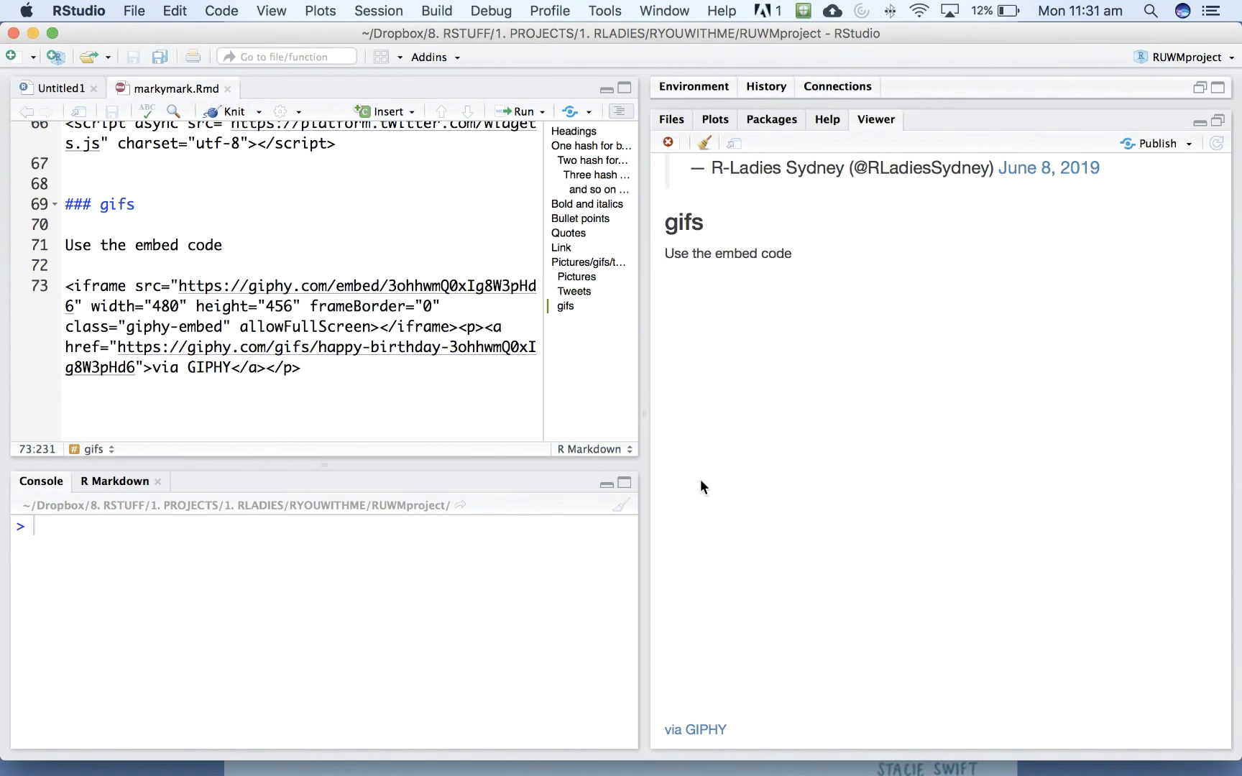
pyautogui.moveTo(733, 143)
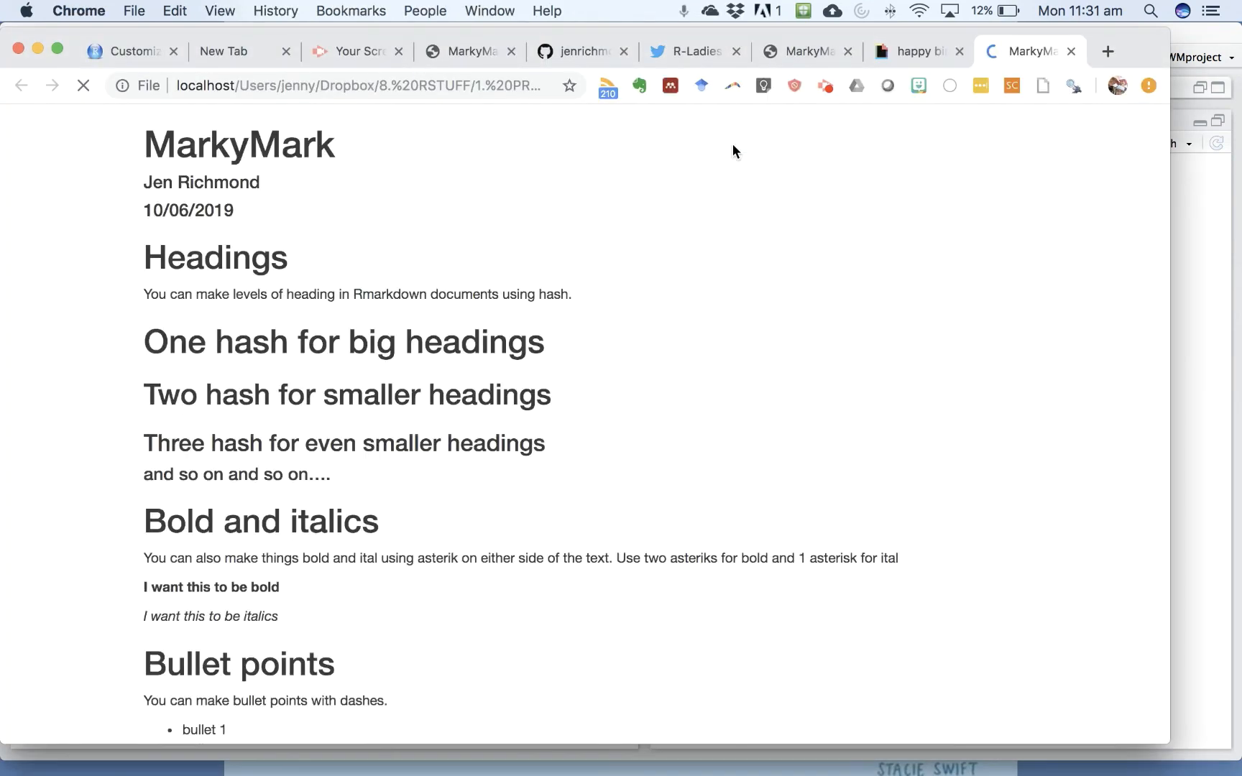
# - Scroll the re-knitted page in Chrome down to the gifs section with 'via GIPHY'
pyautogui.scroll(-3)
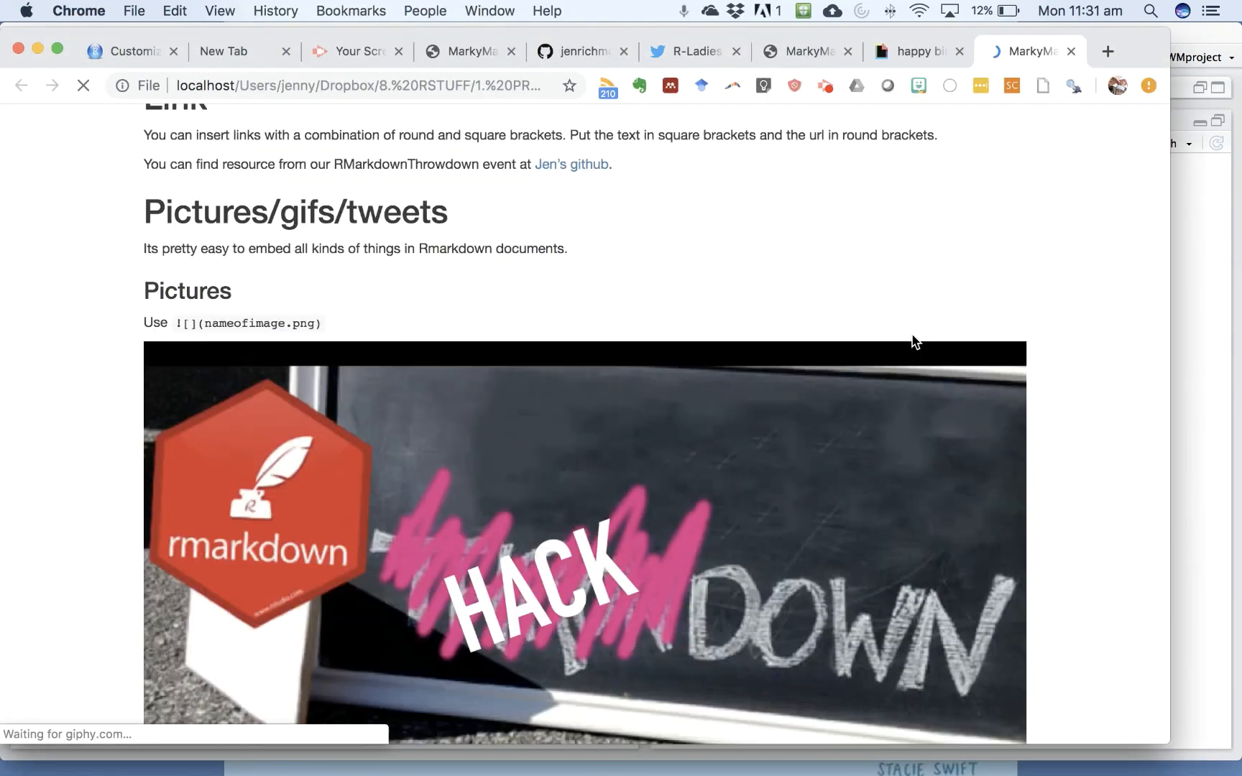
pyautogui.scroll(-3)
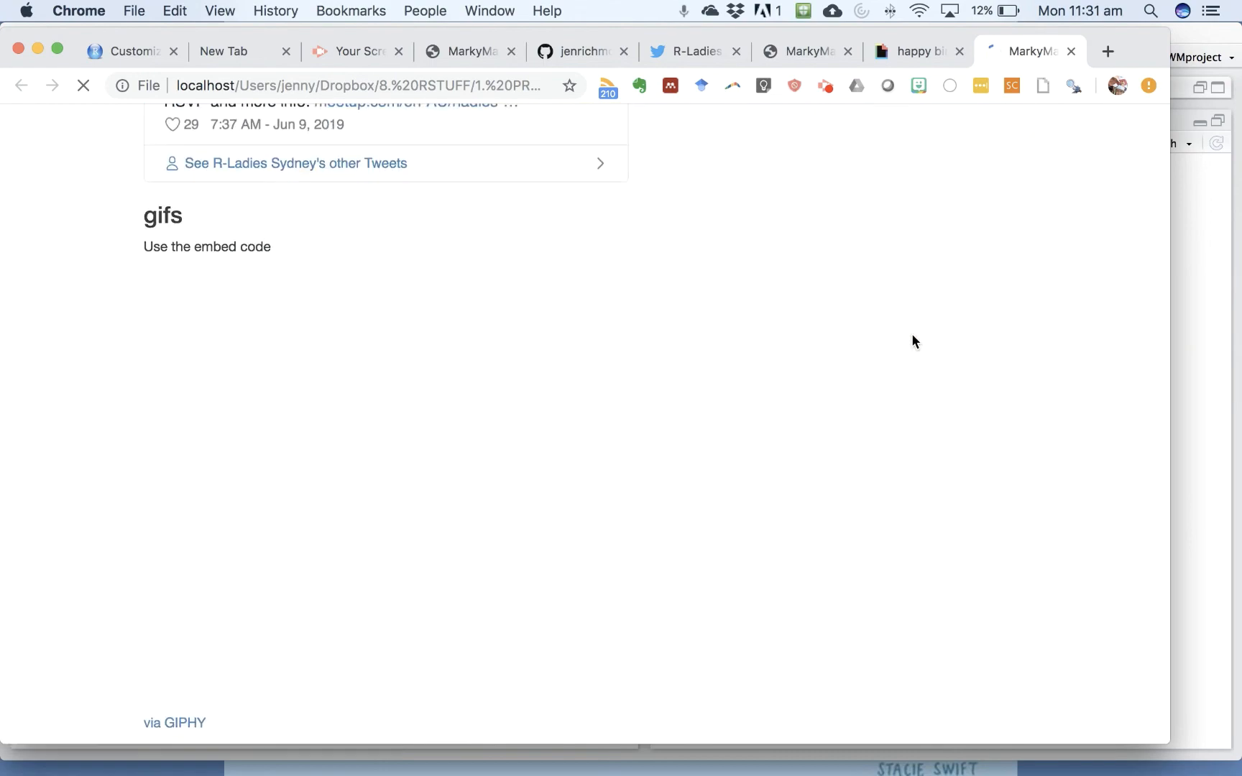